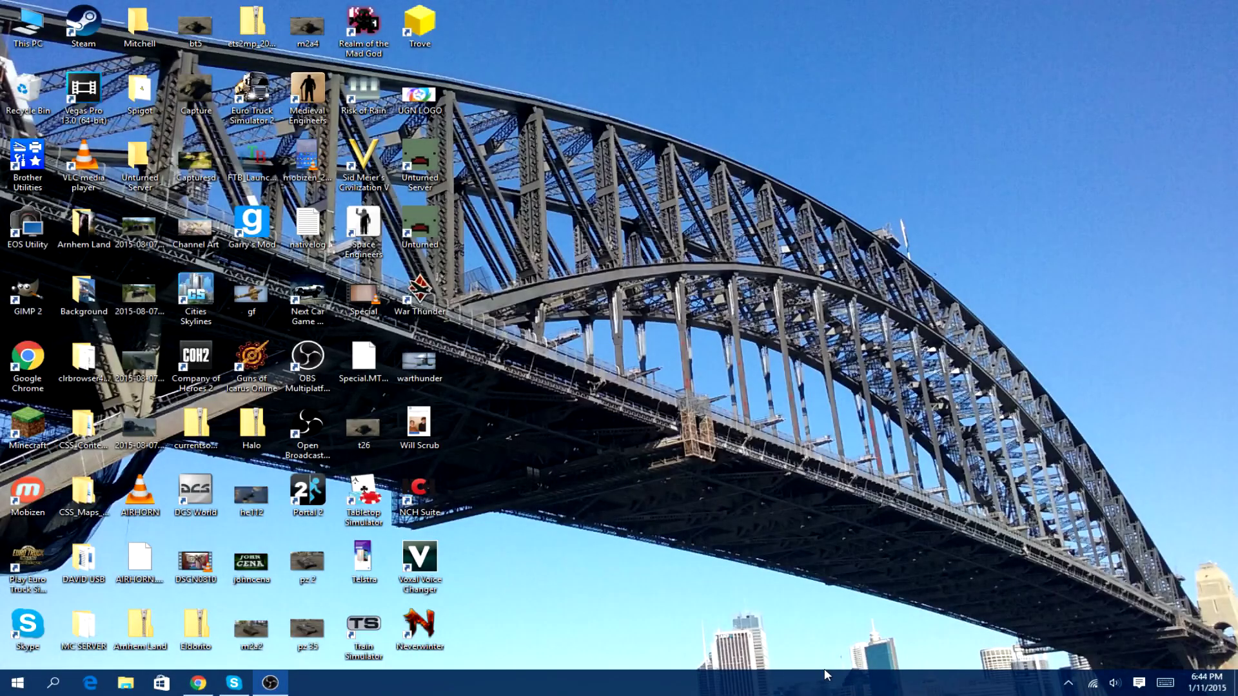
{"action": "mouse_move", "coordinate": [835, 454]}
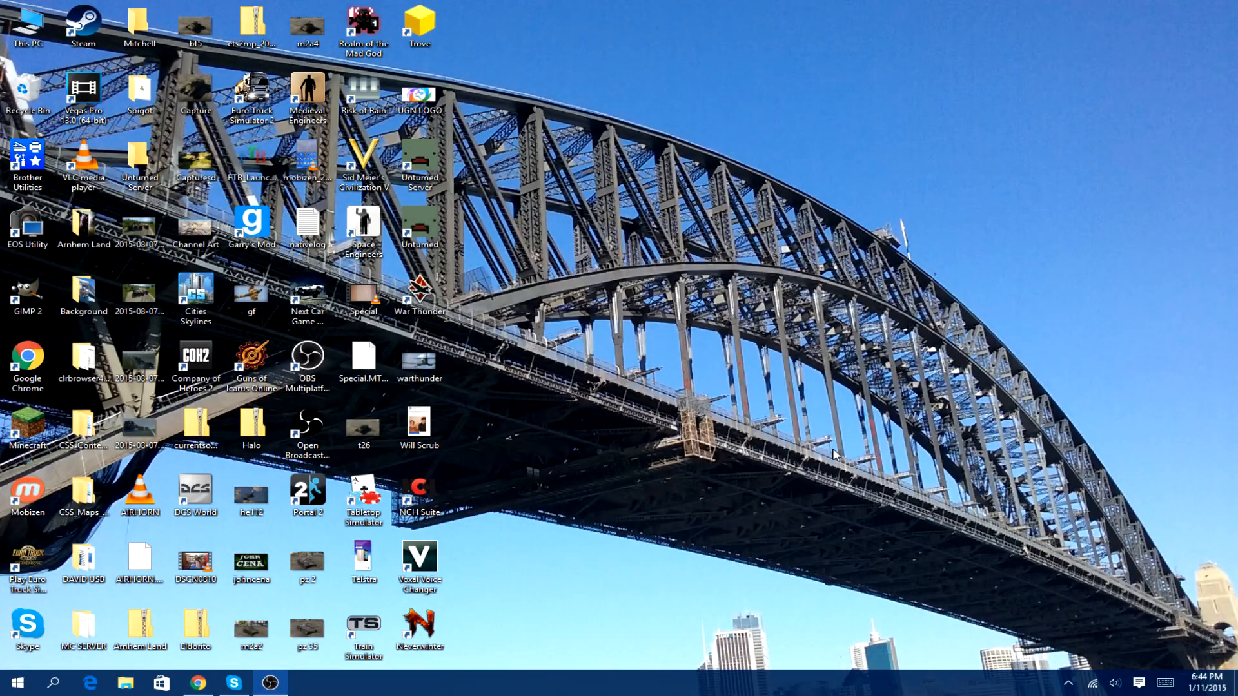
{"action": "mouse_move", "coordinate": [684, 408]}
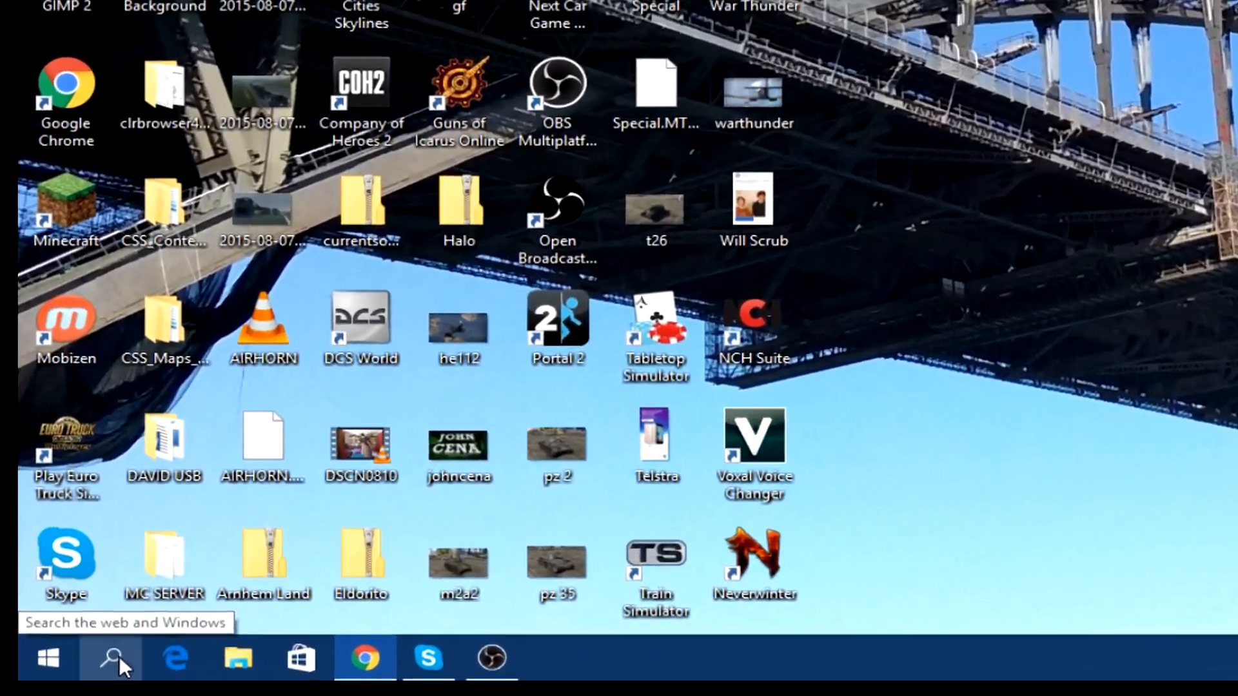
Launch Command Prompt and run ipconfig /all to view the WiFi adapter's details
{"action": "type", "text": "cm"}
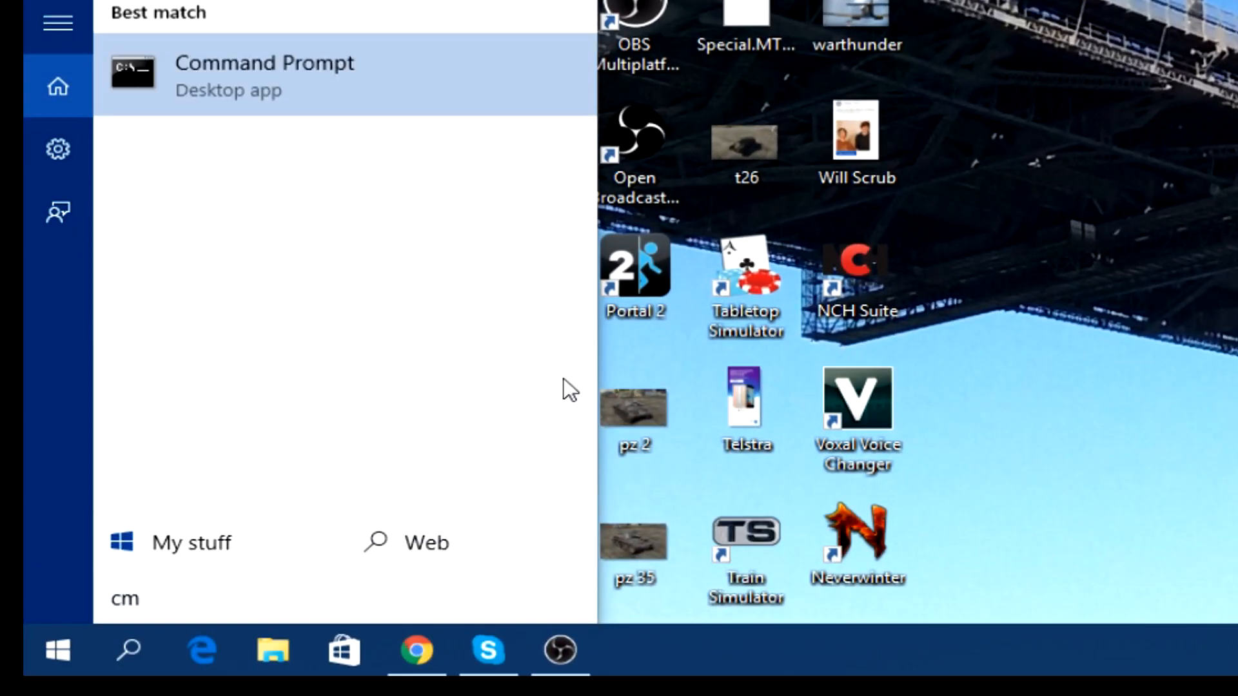
{"action": "left_click", "coordinate": [264, 75]}
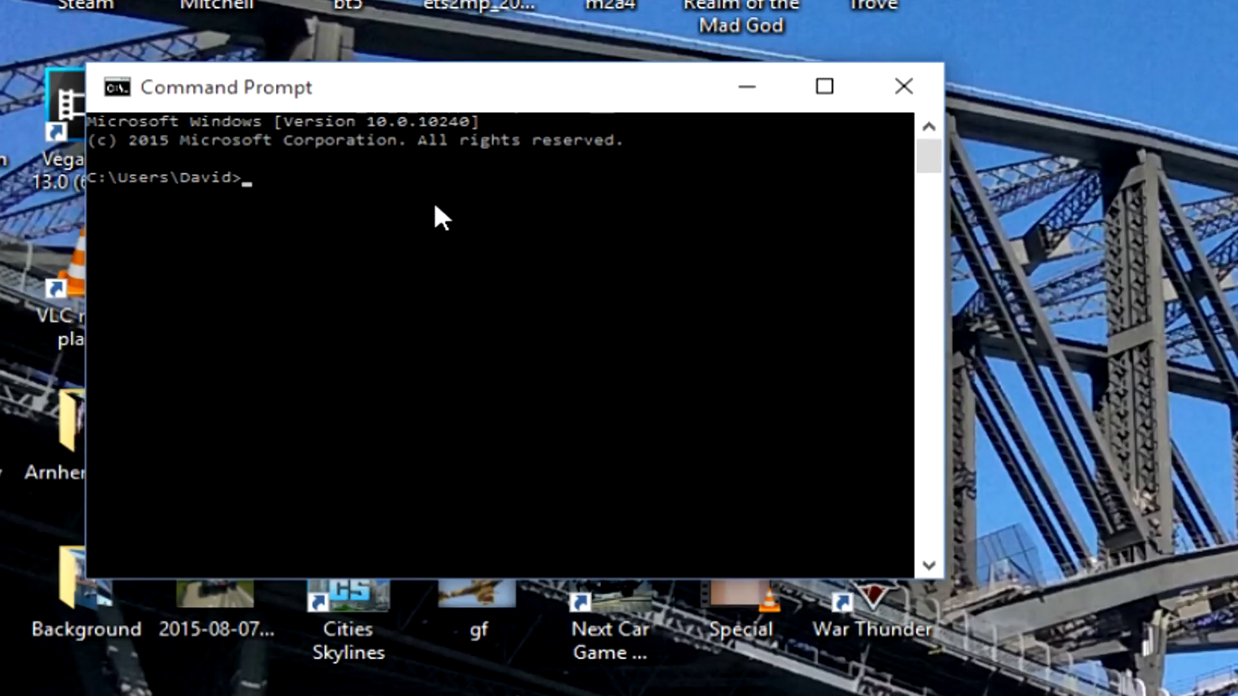
{"action": "type", "text": "ipconfig"}
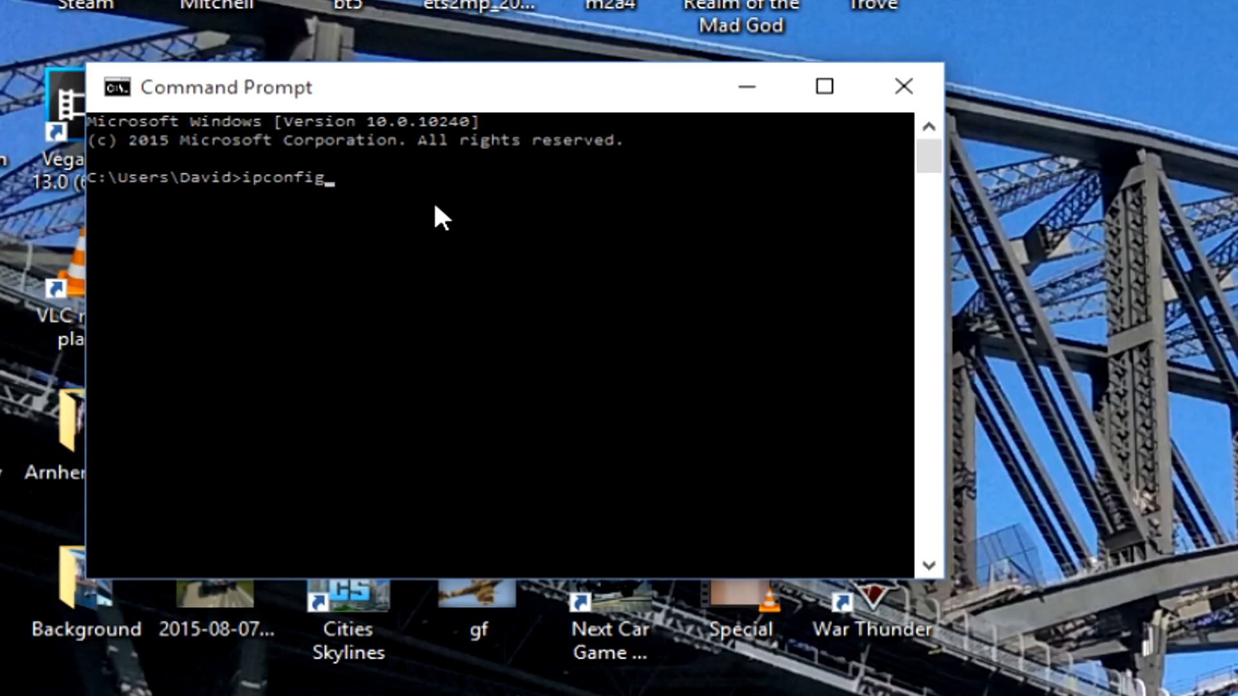
{"action": "type", "text": "/all"}
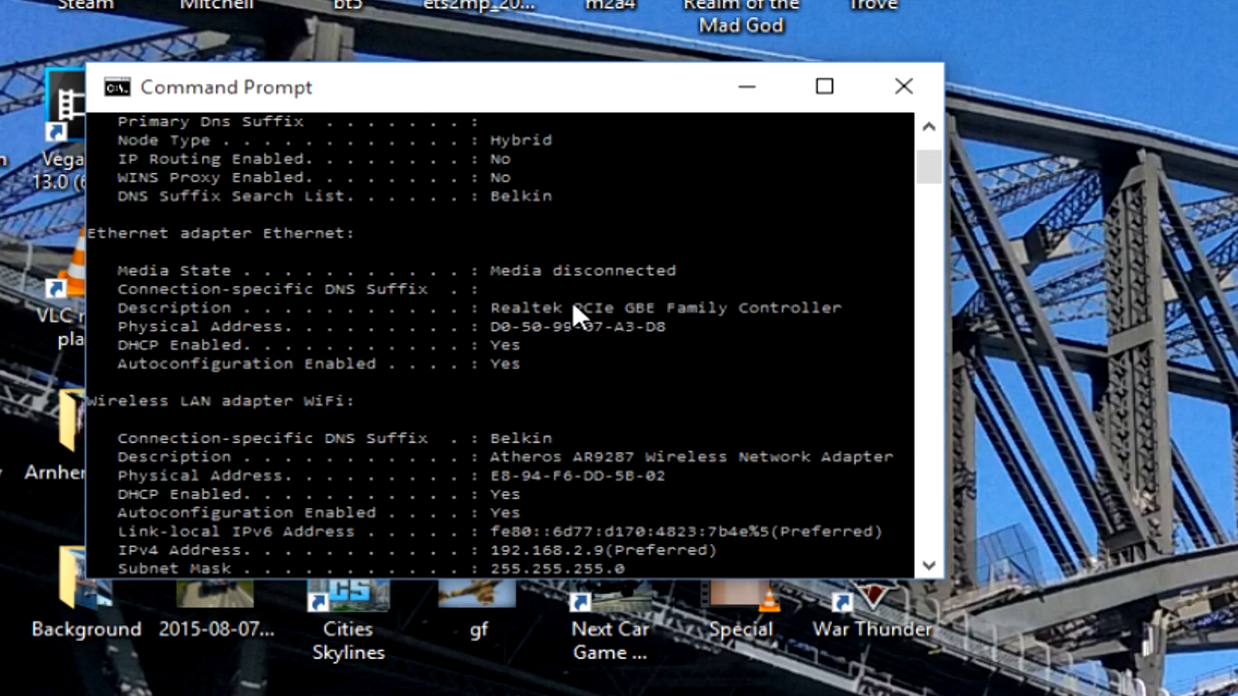
{"action": "scroll", "scroll_direction": "down", "scroll_amount": 3}
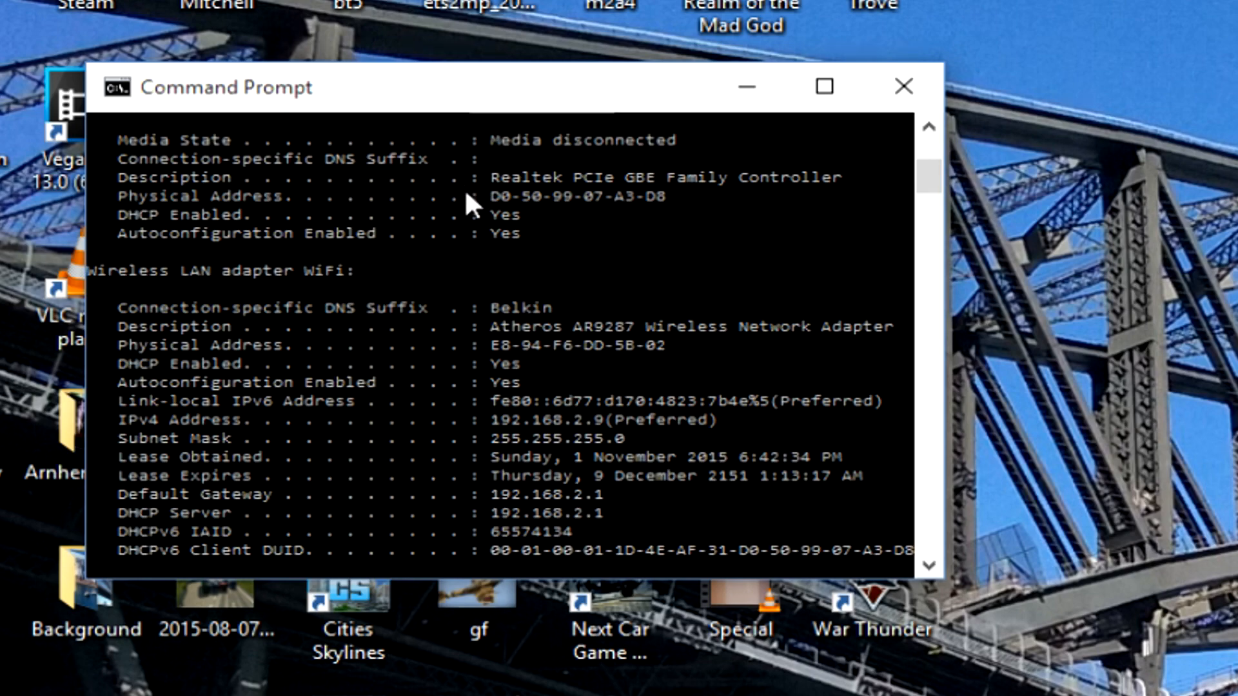
{"action": "scroll", "scroll_direction": "up", "scroll_amount": 3}
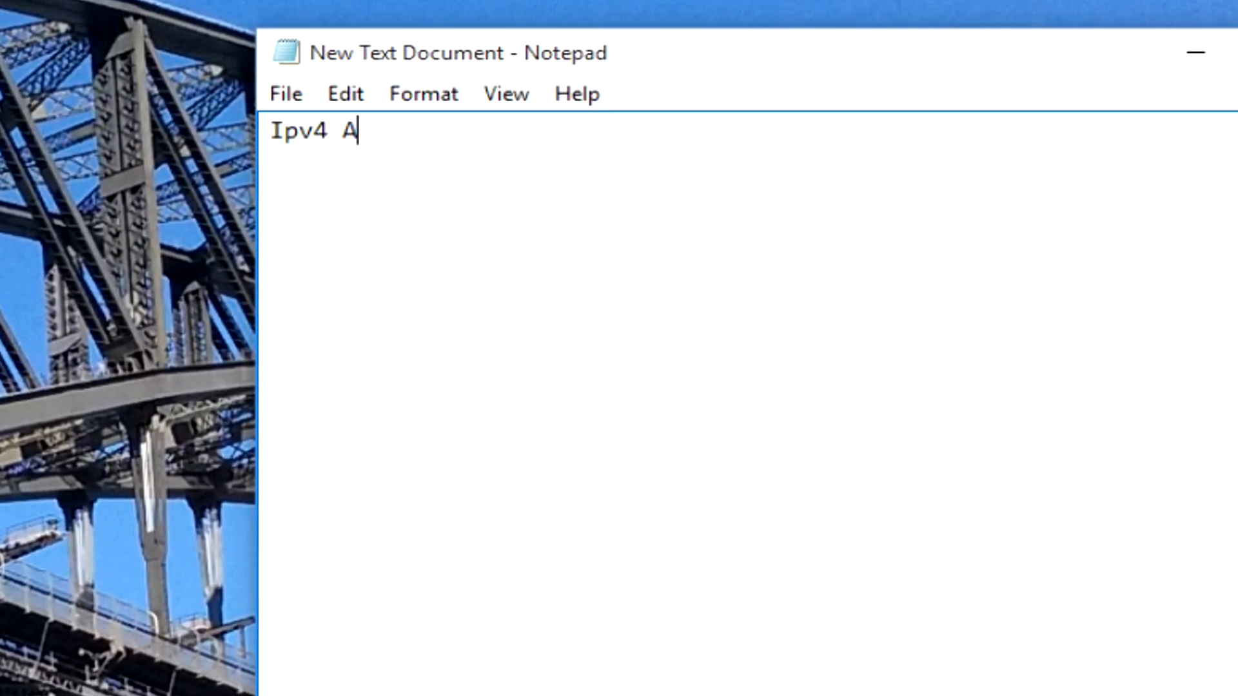
Type the labels Ipv4 Address, Subnet Mask, Default Gateway and DNS on separate Notepad lines
{"action": "type", "text": "dr"}
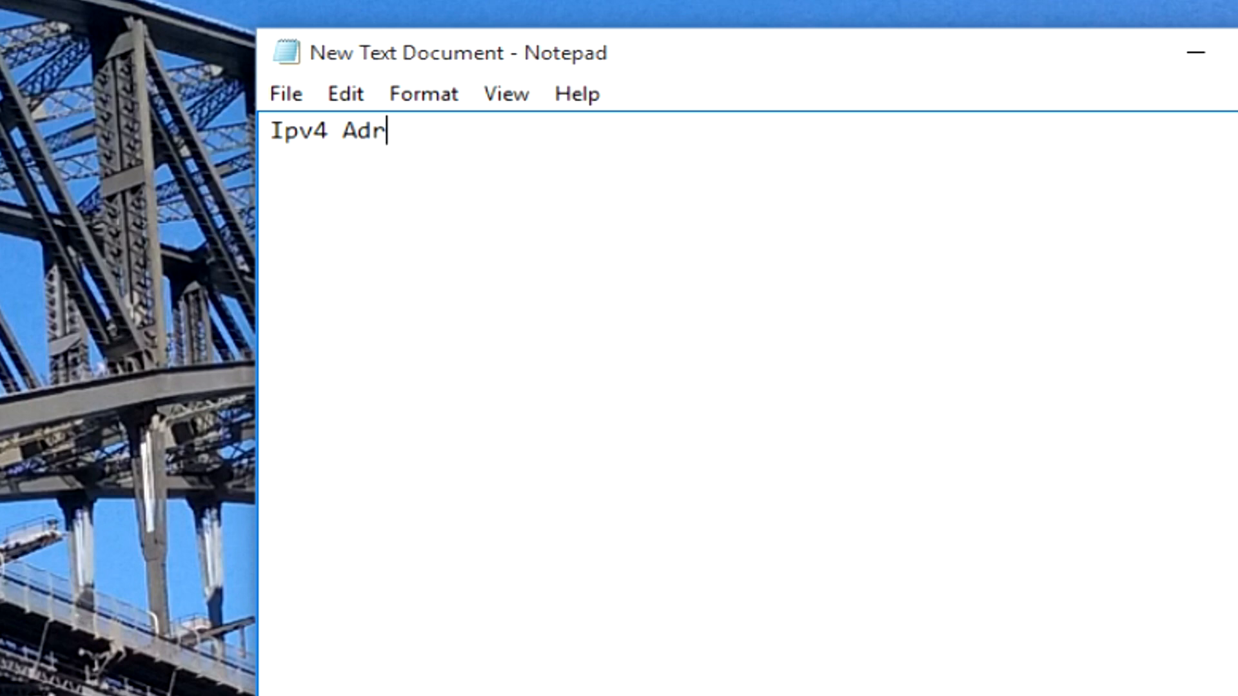
{"action": "type", "text": "ess"}
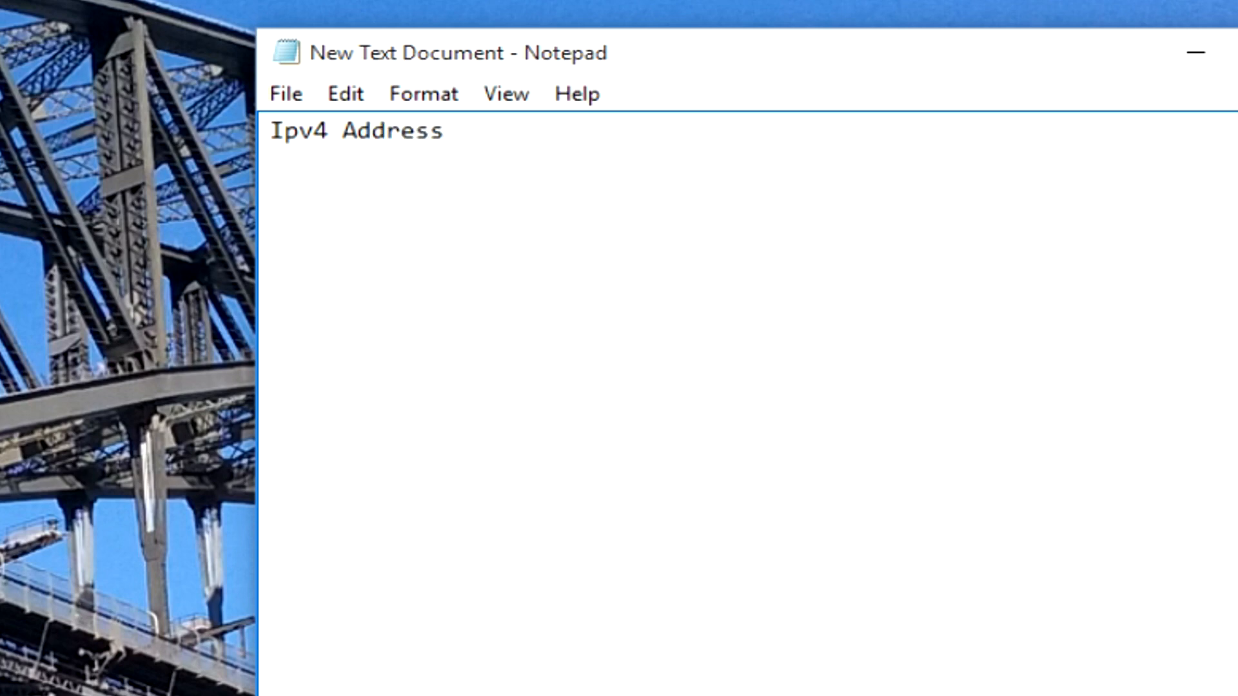
{"action": "type", "text": "Subnet"}
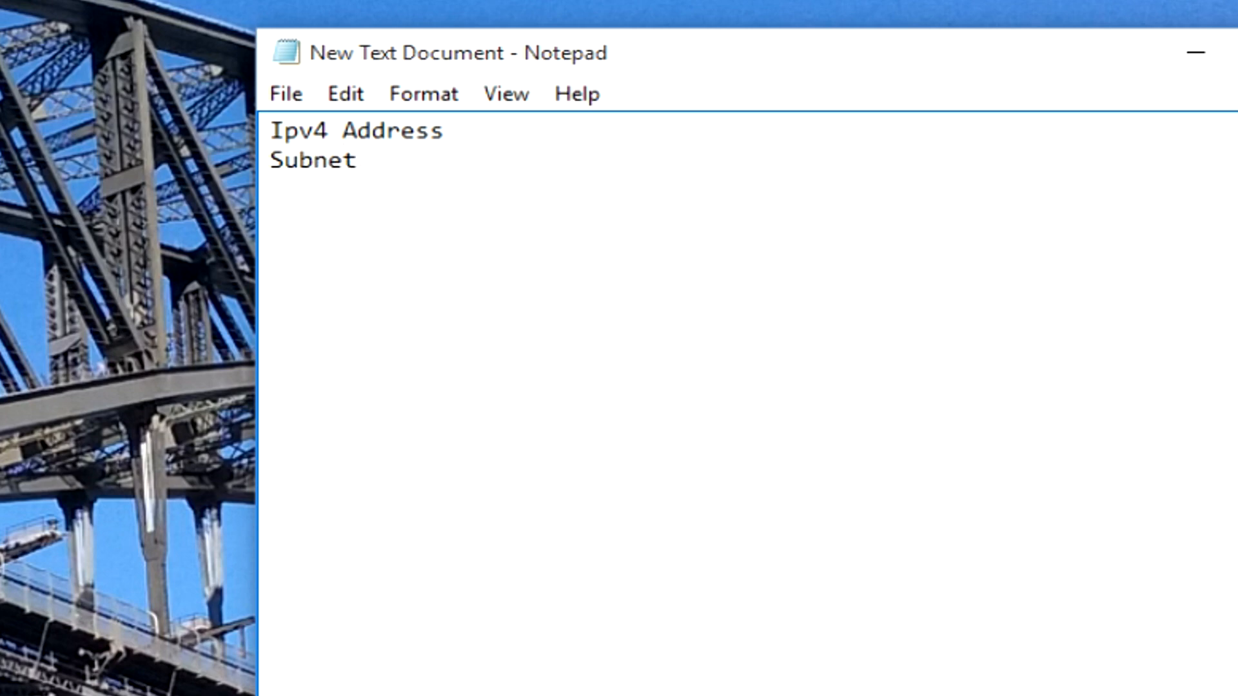
{"action": "type", "text": "Ma"}
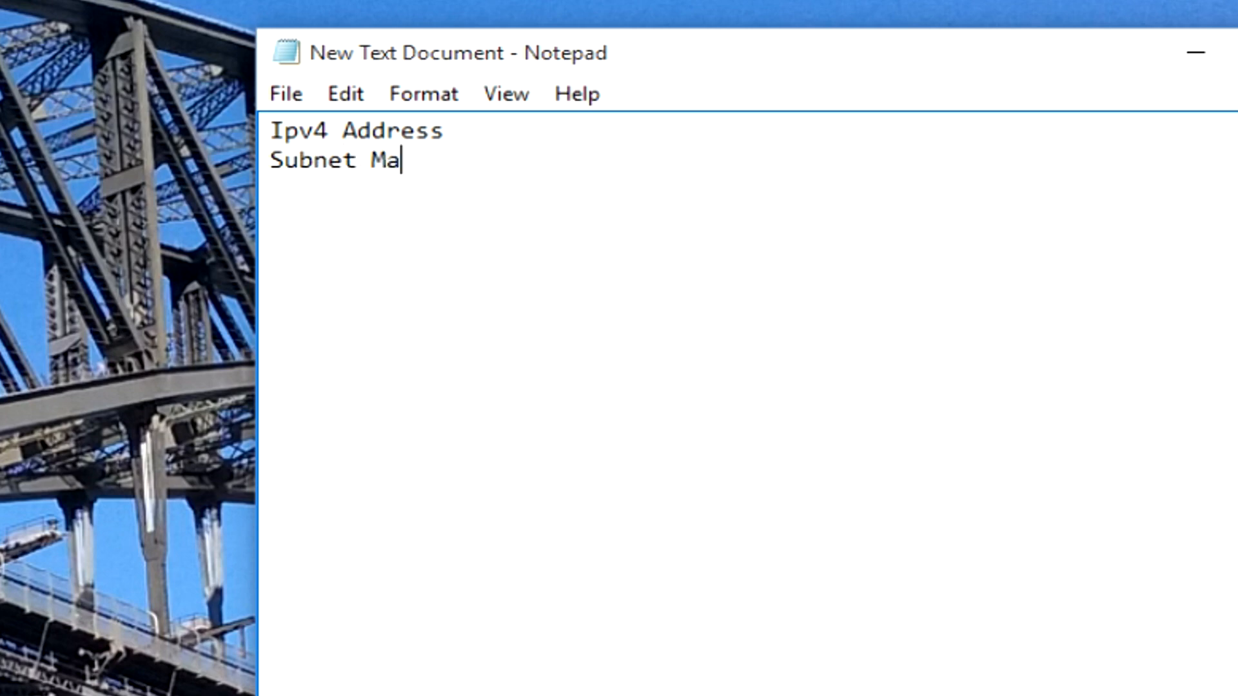
{"action": "type", "text": "sk"}
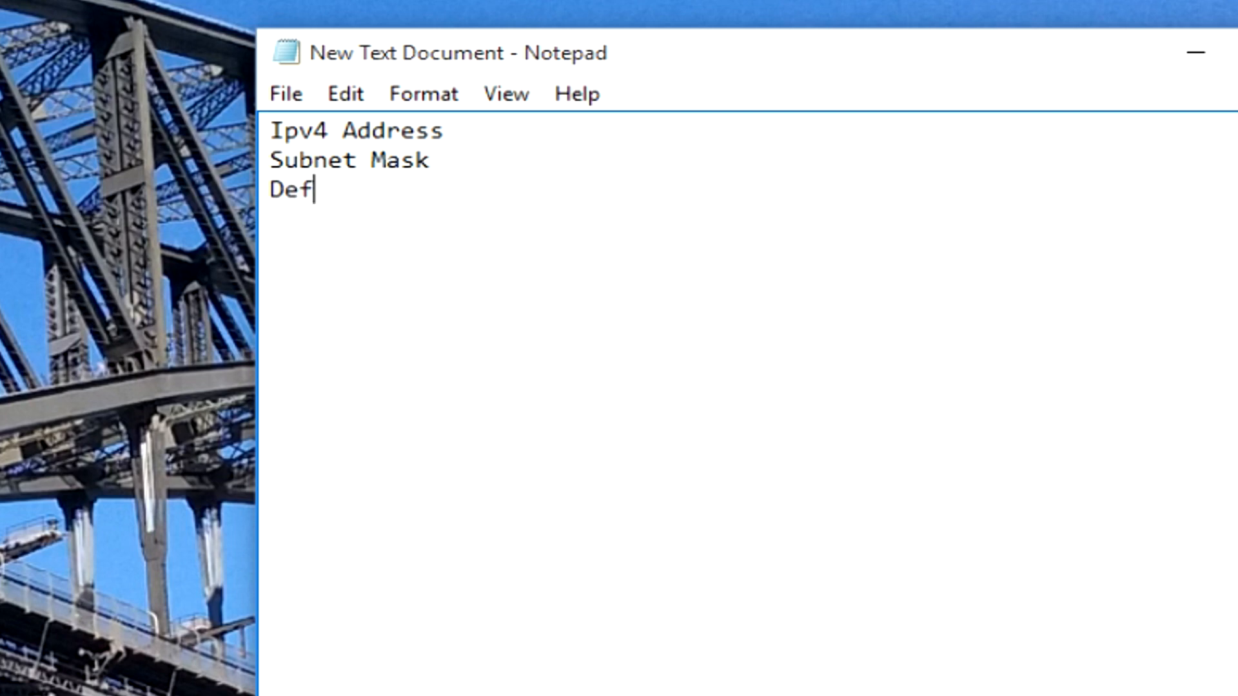
{"action": "type", "text": "ault Gateway"}
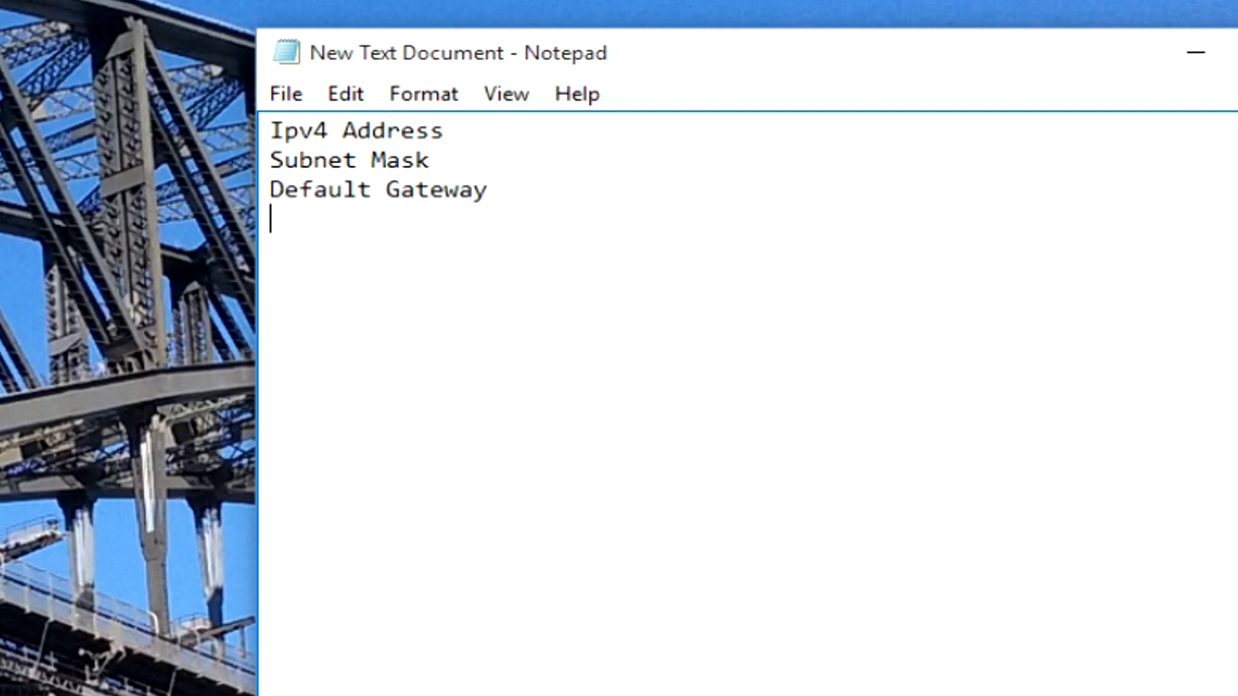
{"action": "type", "text": "DNS"}
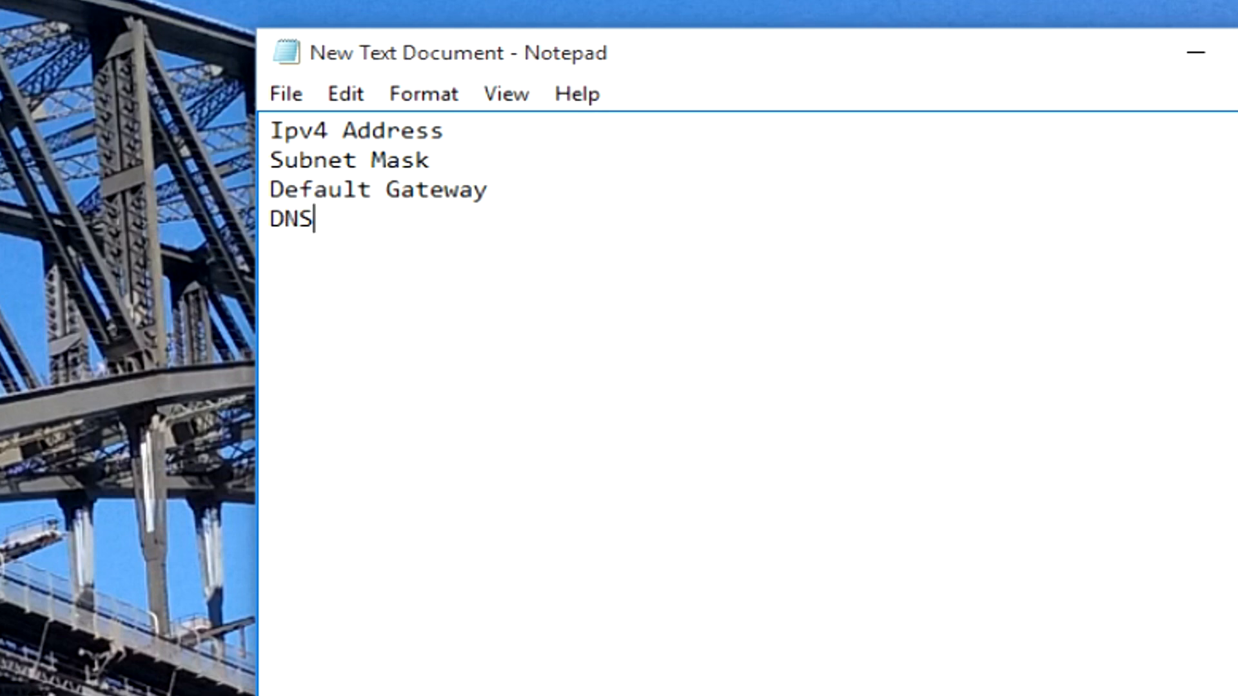
{"action": "type", "text": "Serbe"}
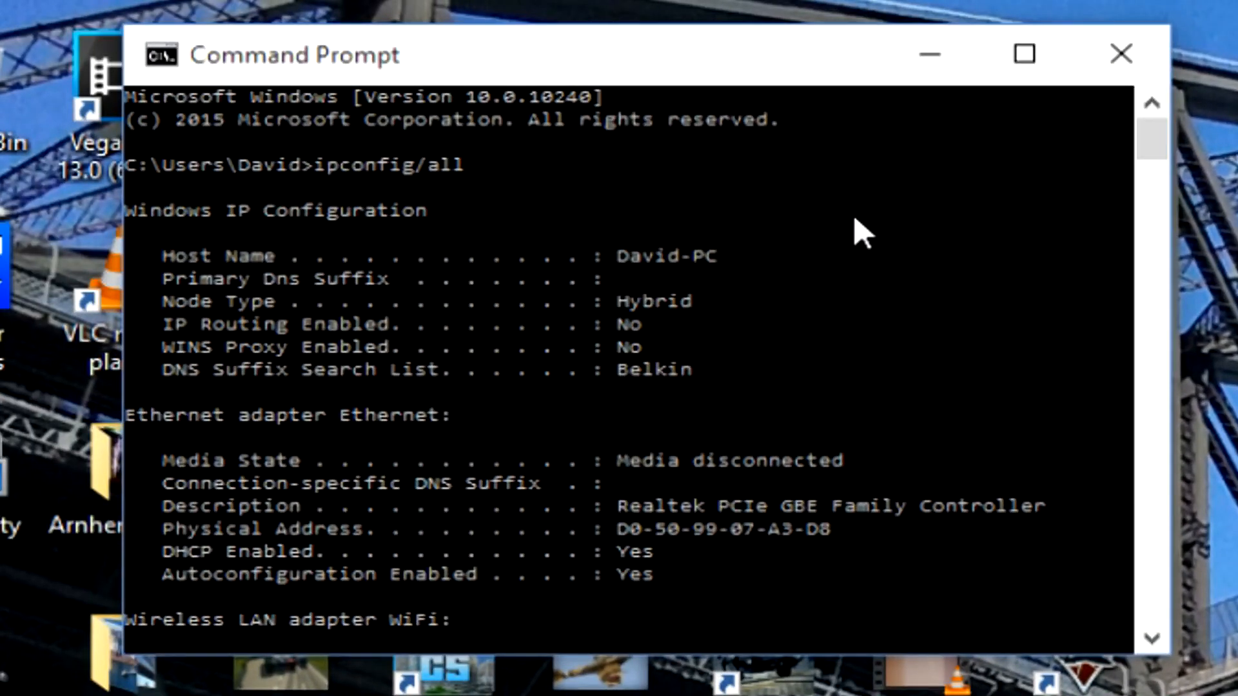
Record the IPv4 address 192.168.2.9 from the ipconfig output in the note
{"action": "scroll", "scroll_direction": "down", "scroll_amount": 3}
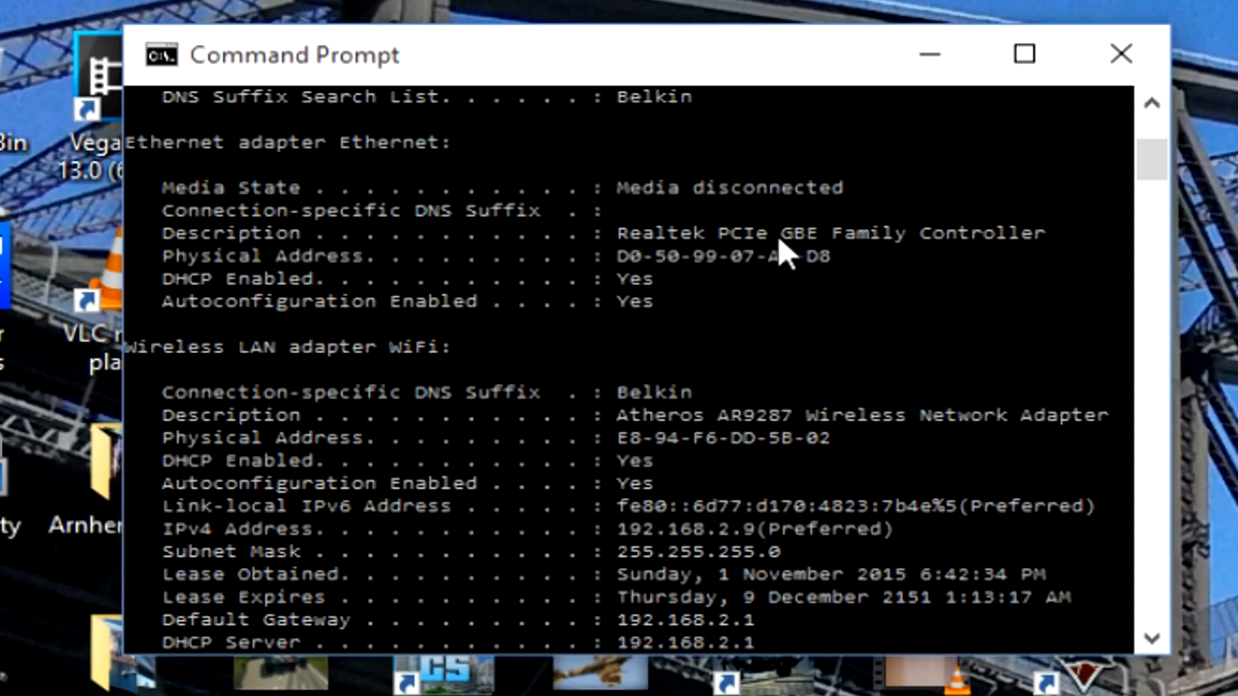
{"action": "scroll", "scroll_direction": "down", "scroll_amount": 3}
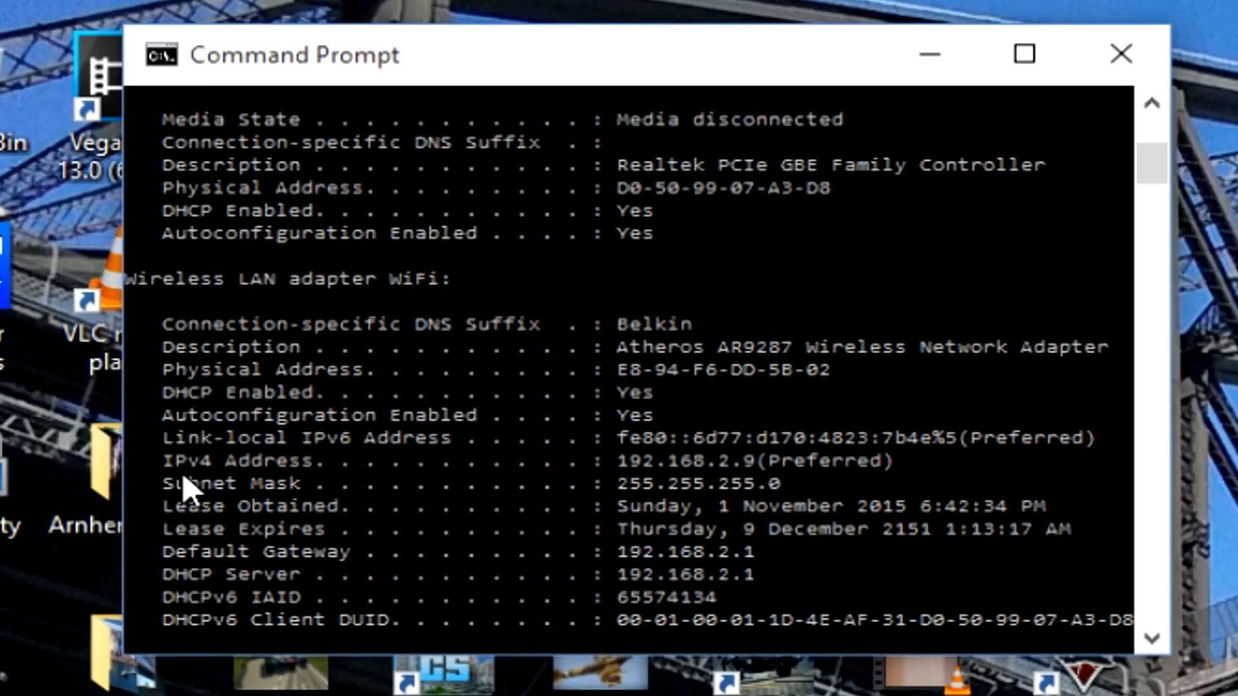
{"action": "mouse_move", "coordinate": [644, 493]}
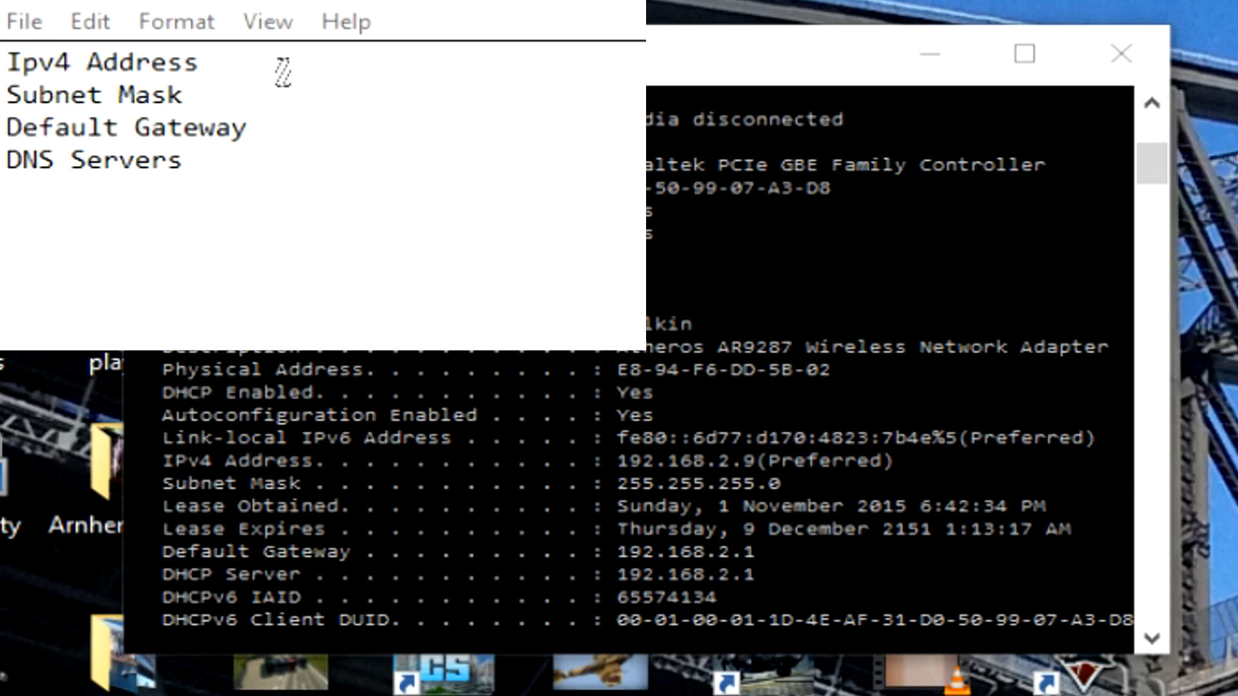
{"action": "type", "text": "192."}
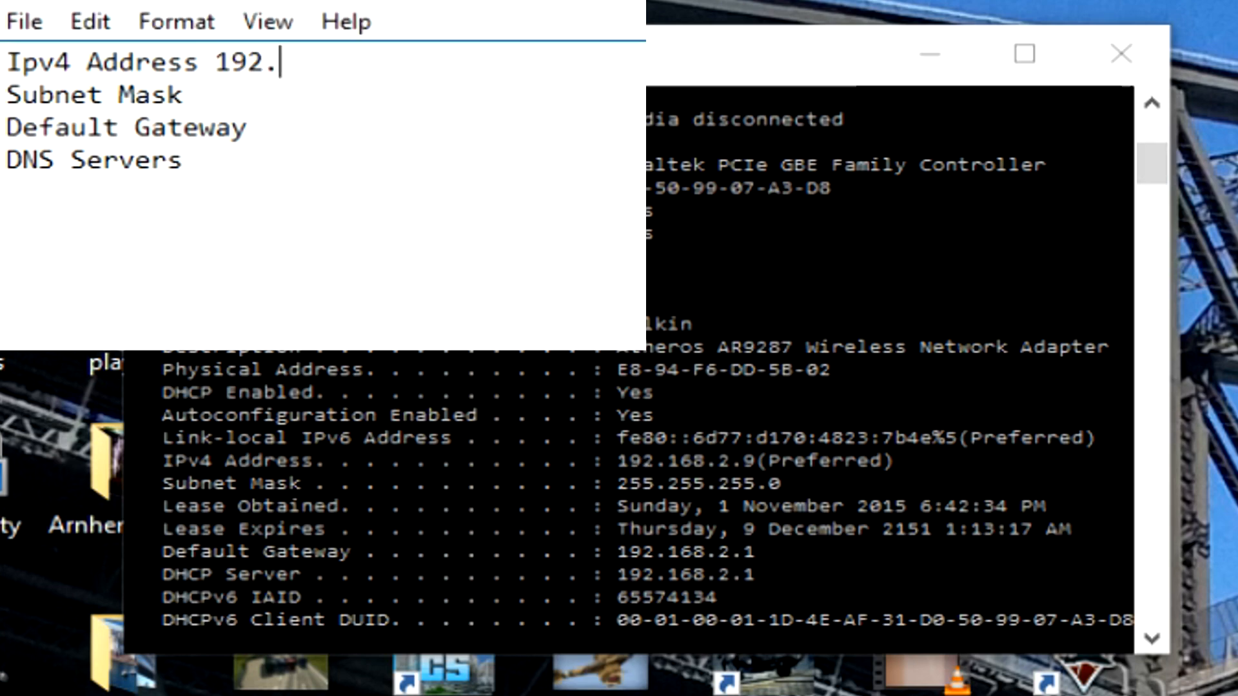
{"action": "type", "text": "168.2."}
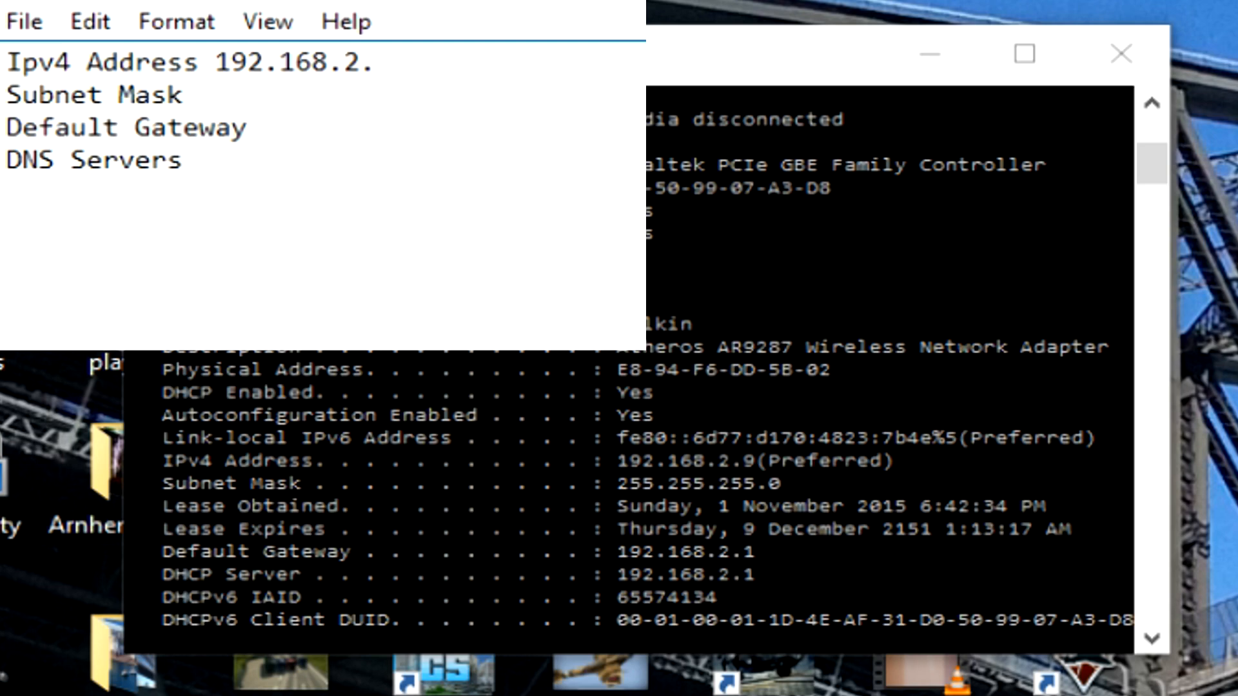
{"action": "type", "text": "9"}
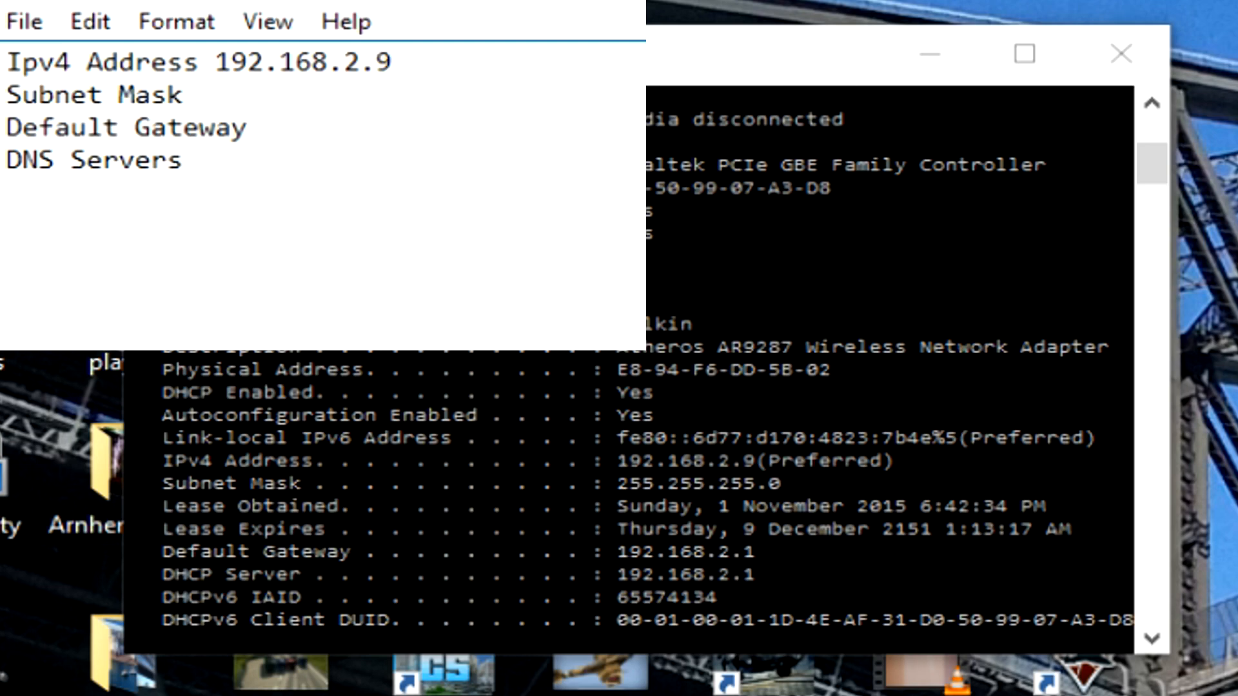
Record the subnet mask 255.255.255.0 in the note
{"action": "scroll", "scroll_direction": "up", "scroll_amount": 3}
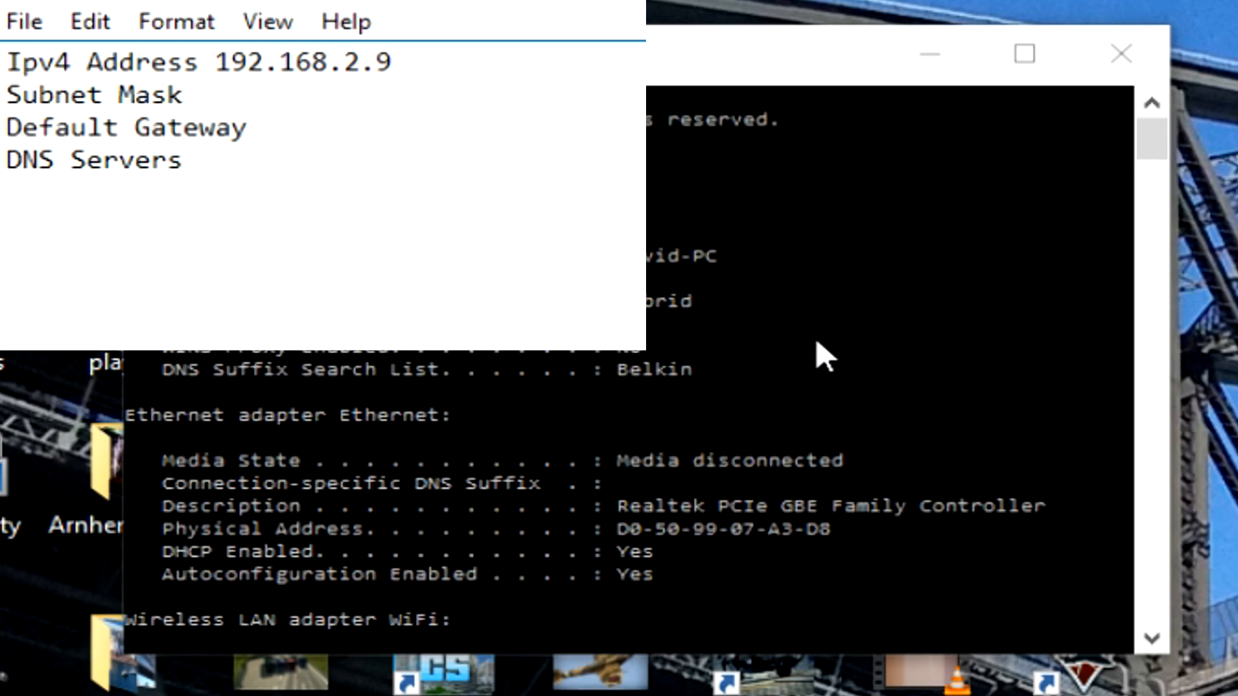
{"action": "scroll", "scroll_direction": "down", "scroll_amount": 3}
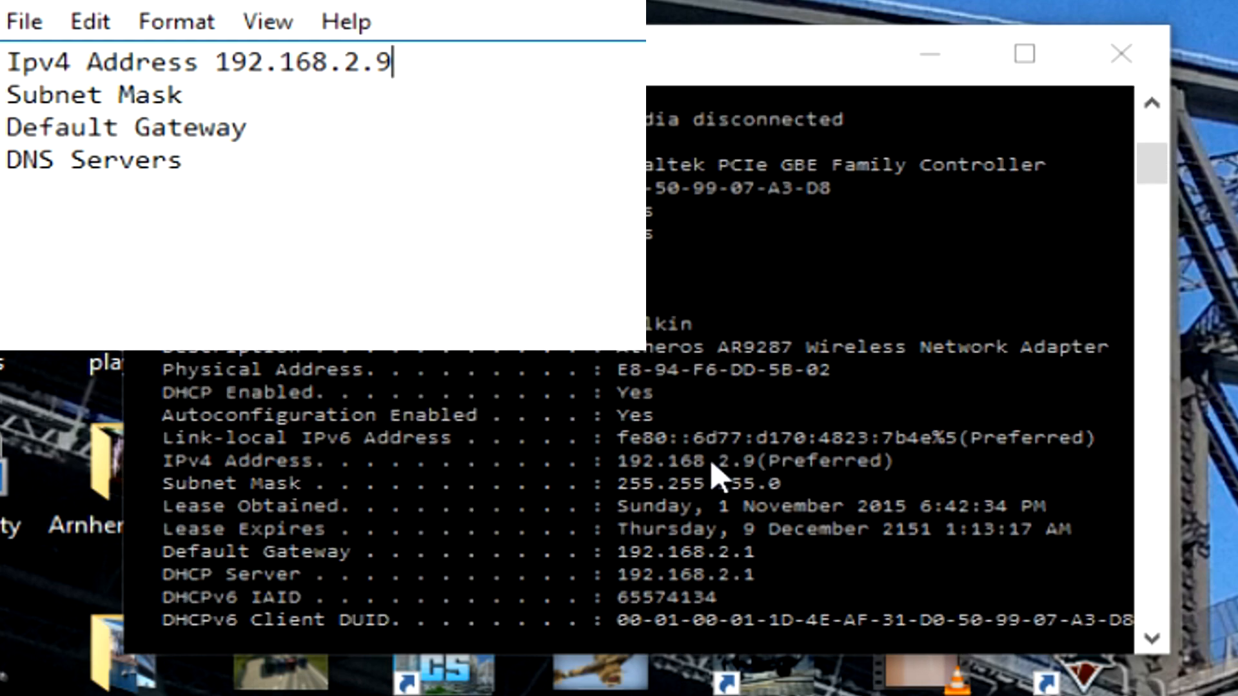
{"action": "mouse_move", "coordinate": [759, 481]}
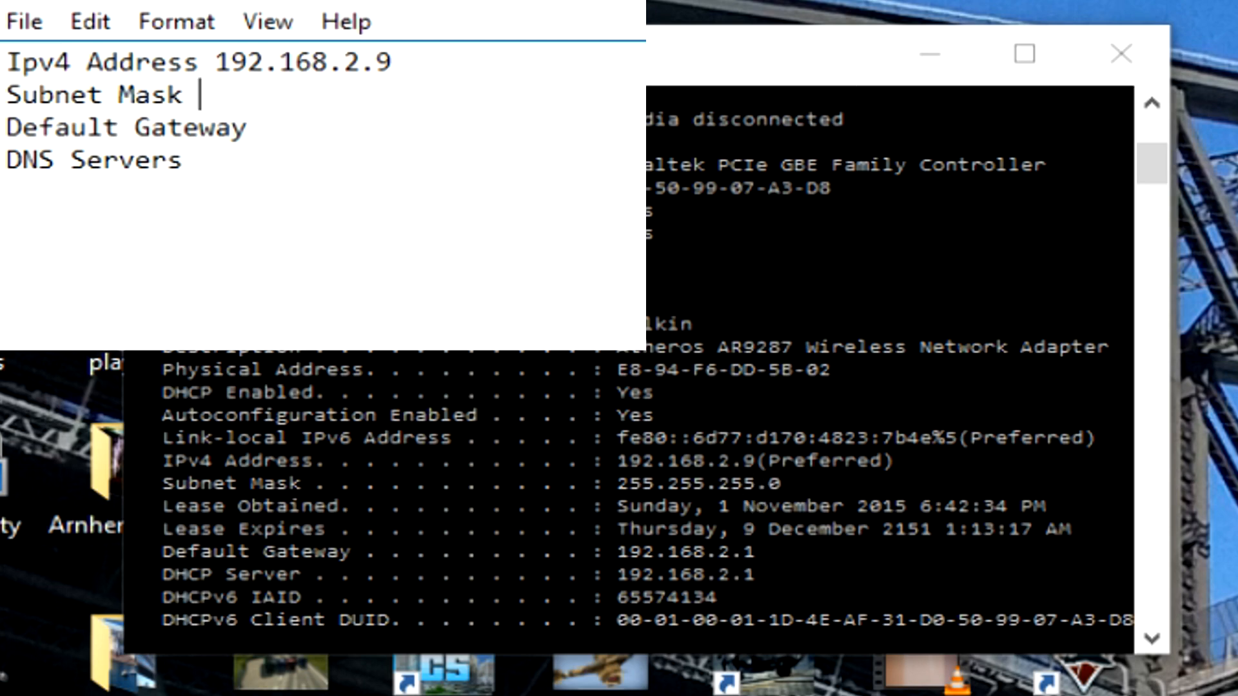
{"action": "type", "text": "255.2"}
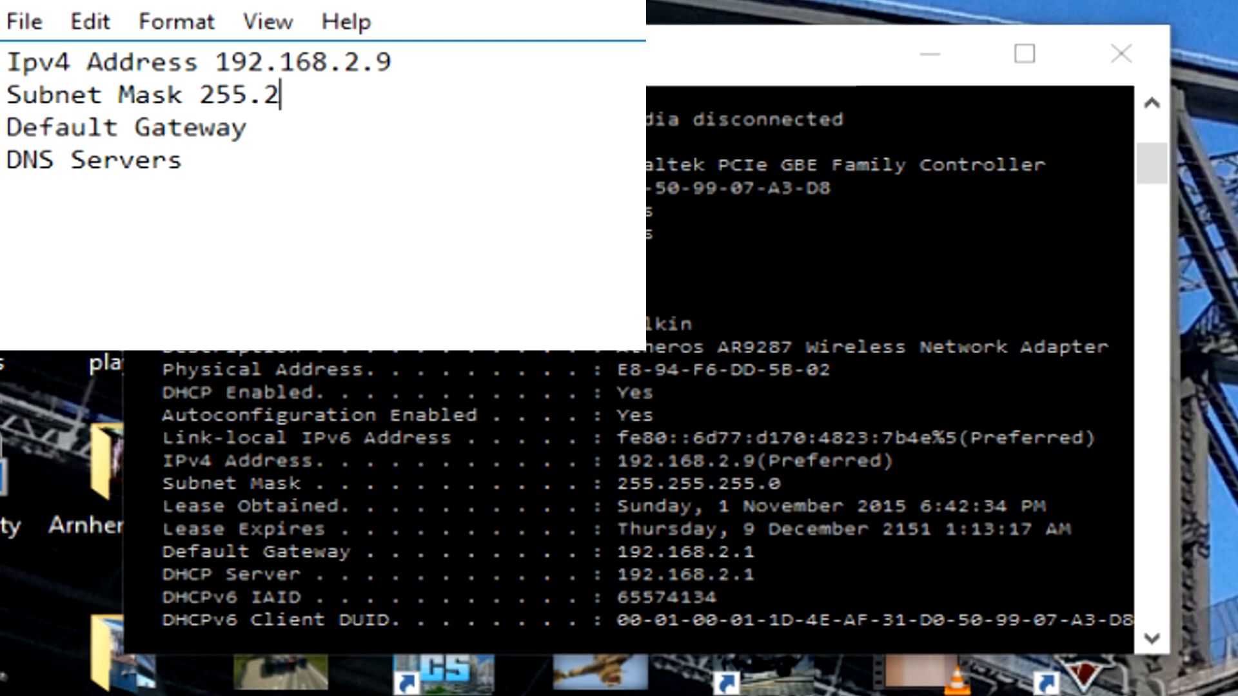
{"action": "type", "text": "55.255."}
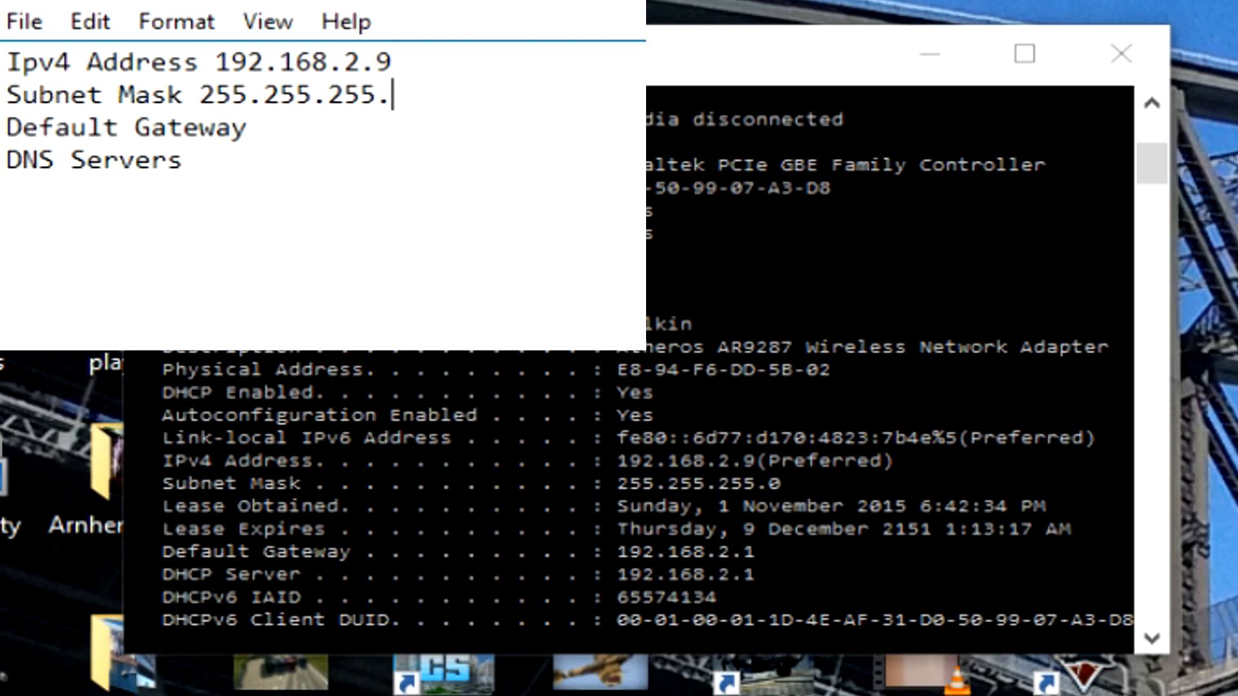
{"action": "type", "text": "0"}
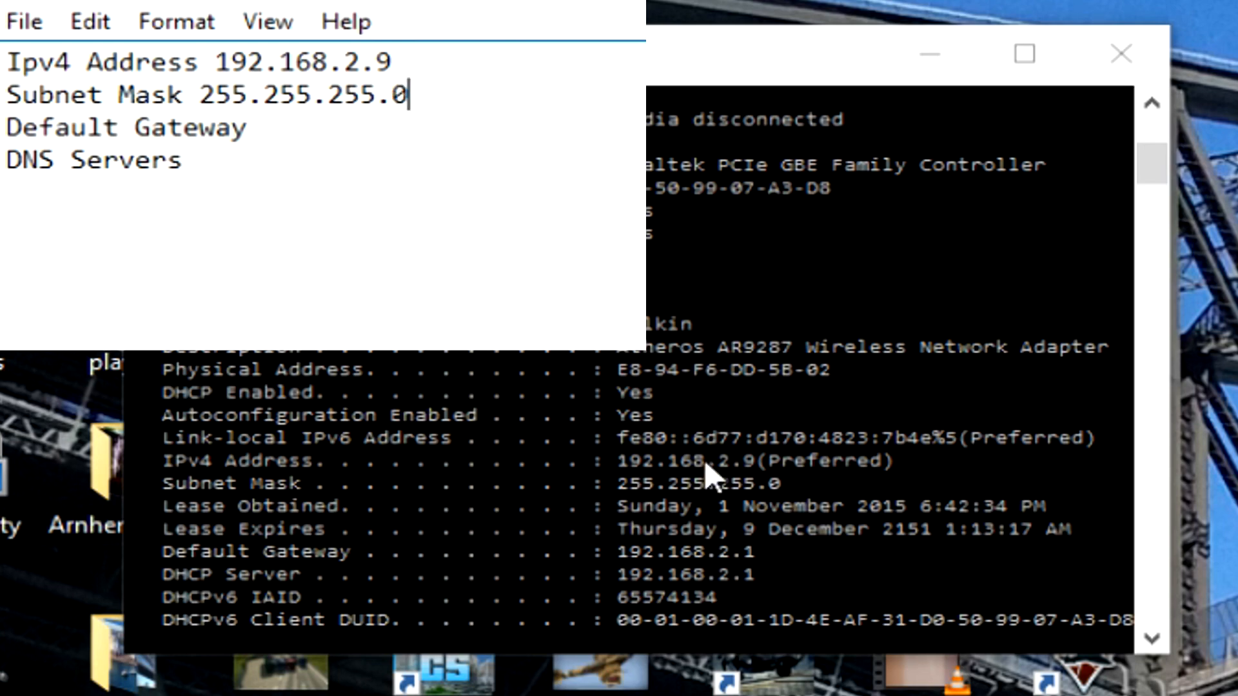
Record default gateway and DNS server 192.168.2.1 in the note
{"action": "scroll", "scroll_direction": "down", "scroll_amount": 3}
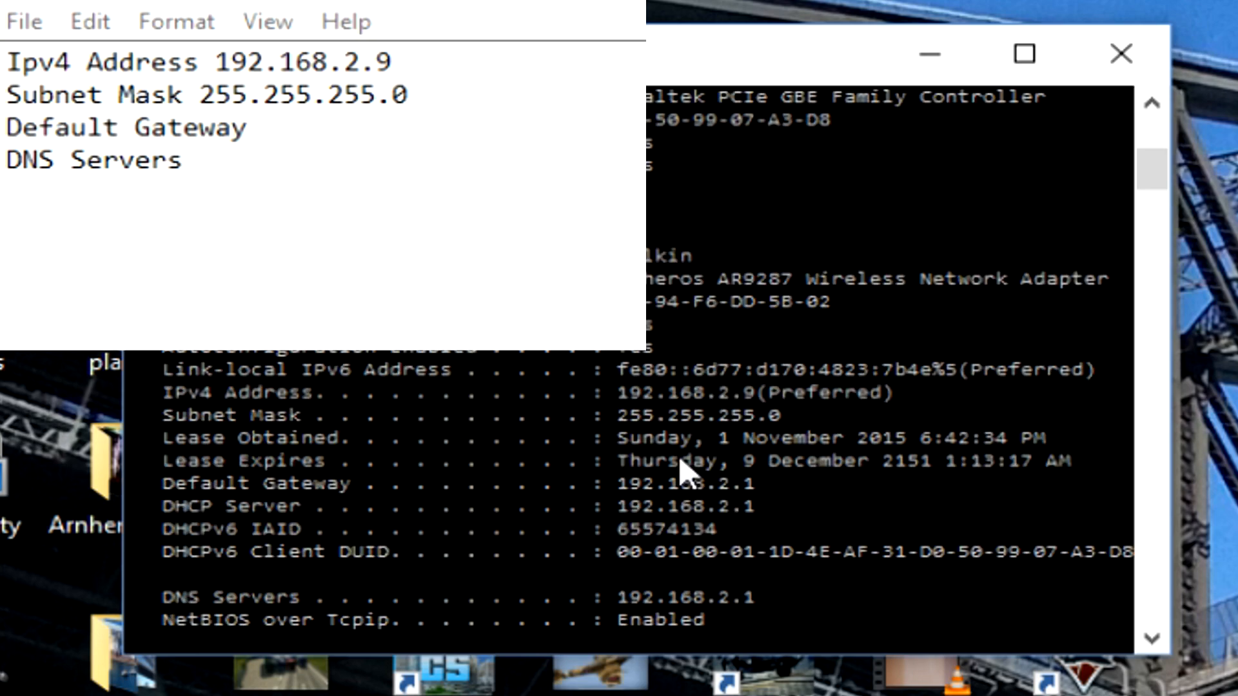
{"action": "scroll", "scroll_direction": "down", "scroll_amount": 3}
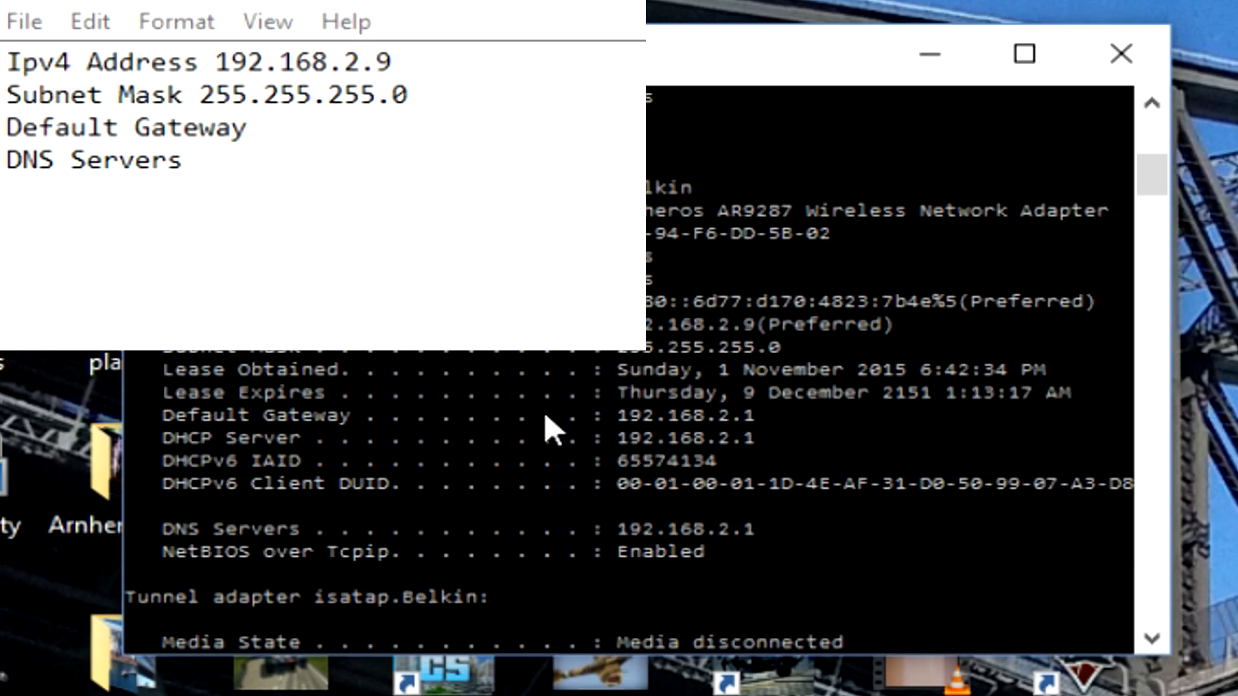
{"action": "left_click", "coordinate": [261, 126]}
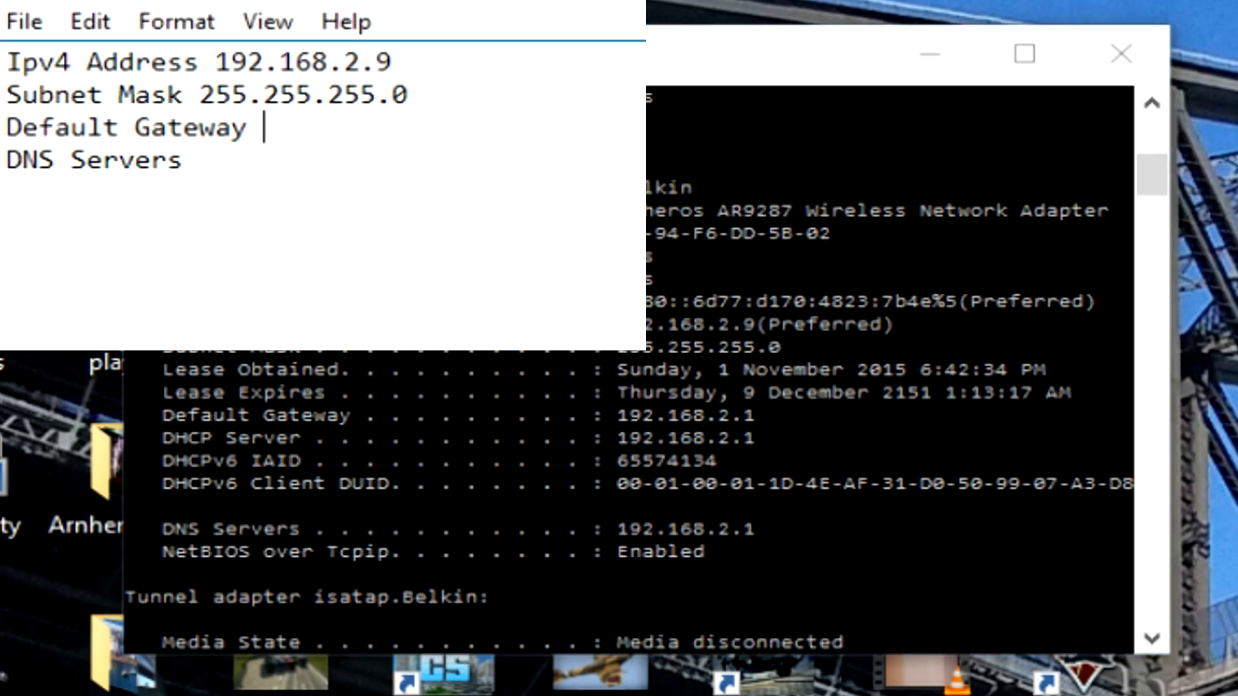
{"action": "type", "text": "192"}
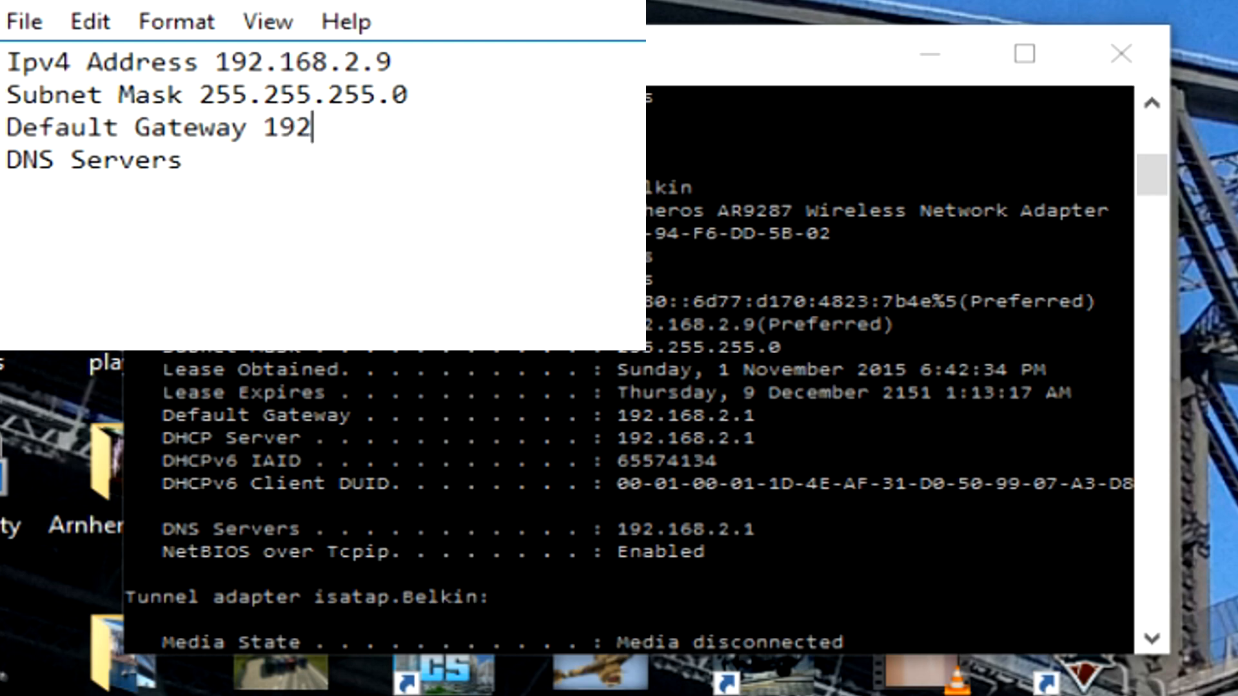
{"action": "type", "text": ".1678"}
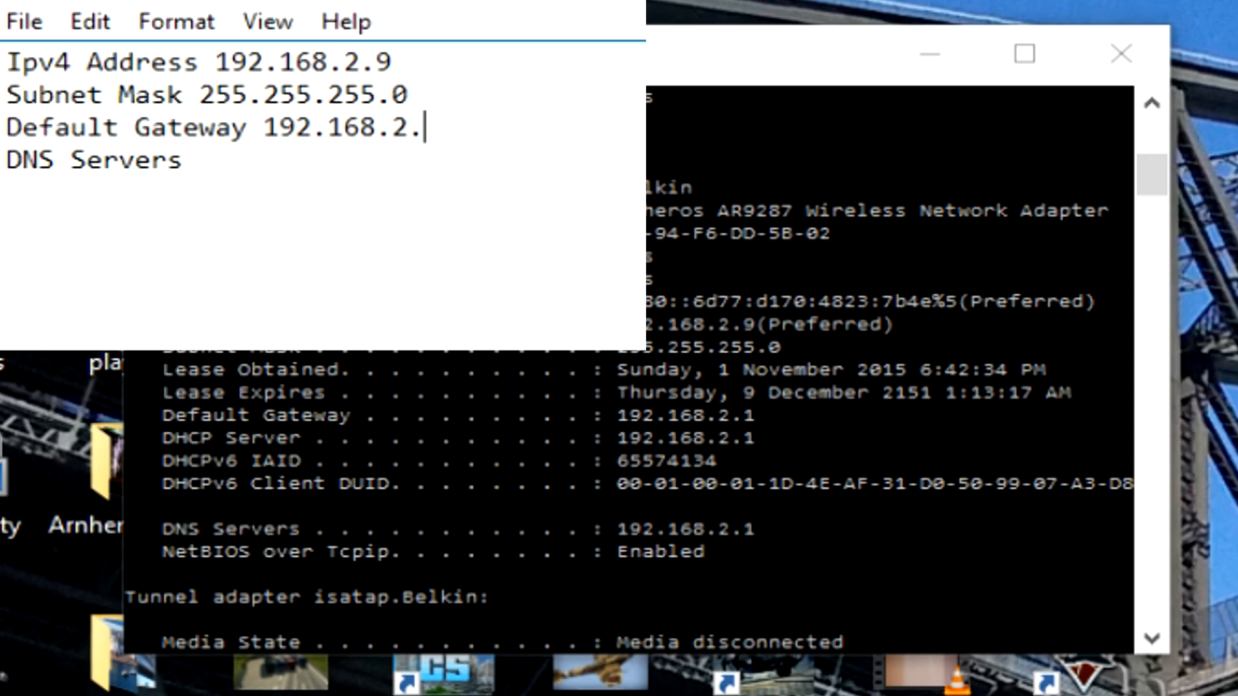
{"action": "type", "text": "1"}
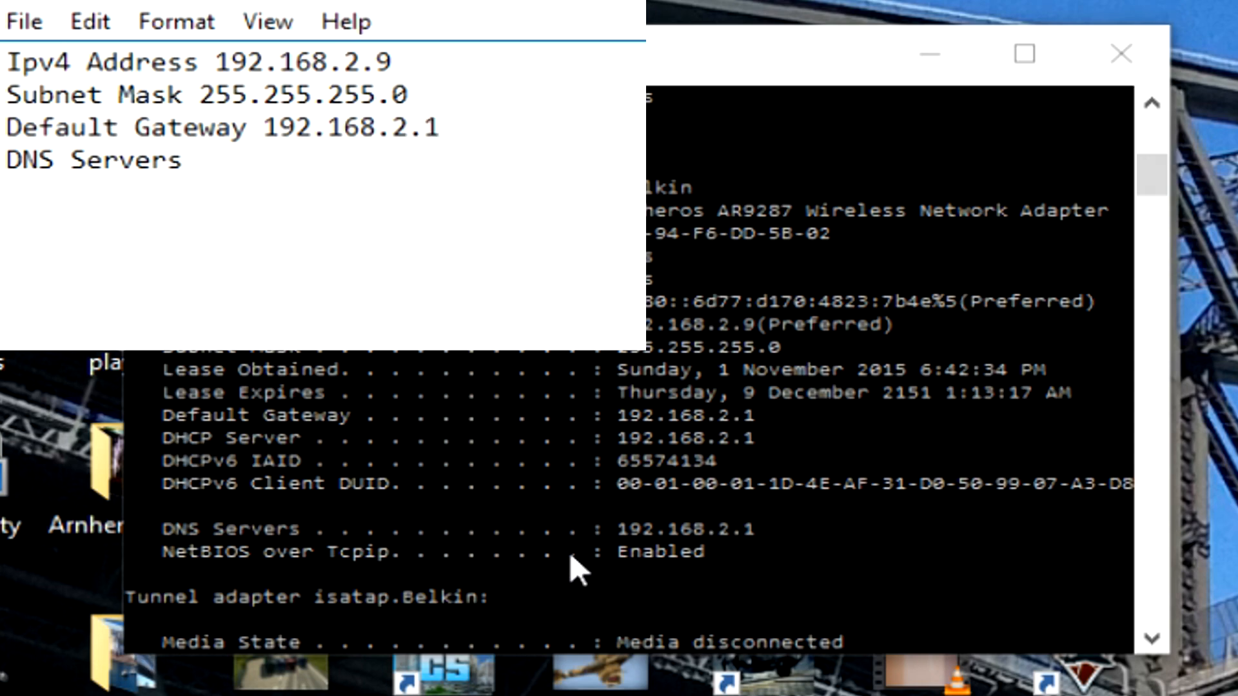
{"action": "mouse_move", "coordinate": [651, 559]}
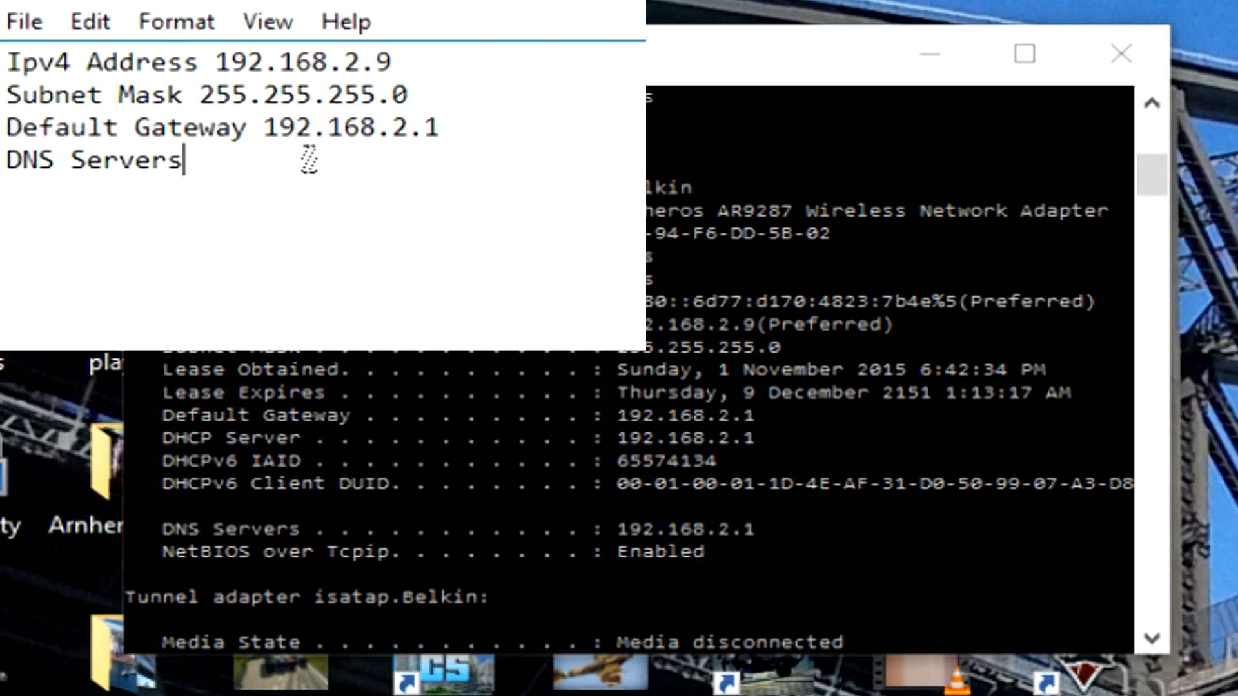
{"action": "type", "text": "192.168.2.1"}
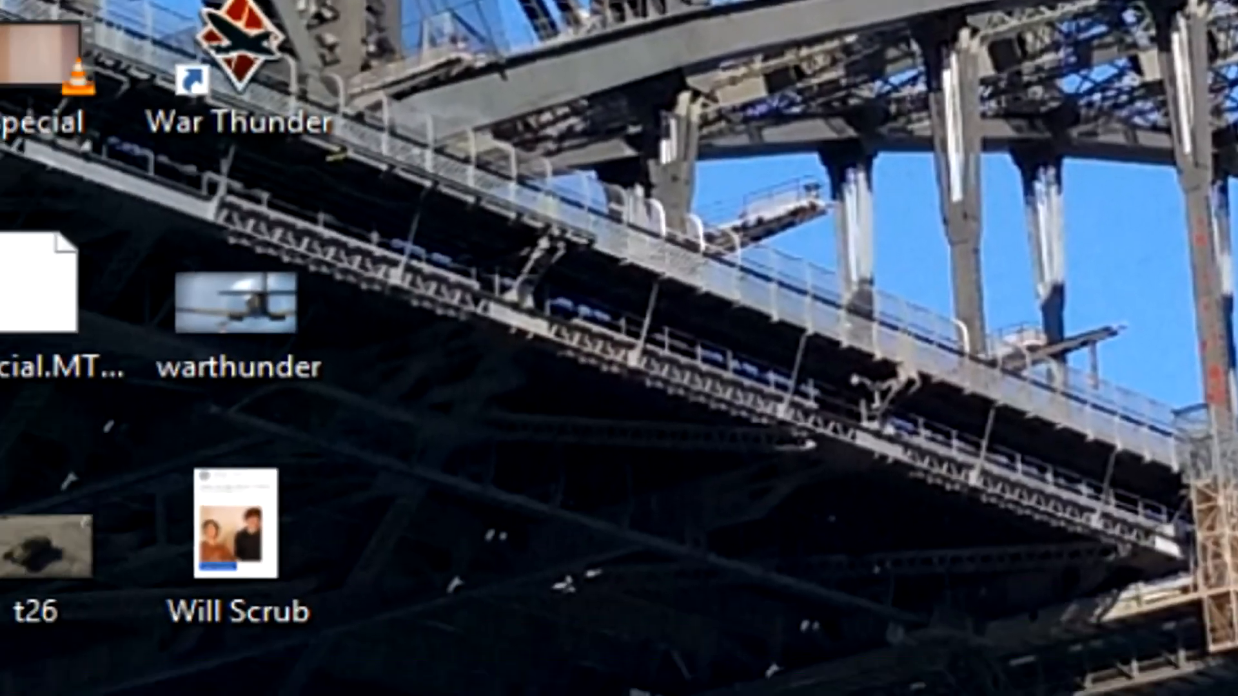
Open Control Panel's Network and Sharing Center, showing the private network 'Clark Router'
{"action": "left_click", "coordinate": [71, 666]}
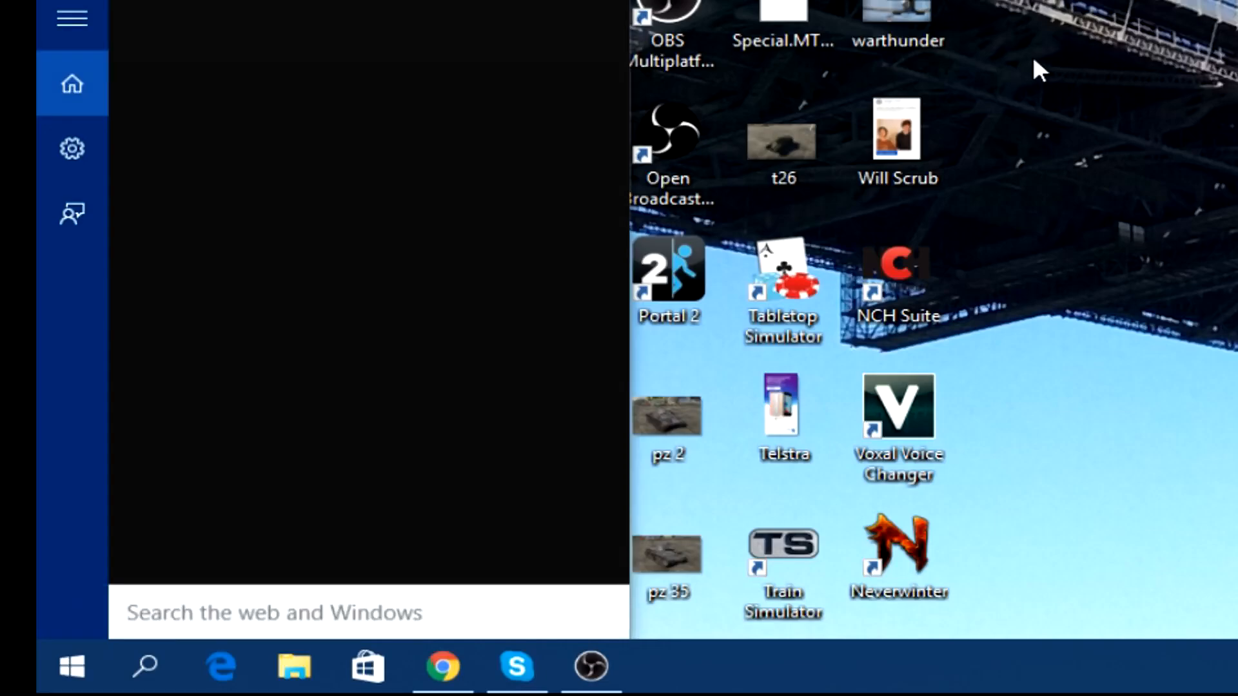
{"action": "type", "text": "contro"}
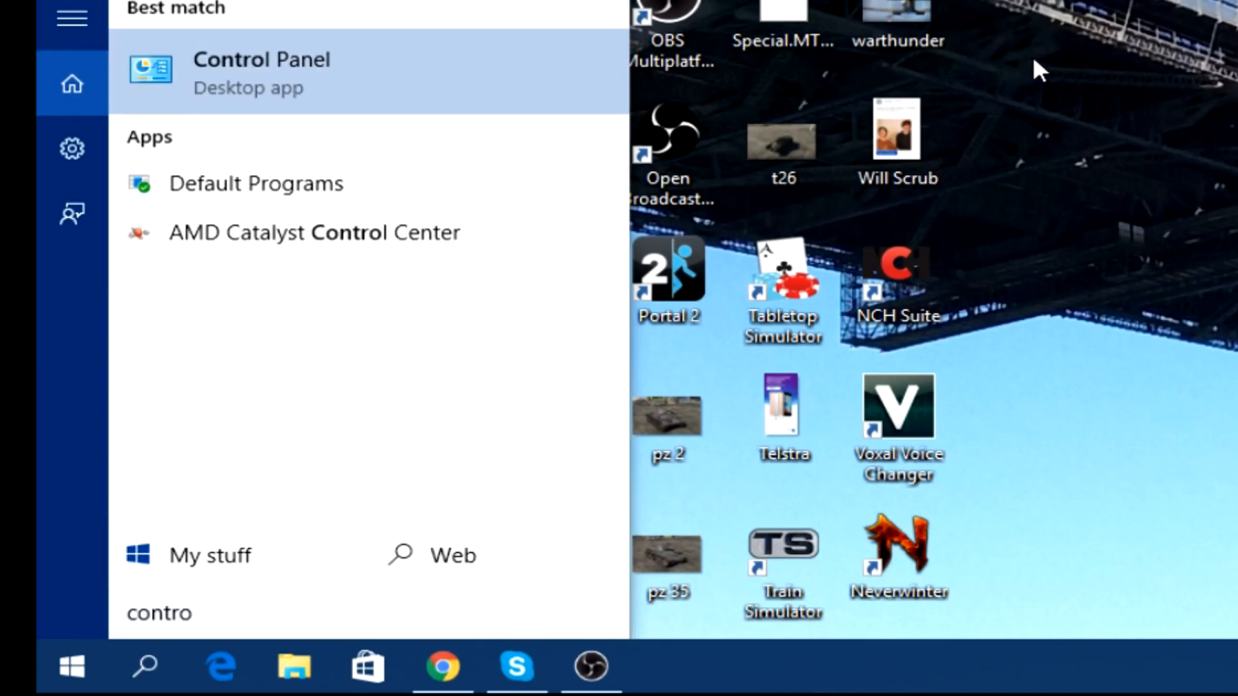
{"action": "left_click", "coordinate": [261, 71]}
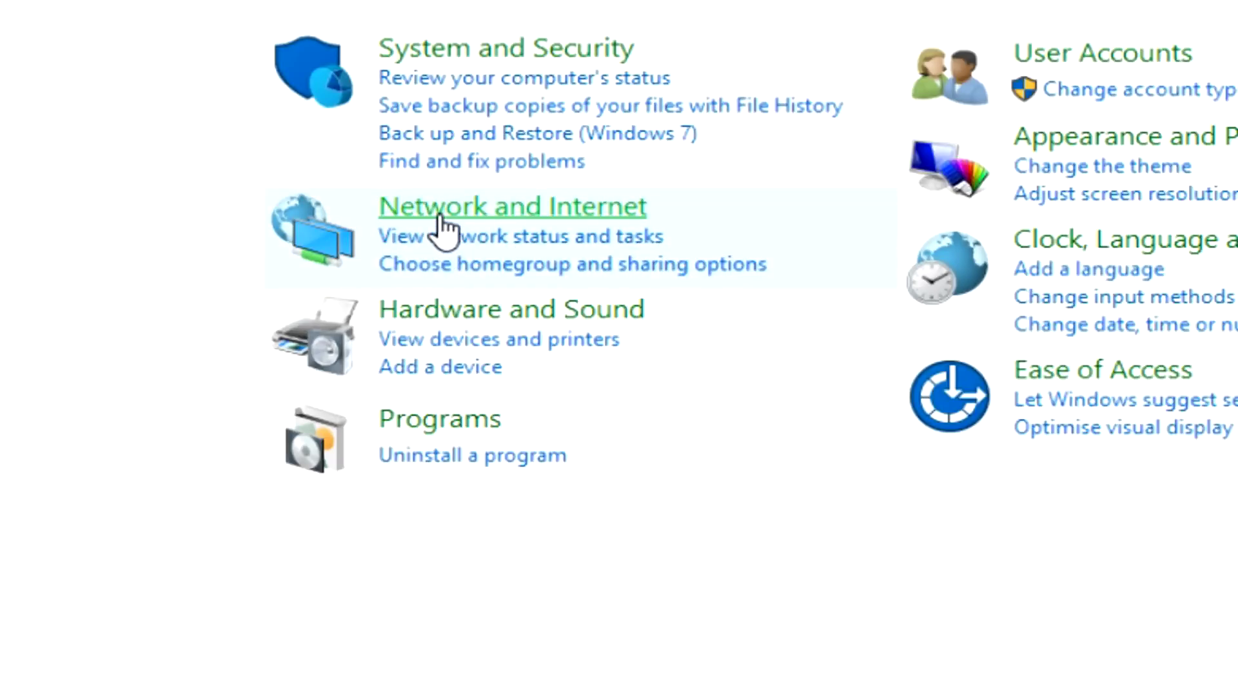
{"action": "mouse_move", "coordinate": [492, 245]}
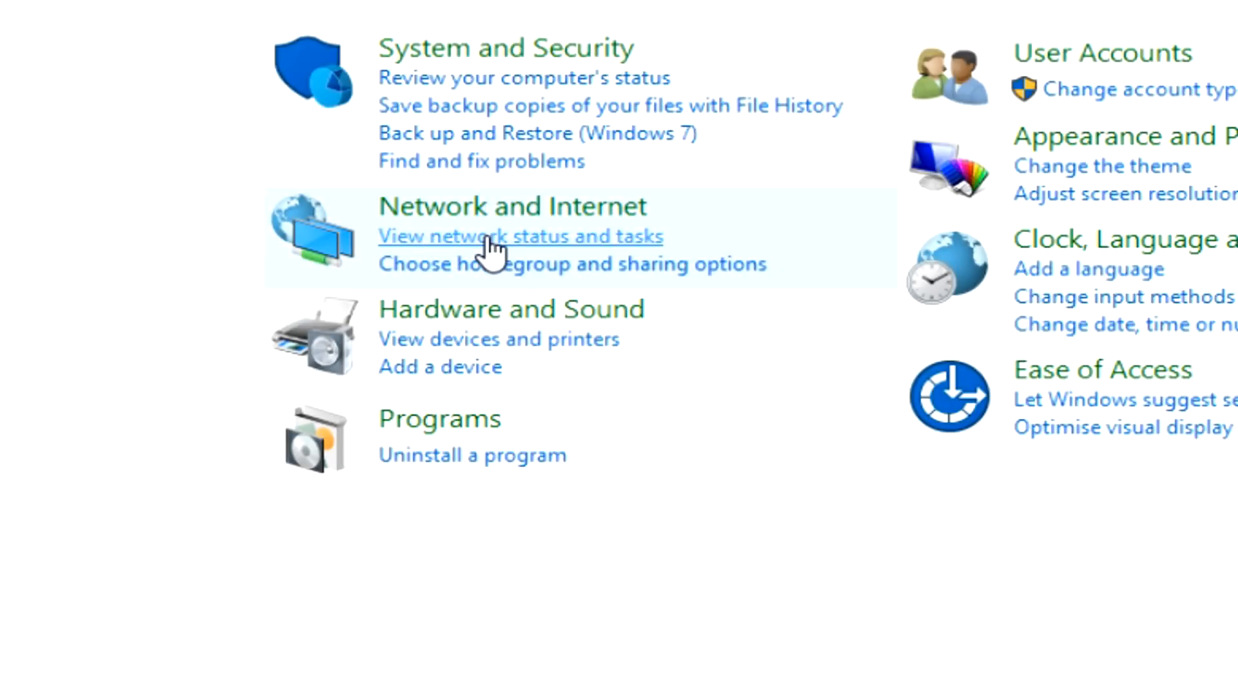
{"action": "left_click", "coordinate": [520, 236]}
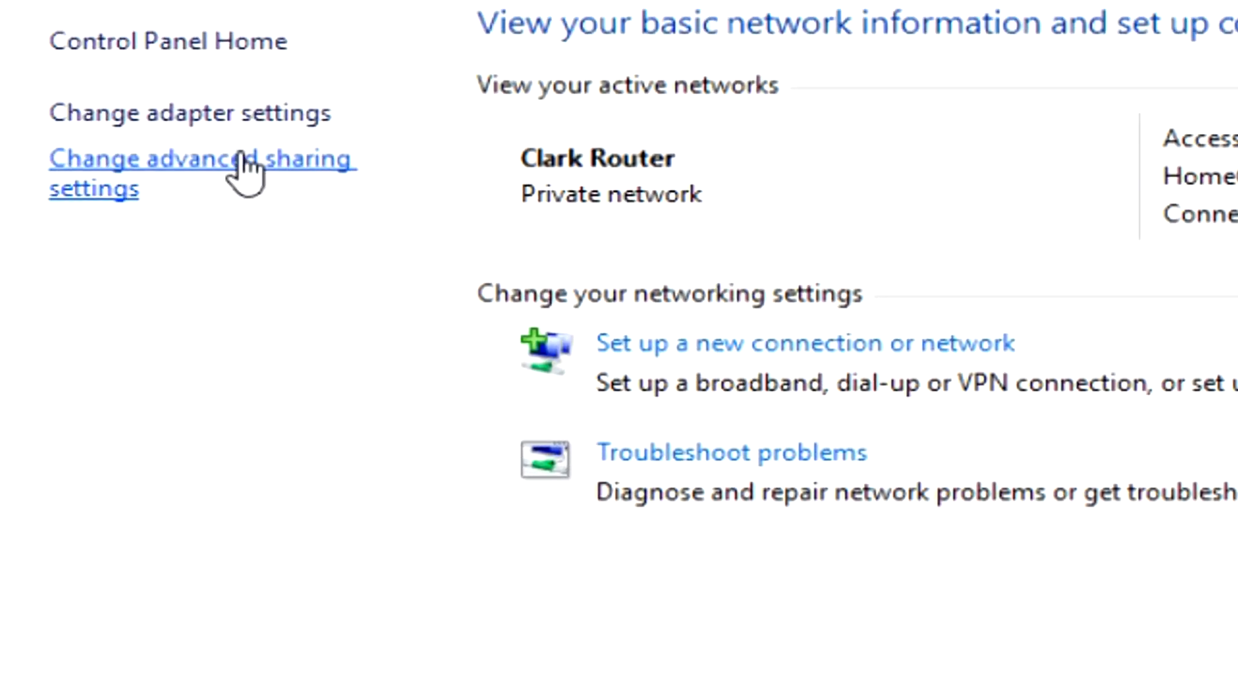
List the network adapters and open the WiFi adapter's properties
{"action": "left_click", "coordinate": [189, 113]}
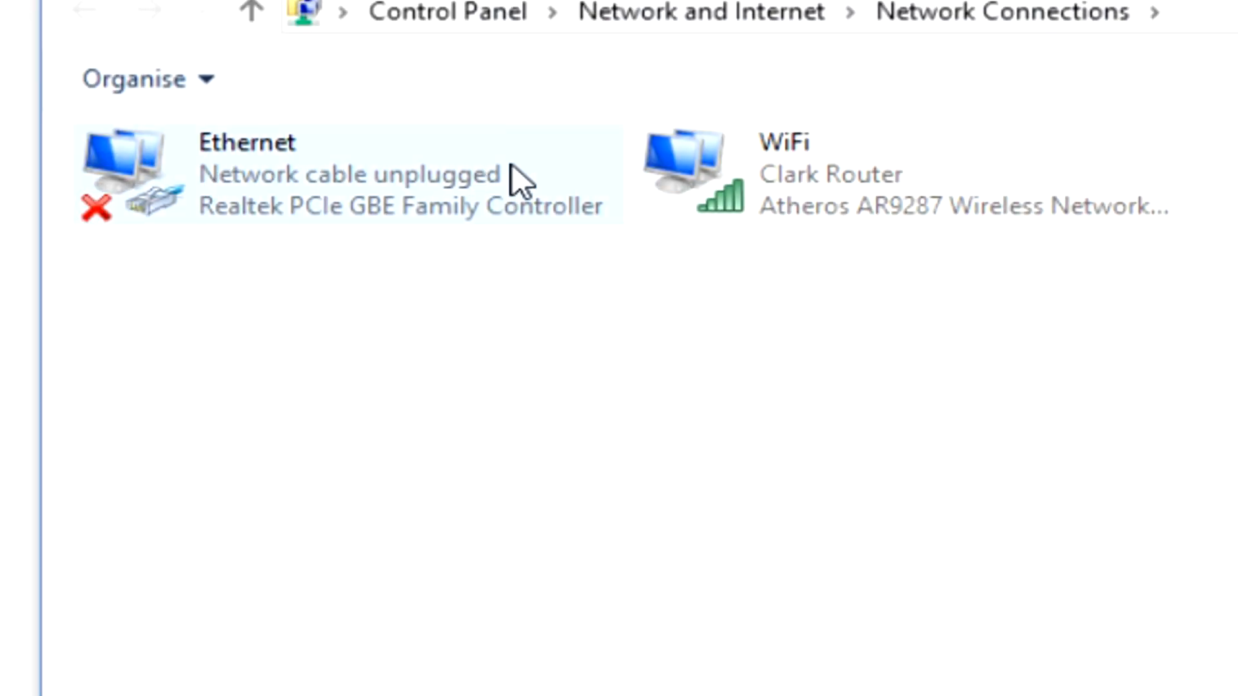
{"action": "mouse_move", "coordinate": [956, 180]}
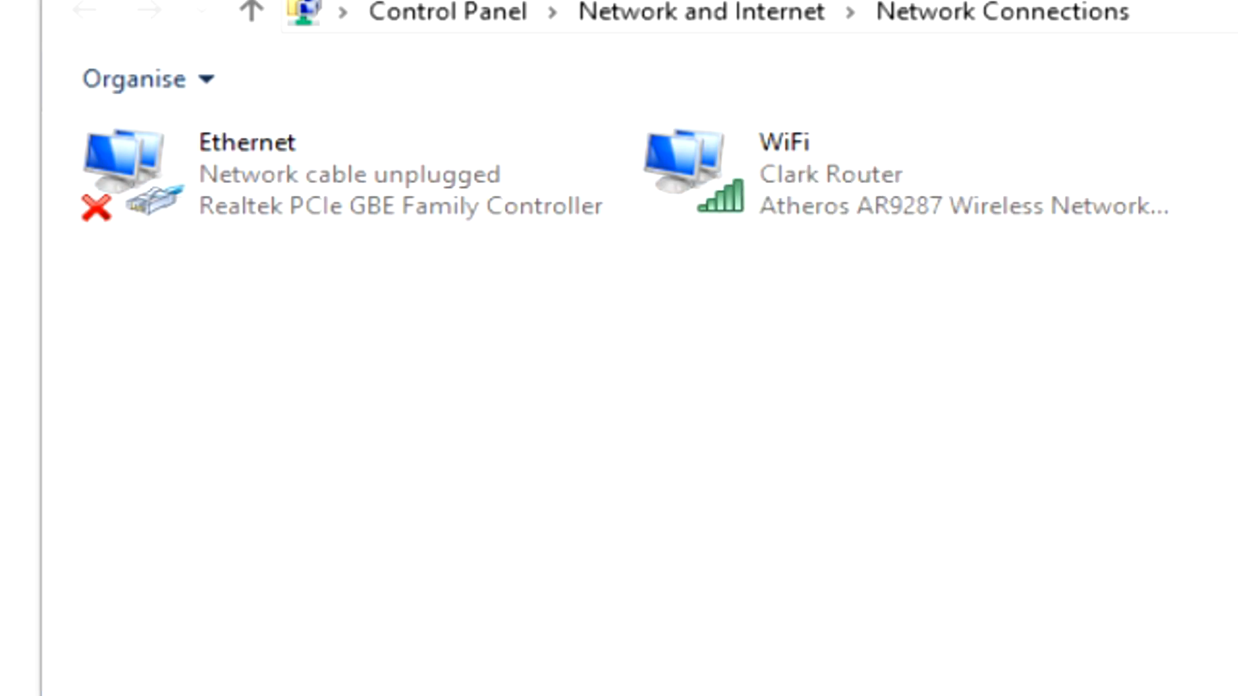
{"action": "left_click", "coordinate": [869, 173]}
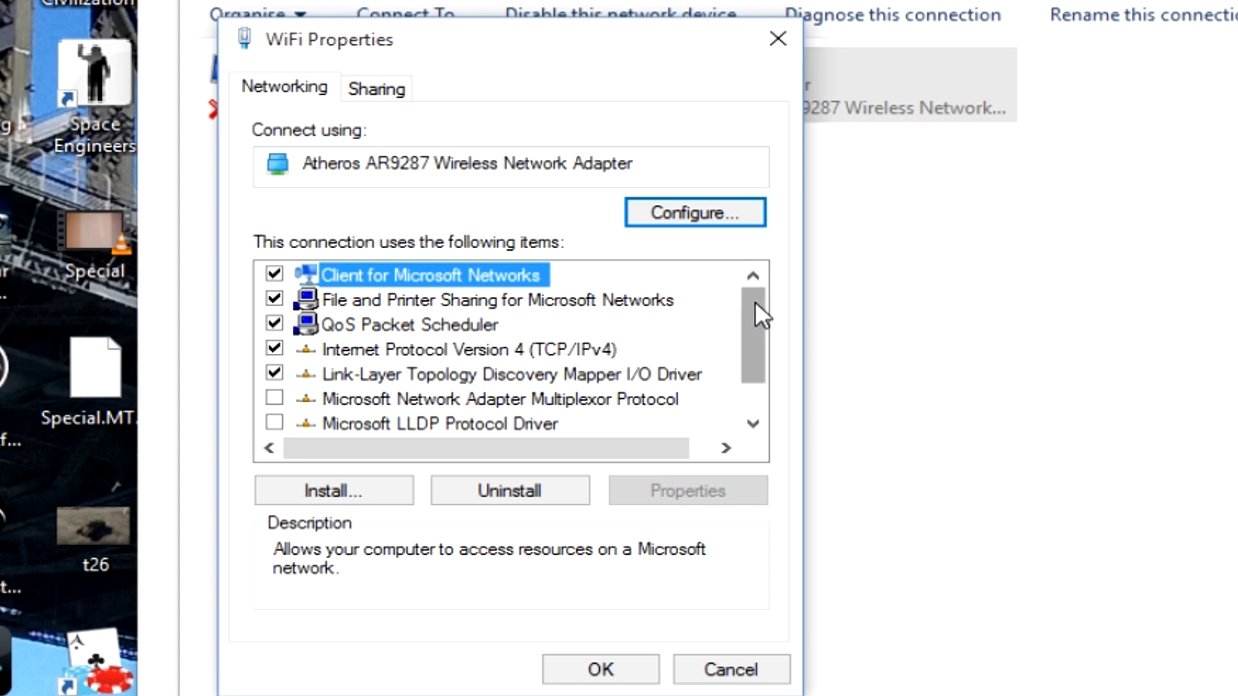
Open the Internet Protocol Version 4 (TCP/IPv4) properties for the WiFi adapter
{"action": "scroll", "scroll_direction": "down", "scroll_amount": 3}
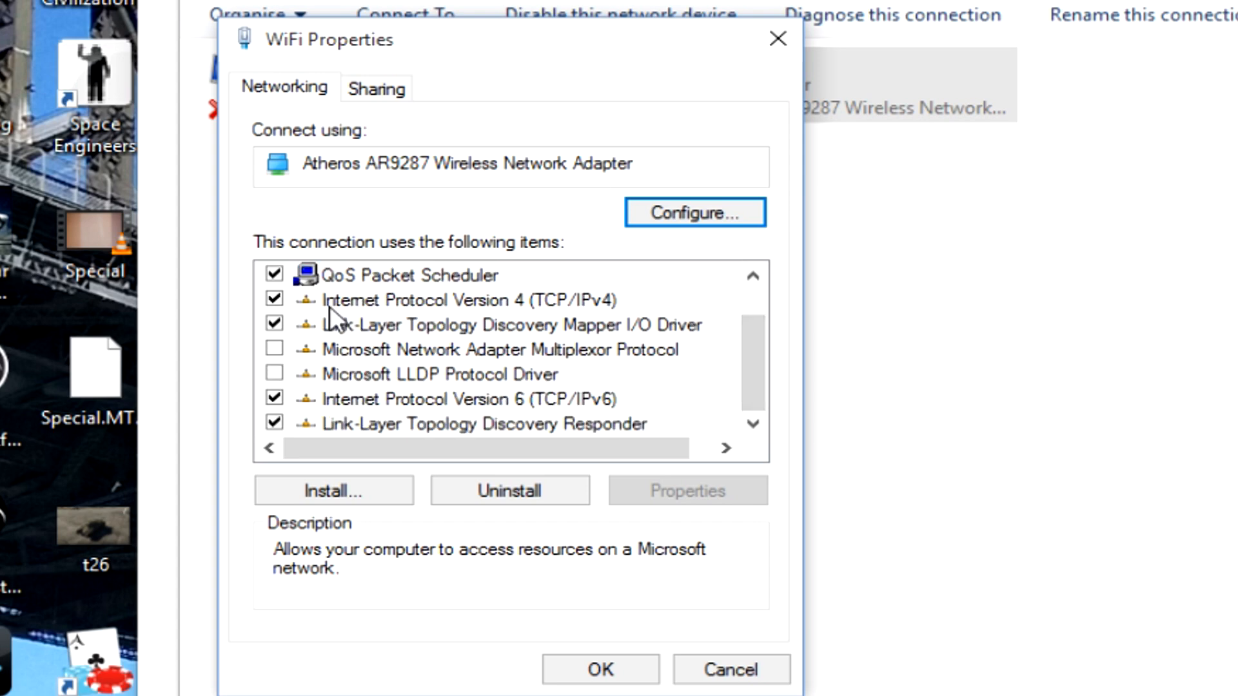
{"action": "mouse_move", "coordinate": [585, 316]}
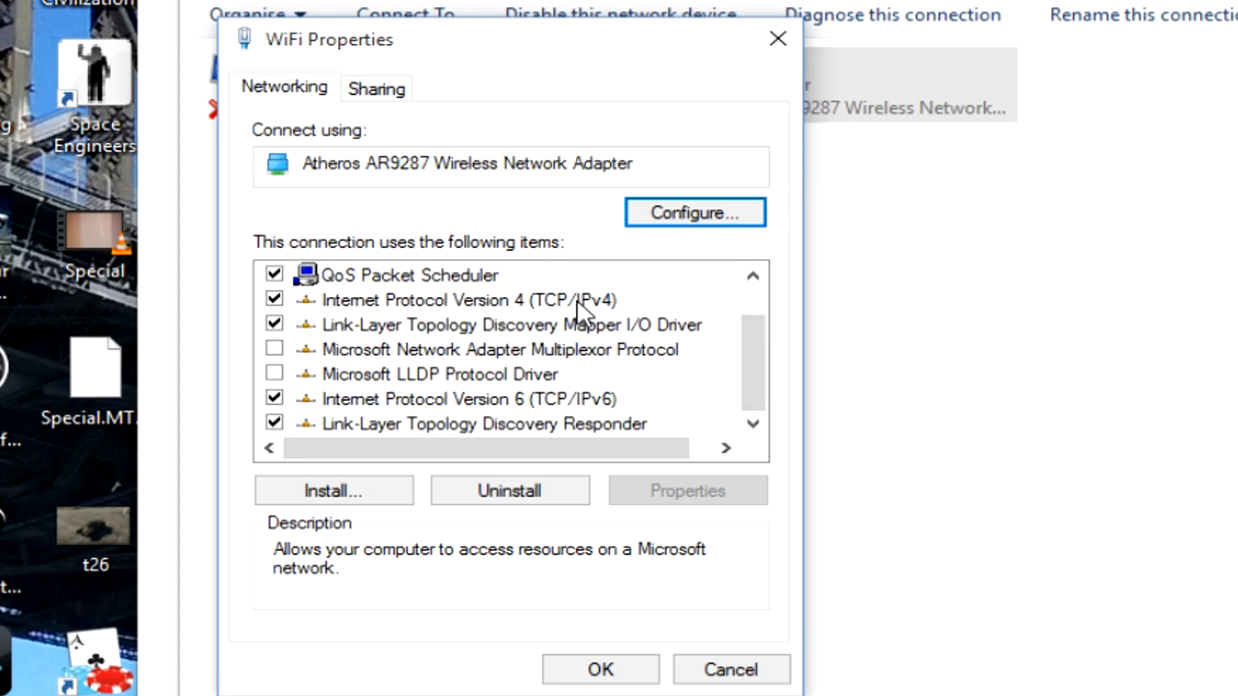
{"action": "left_click", "coordinate": [458, 299]}
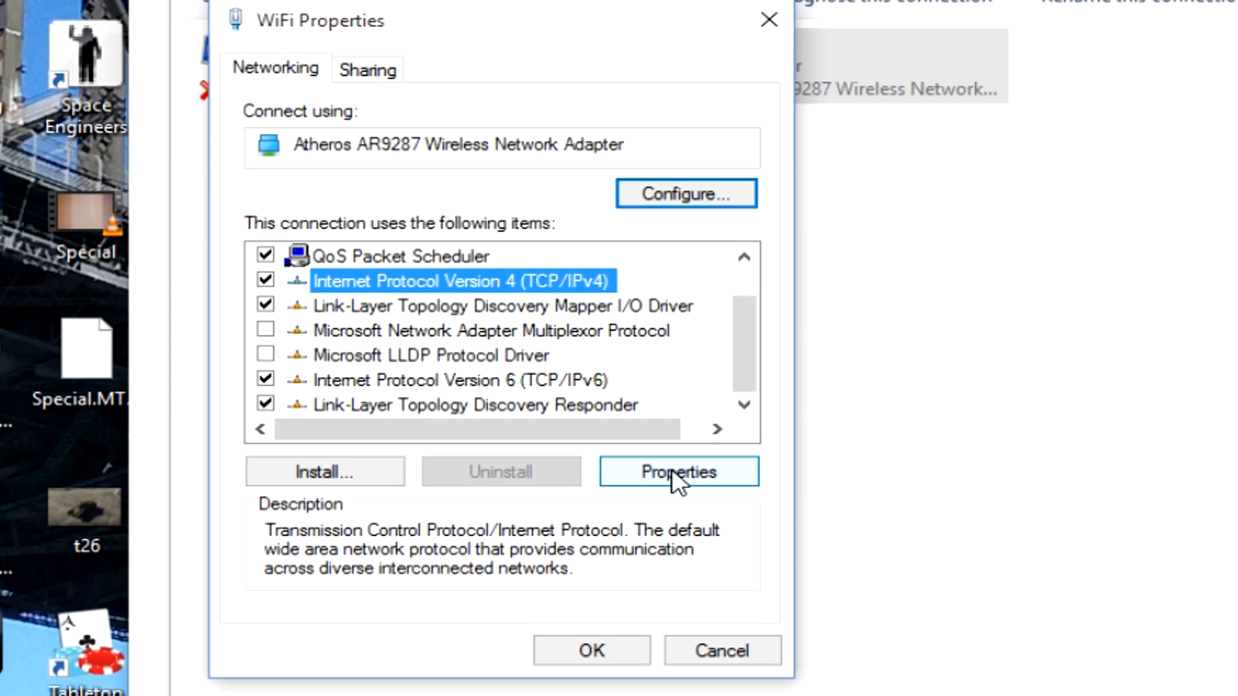
{"action": "left_click", "coordinate": [678, 472]}
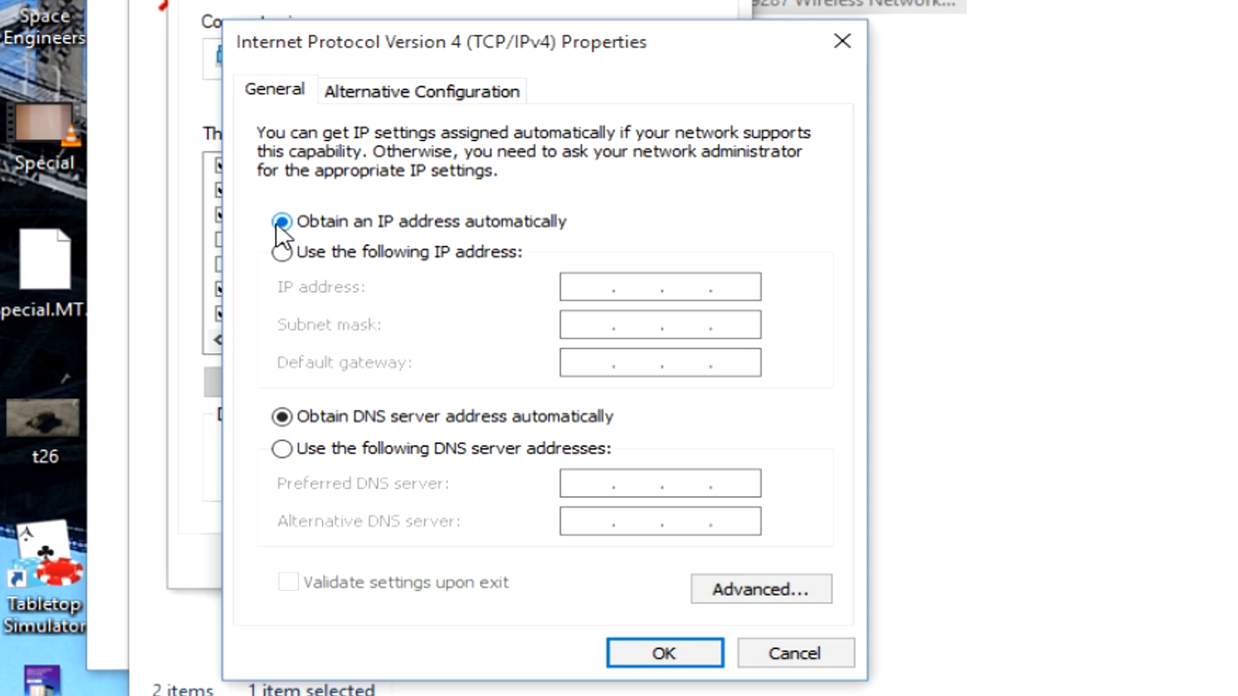
{"action": "mouse_move", "coordinate": [534, 237]}
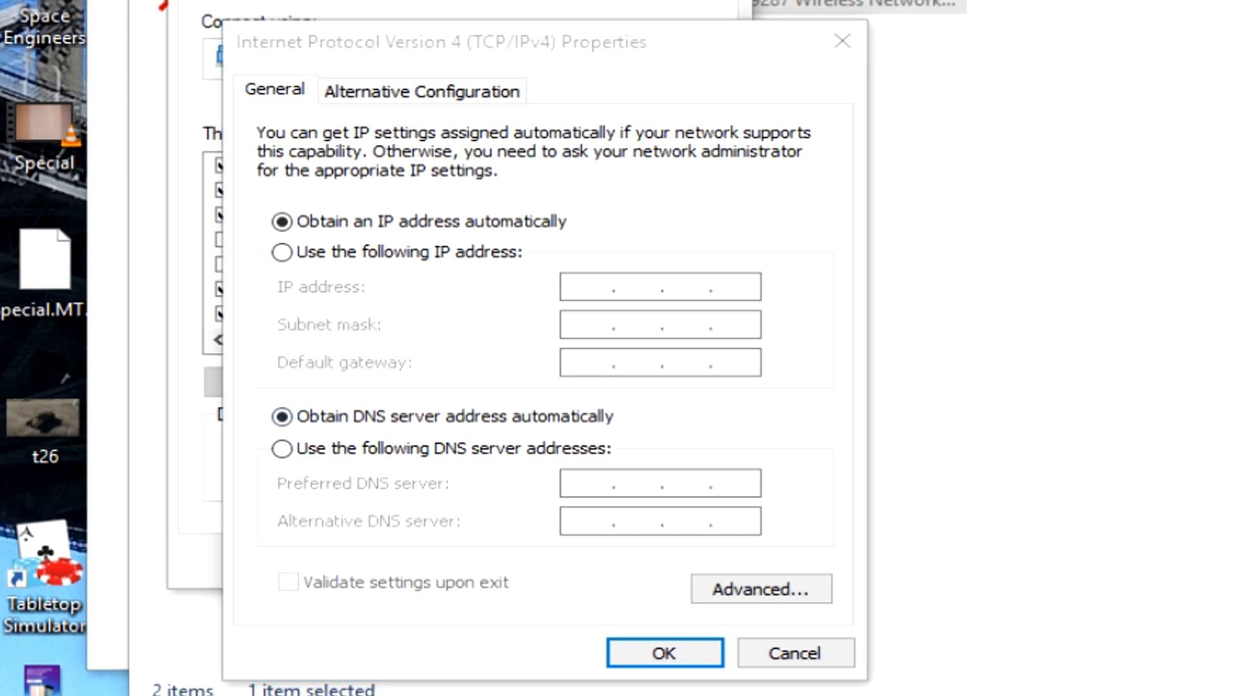
Show the Notepad note with the saved network values beside the IPv4 dialog
{"action": "left_click", "coordinate": [664, 652]}
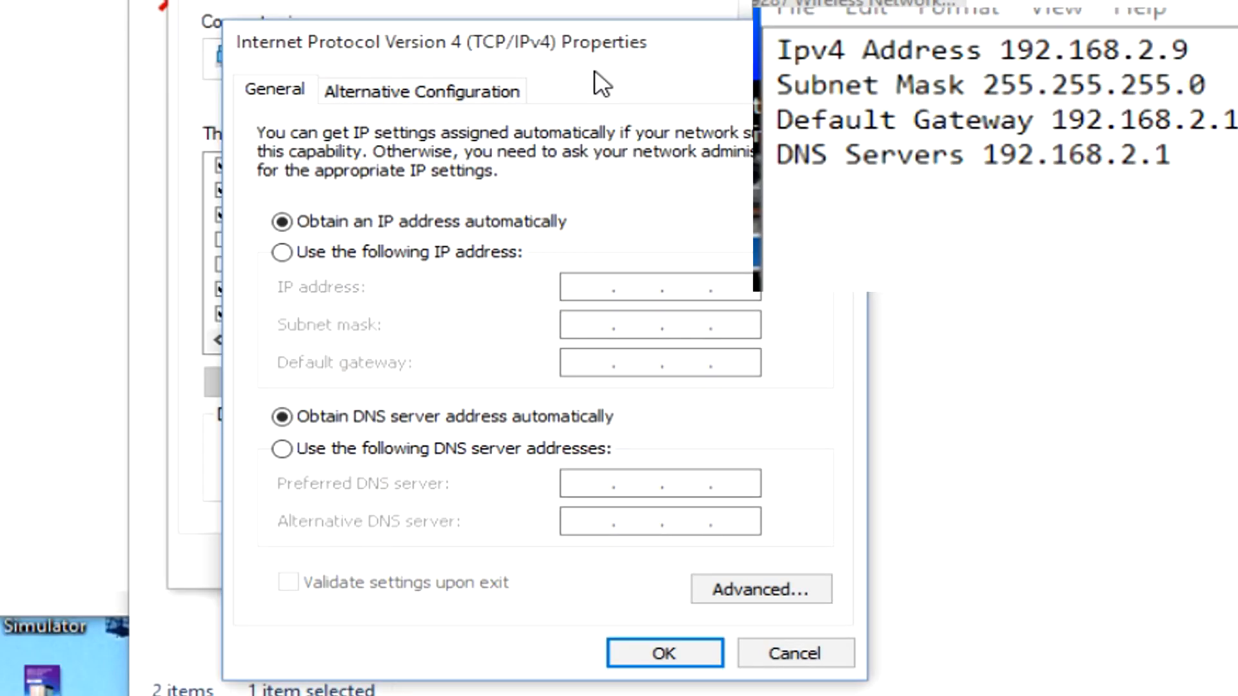
Switch IPv4 to manual: mask 255.255.255.0, gateway and preferred DNS 192.168.2.1
{"action": "left_click", "coordinate": [282, 252]}
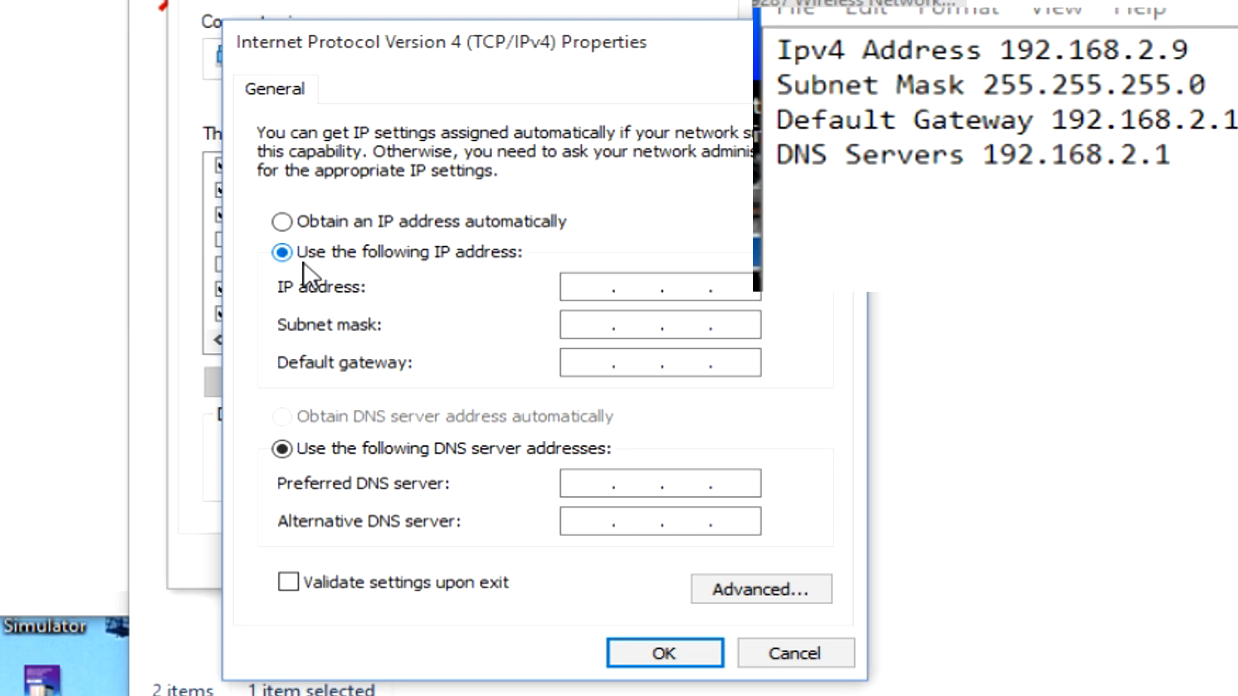
{"action": "mouse_move", "coordinate": [460, 272]}
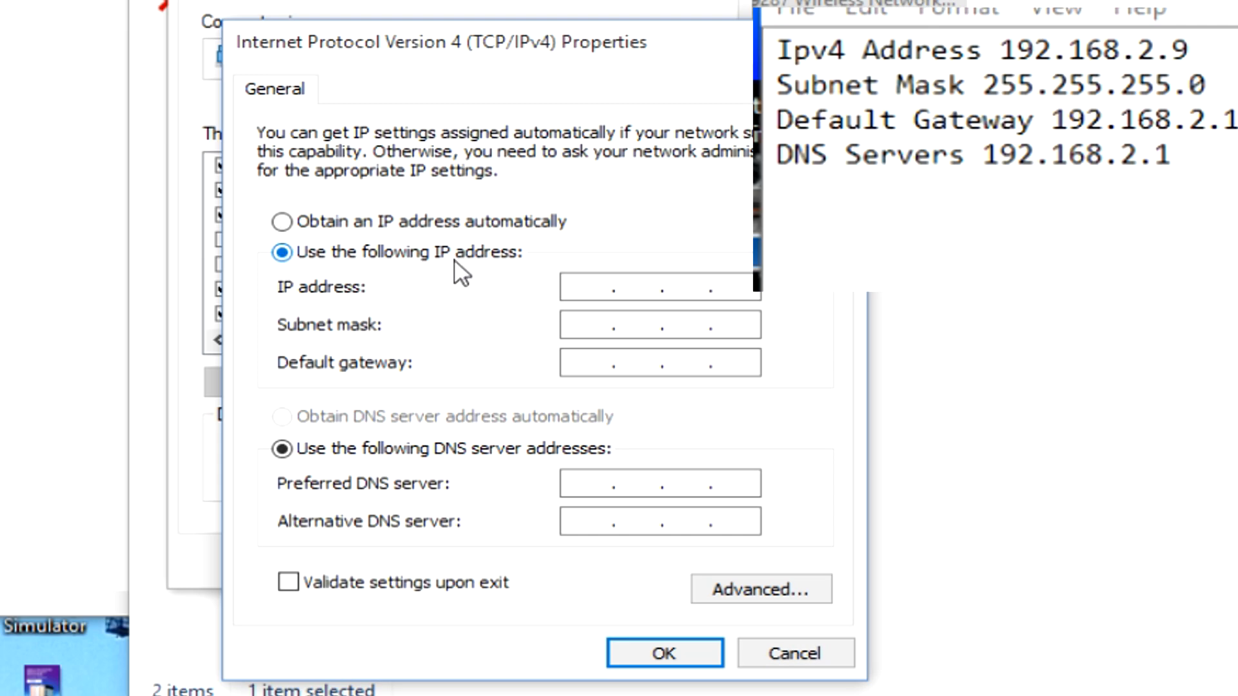
{"action": "left_click", "coordinate": [632, 325]}
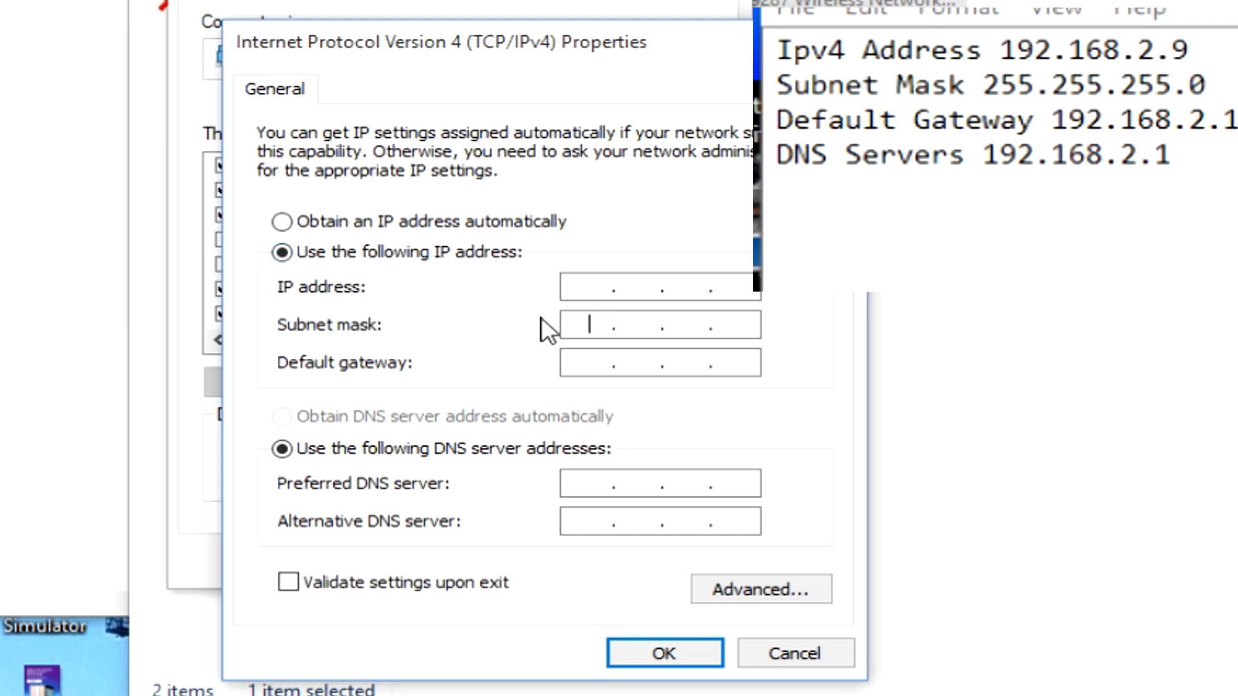
{"action": "type", "text": "2"}
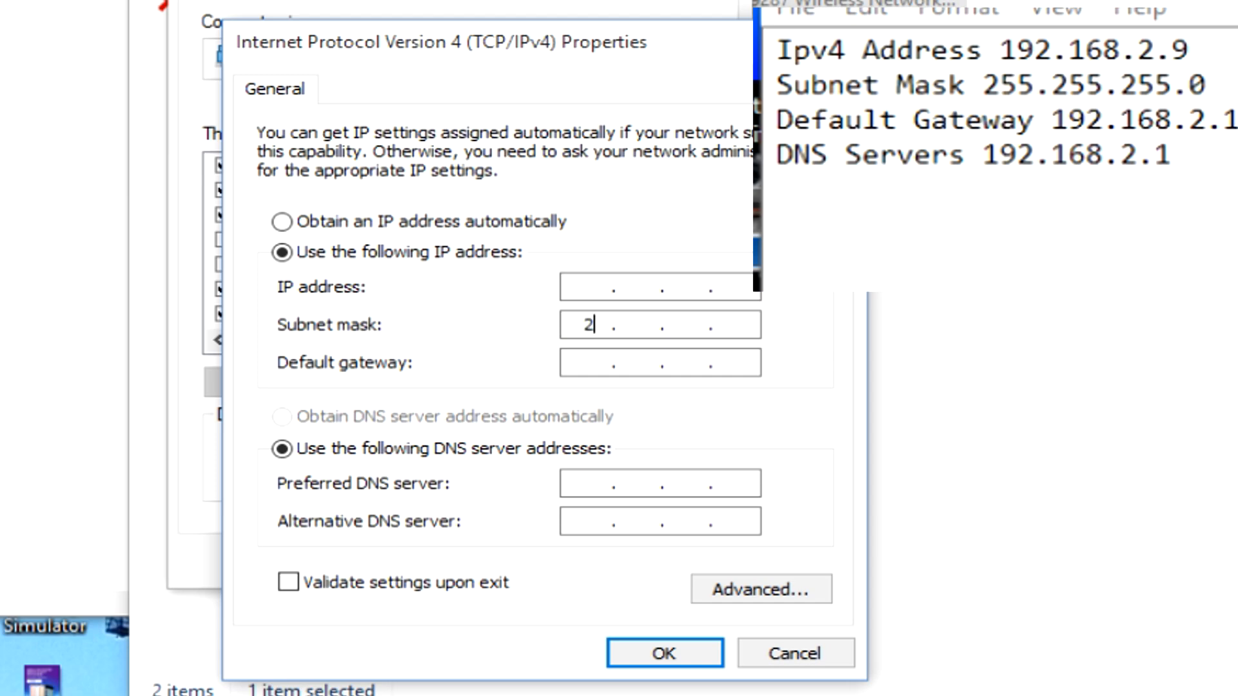
{"action": "type", "text": "55.255.255."}
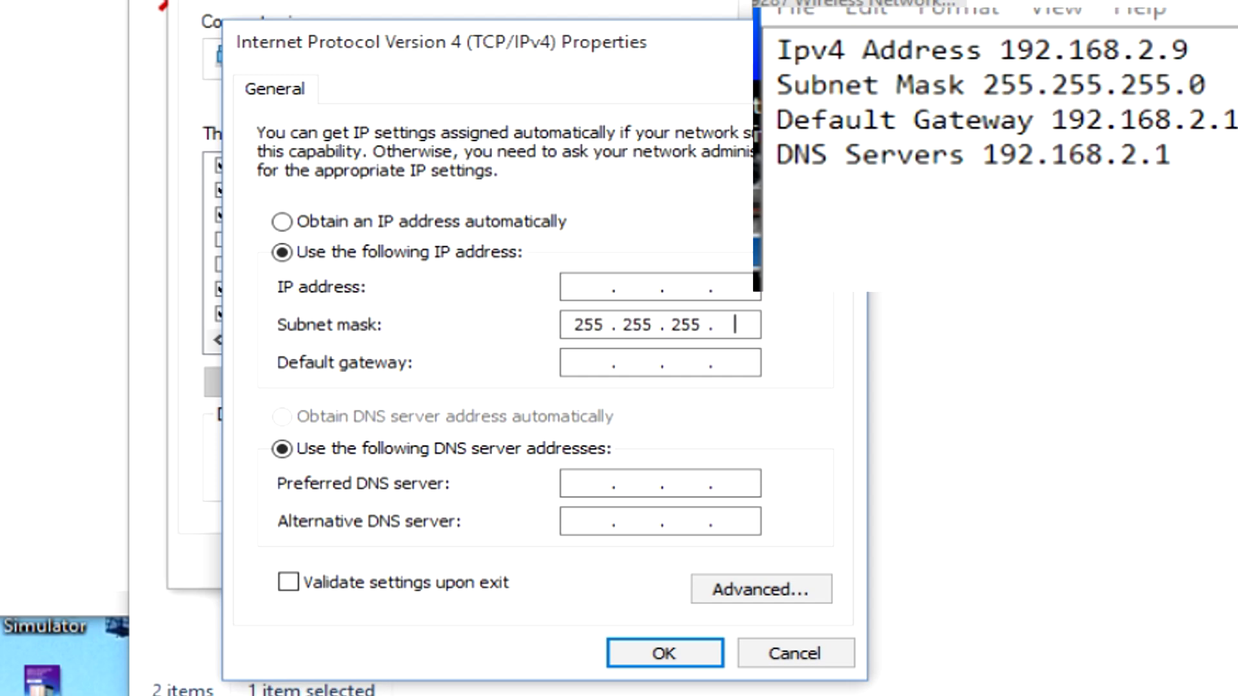
{"action": "type", "text": "0"}
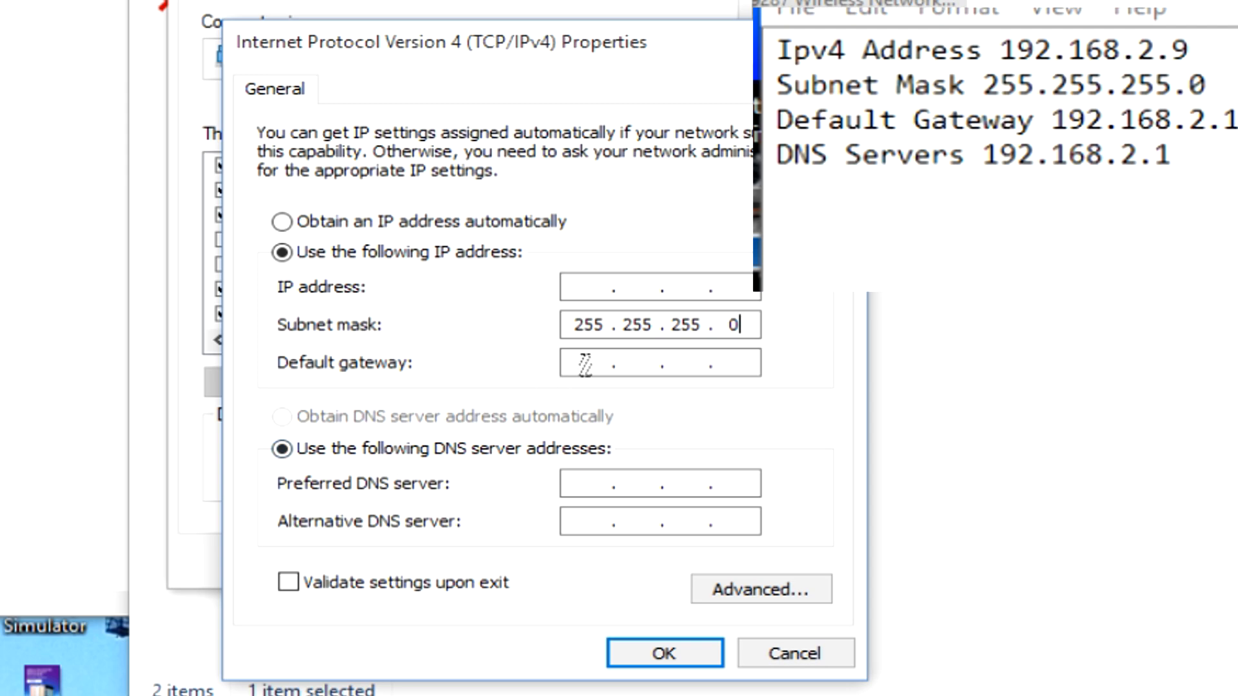
{"action": "type", "text": "192 . . ."}
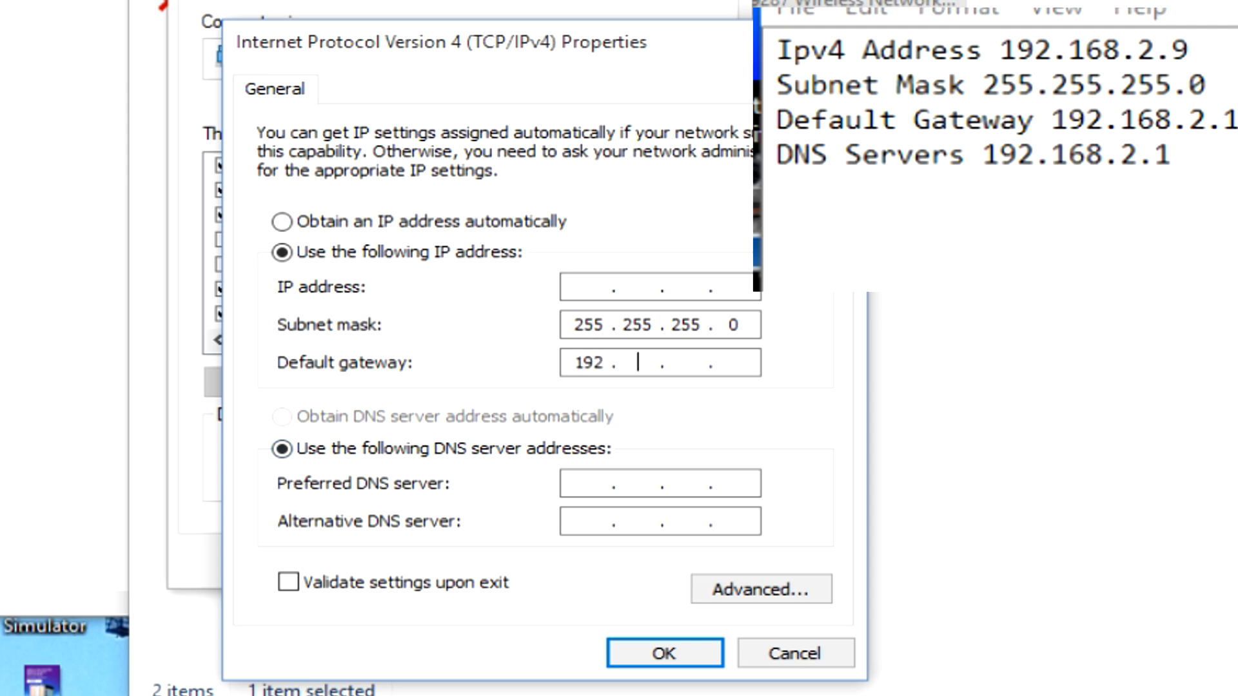
{"action": "type", "text": "168.2.1"}
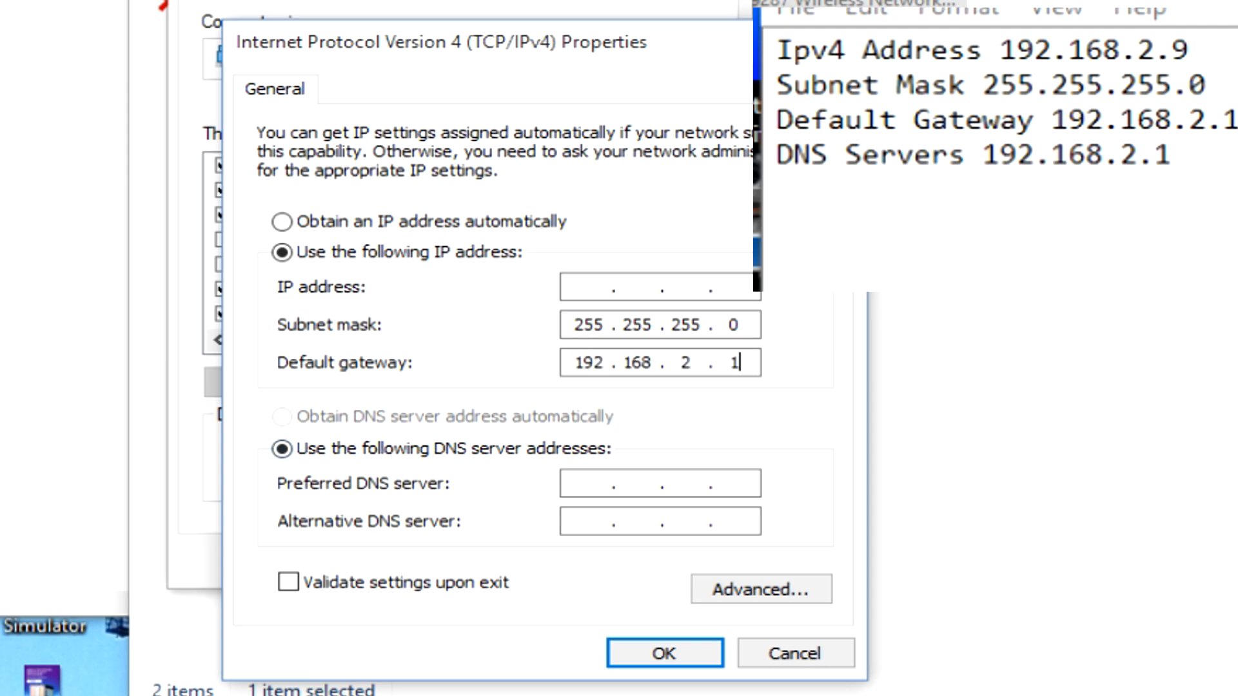
{"action": "left_click", "coordinate": [659, 482]}
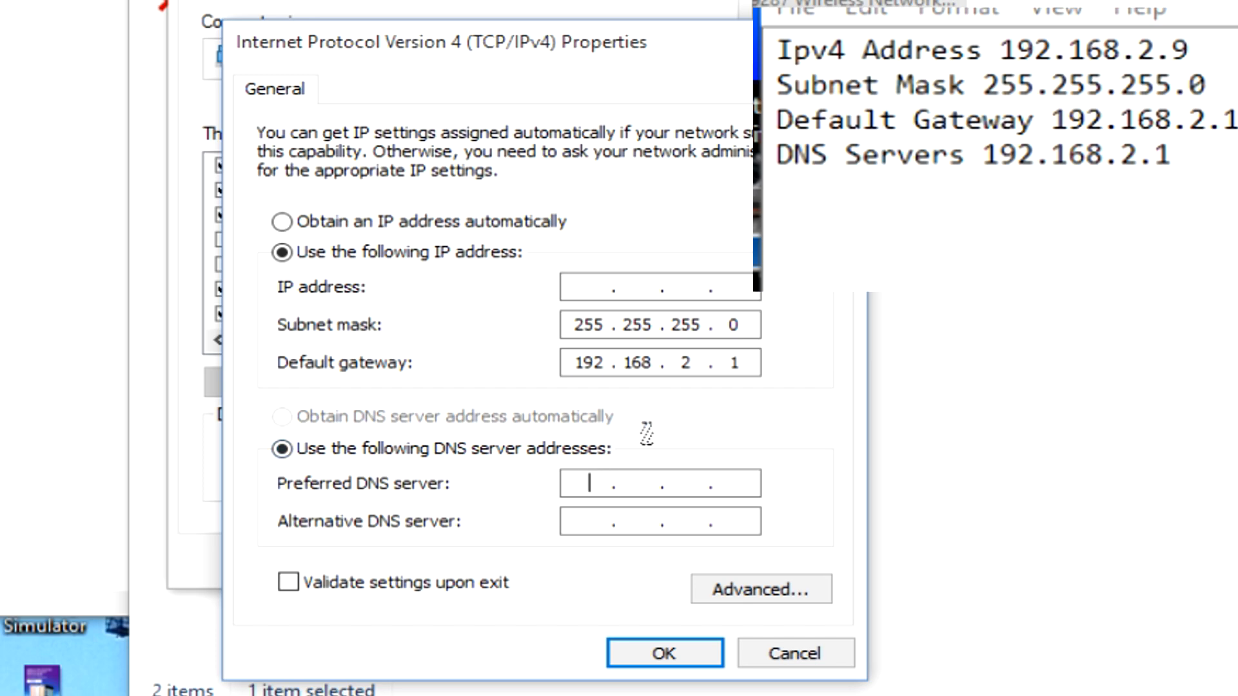
{"action": "type", "text": "192.1"}
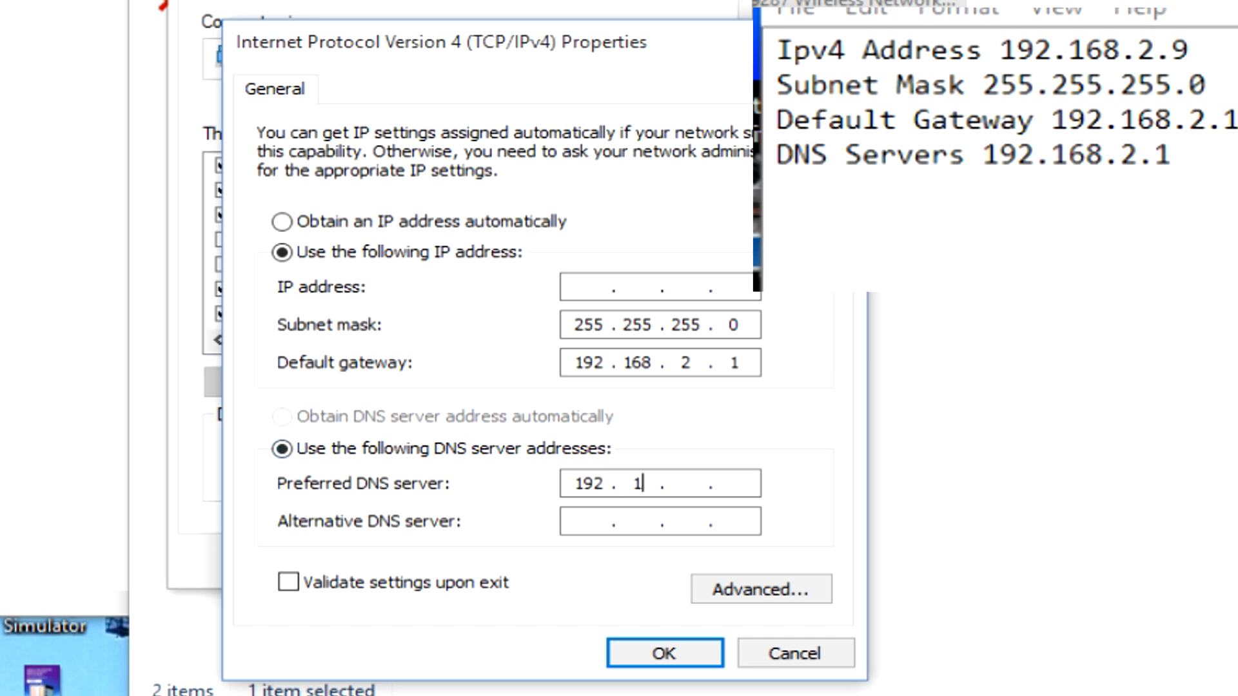
{"action": "type", "text": "68.2.1"}
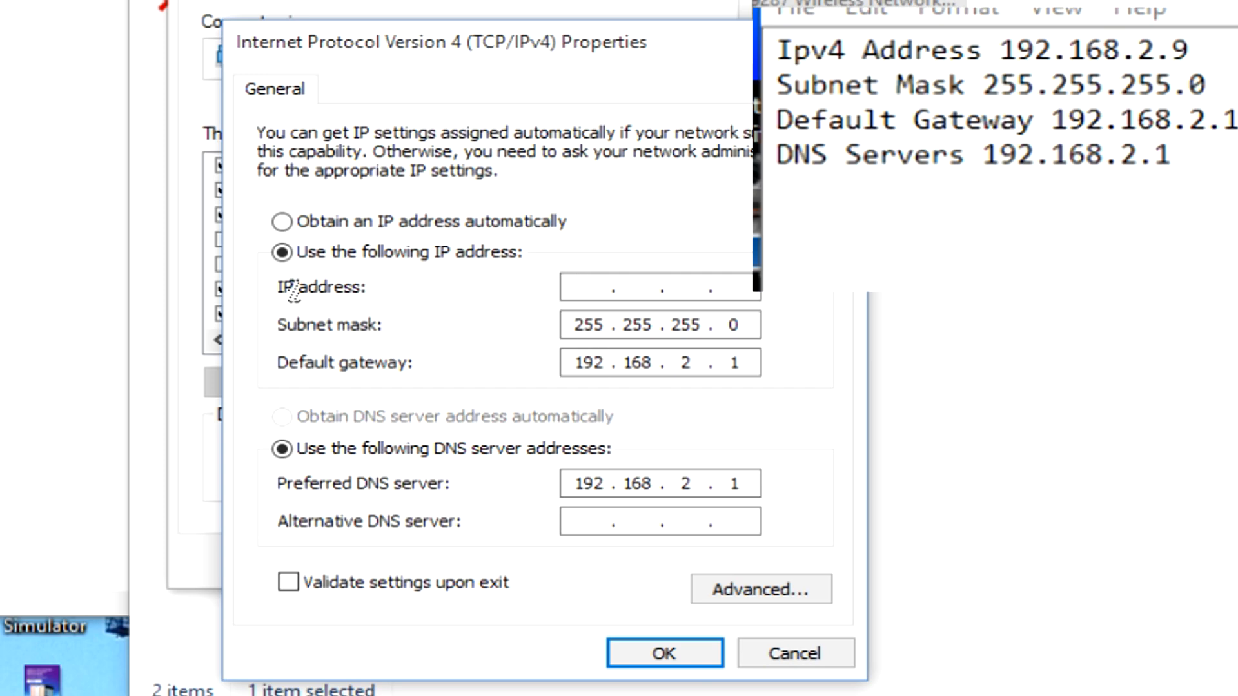
{"action": "left_click", "coordinate": [659, 285]}
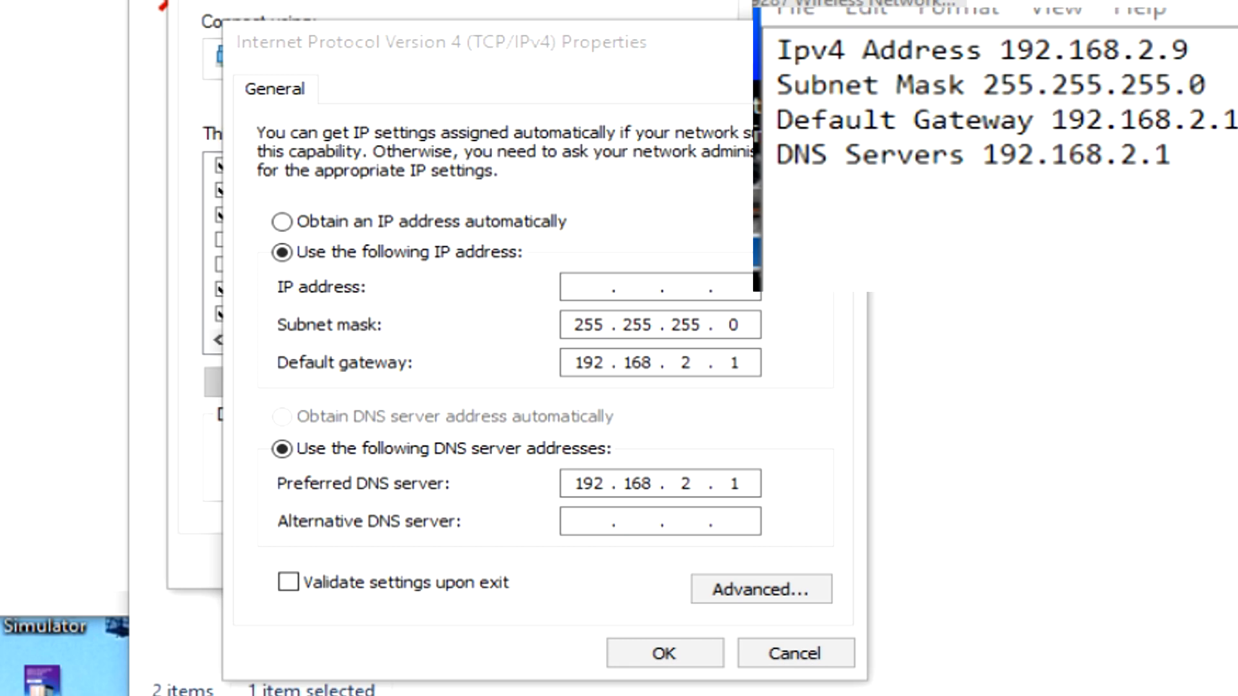
{"action": "mouse_move", "coordinate": [594, 308]}
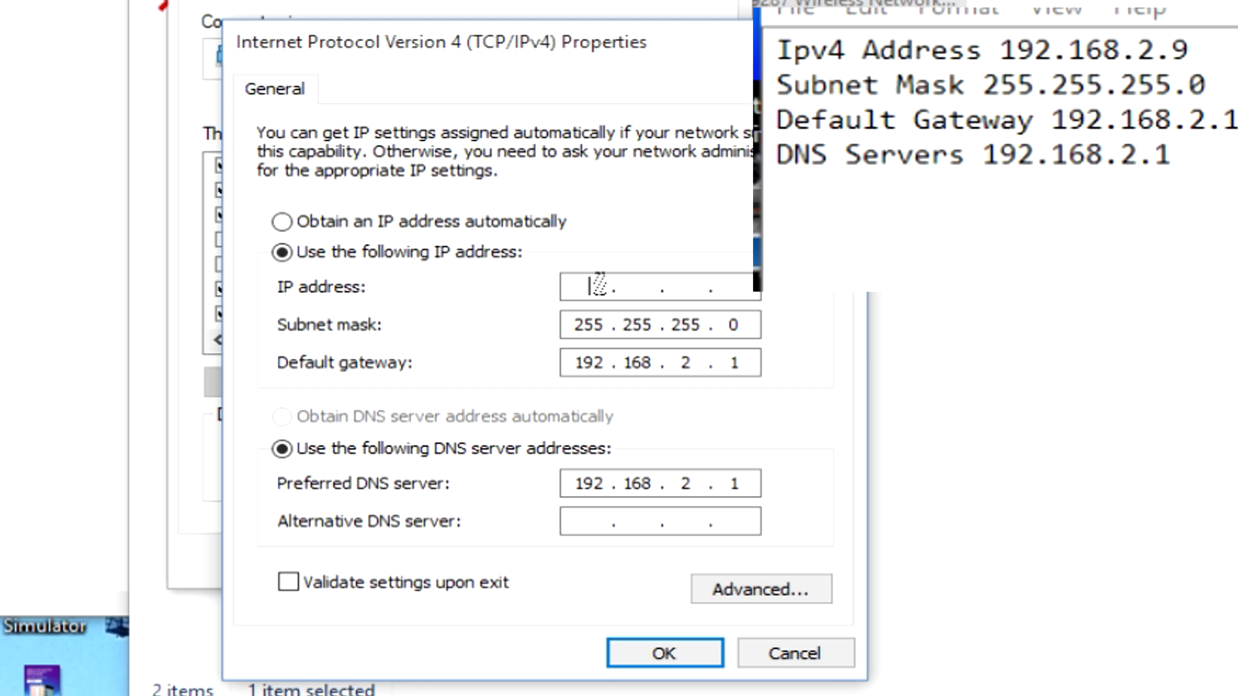
Enter the static IP address 192.168.2.234 and apply with OK
{"action": "type", "text": "19216"}
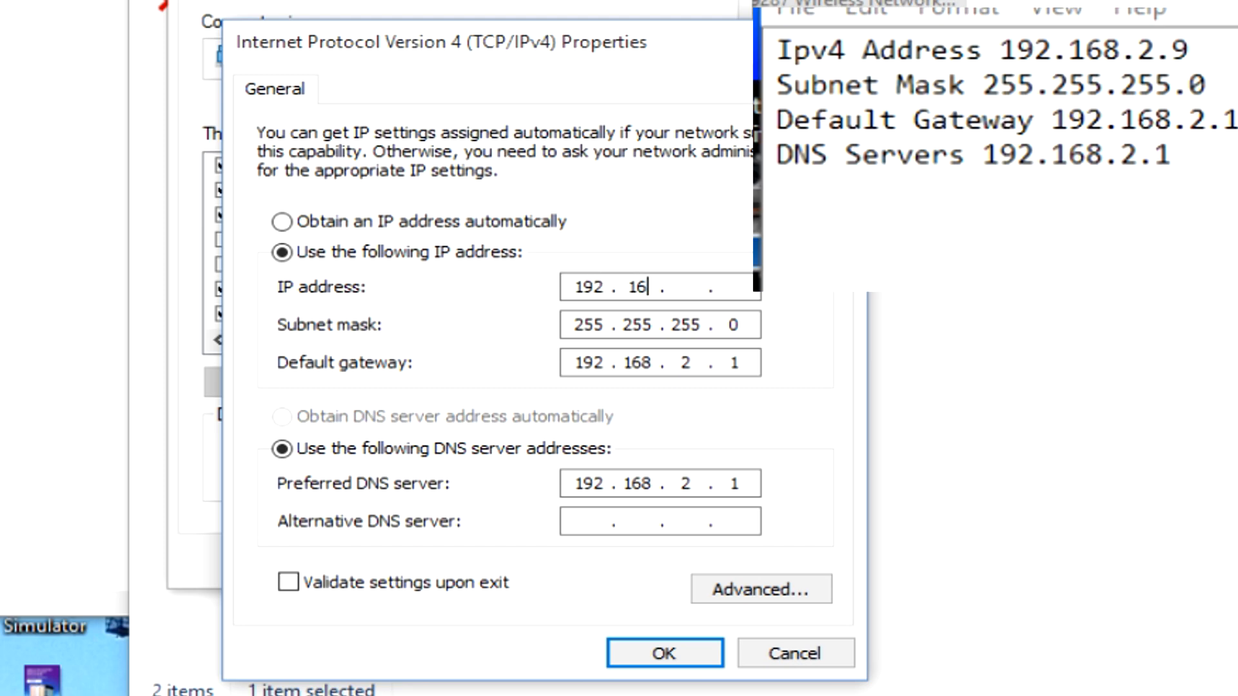
{"action": "type", "text": "8.2"}
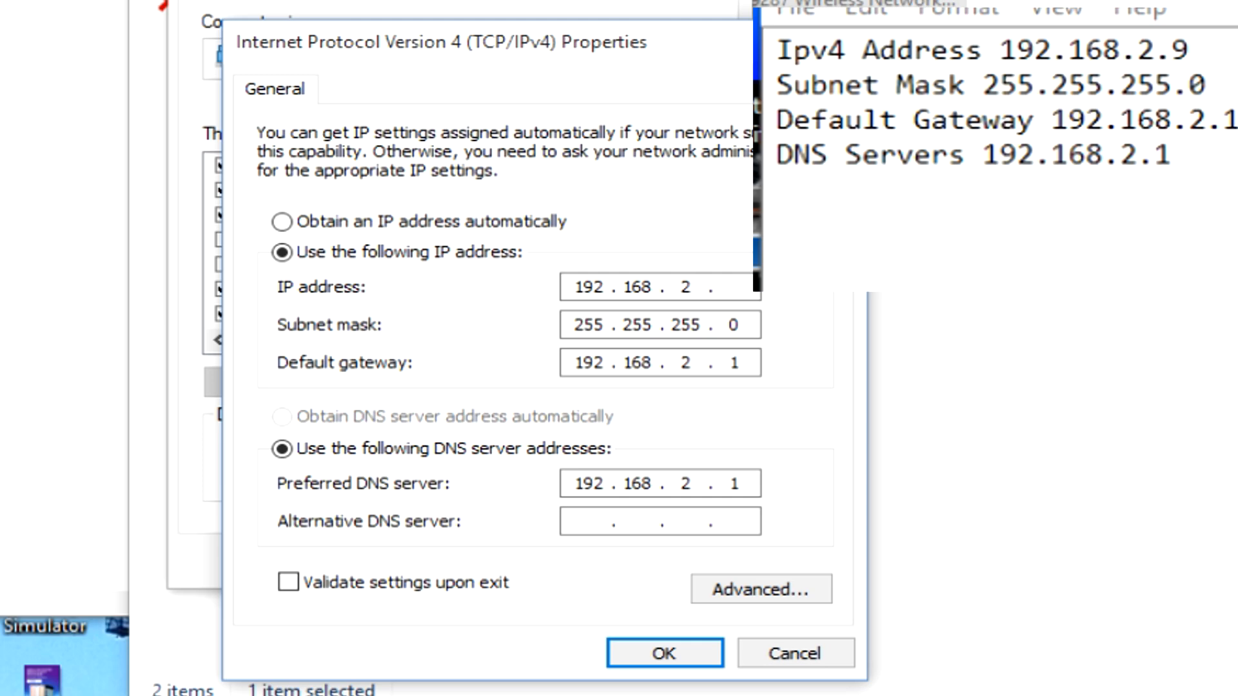
{"action": "type", "text": "234"}
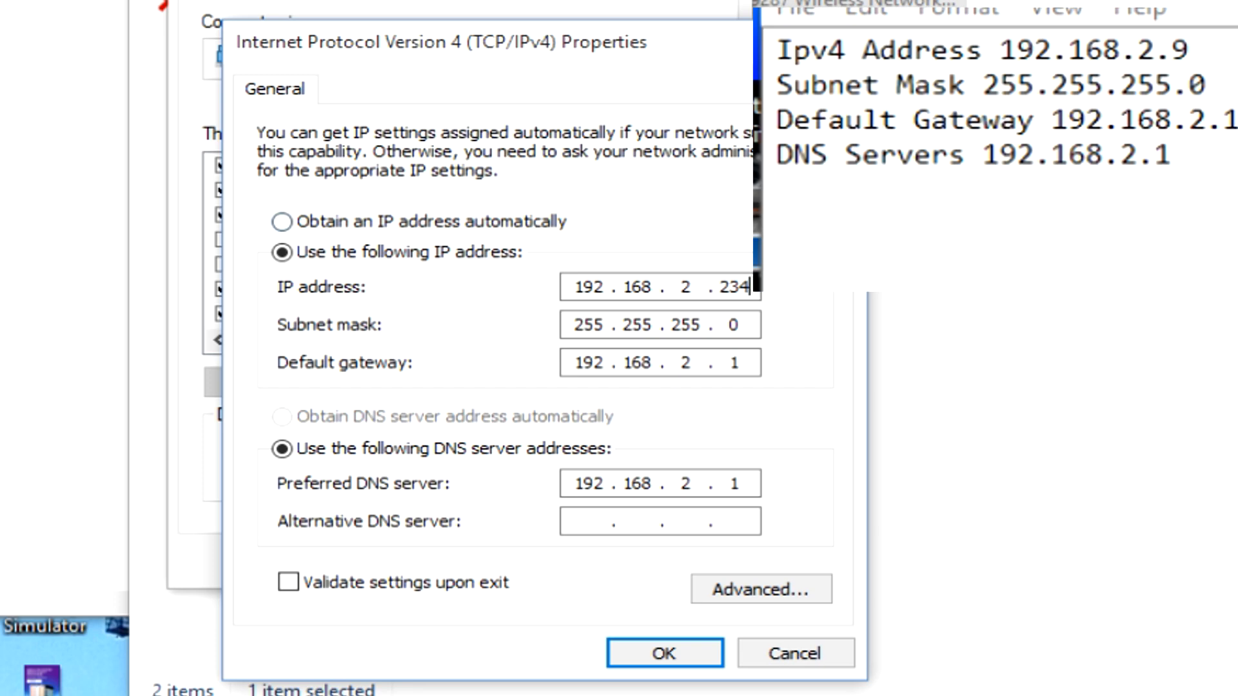
{"action": "mouse_move", "coordinate": [486, 433]}
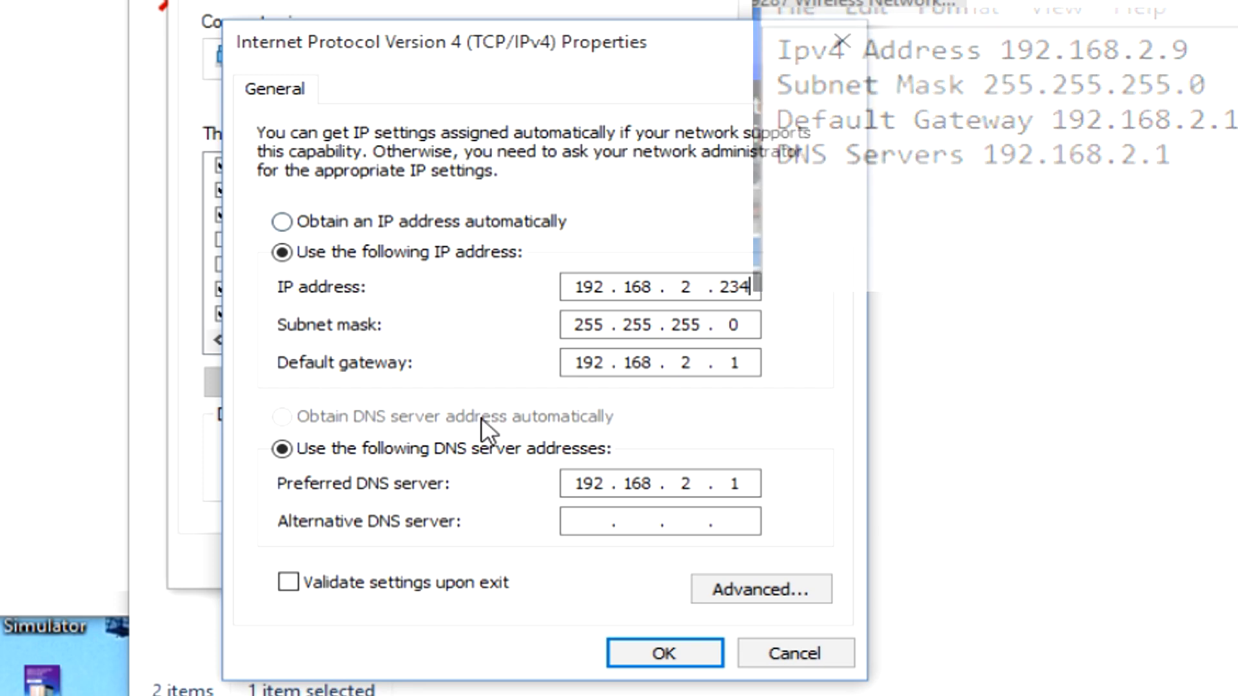
{"action": "left_click", "coordinate": [663, 653]}
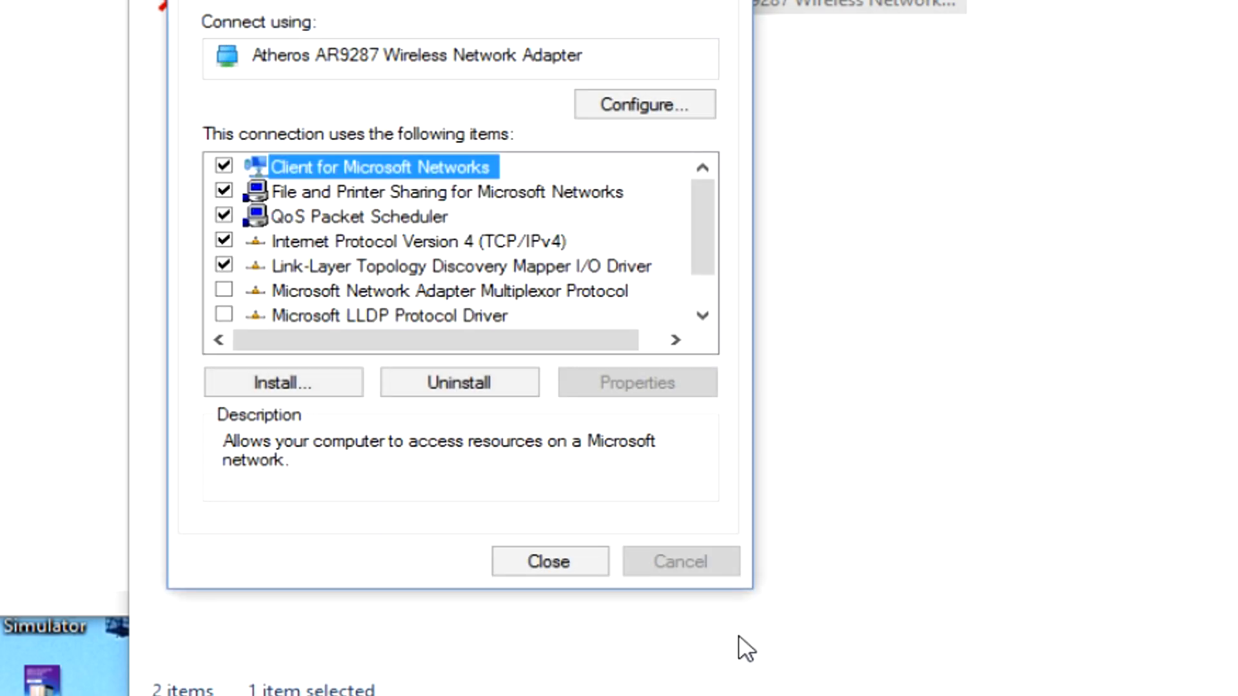
Close the WiFi Properties window and switch to Command Prompt
{"action": "left_click", "coordinate": [549, 561]}
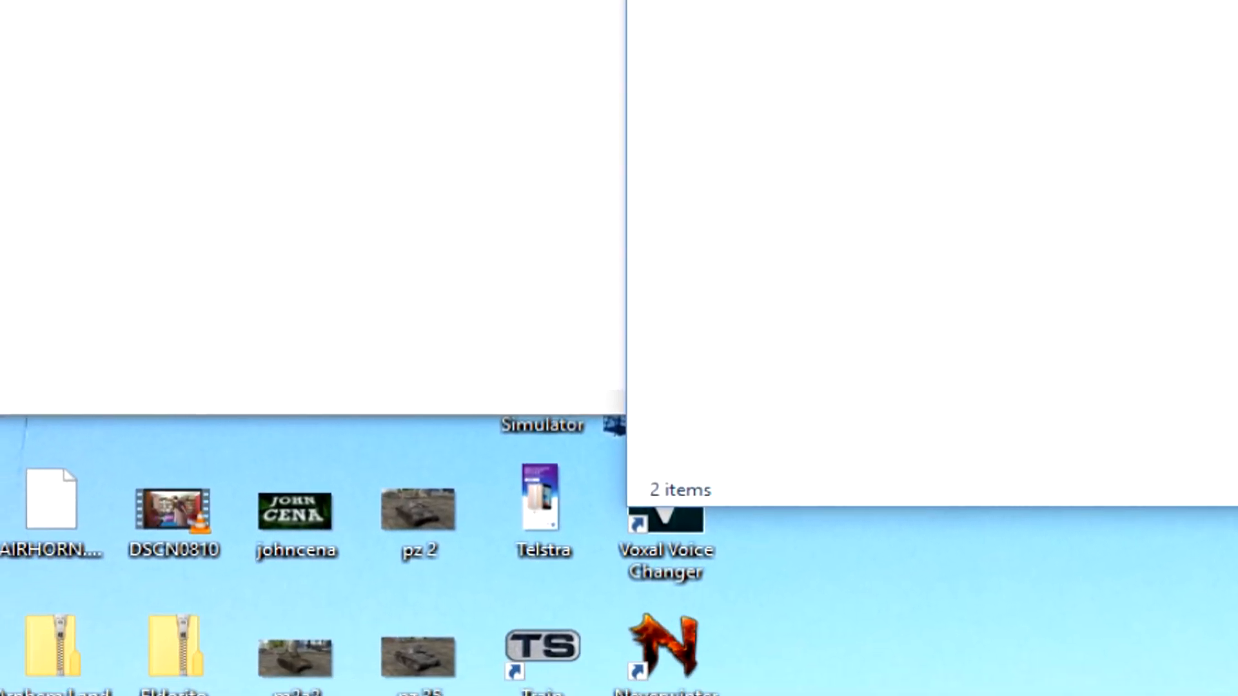
{"action": "left_click", "coordinate": [93, 650]}
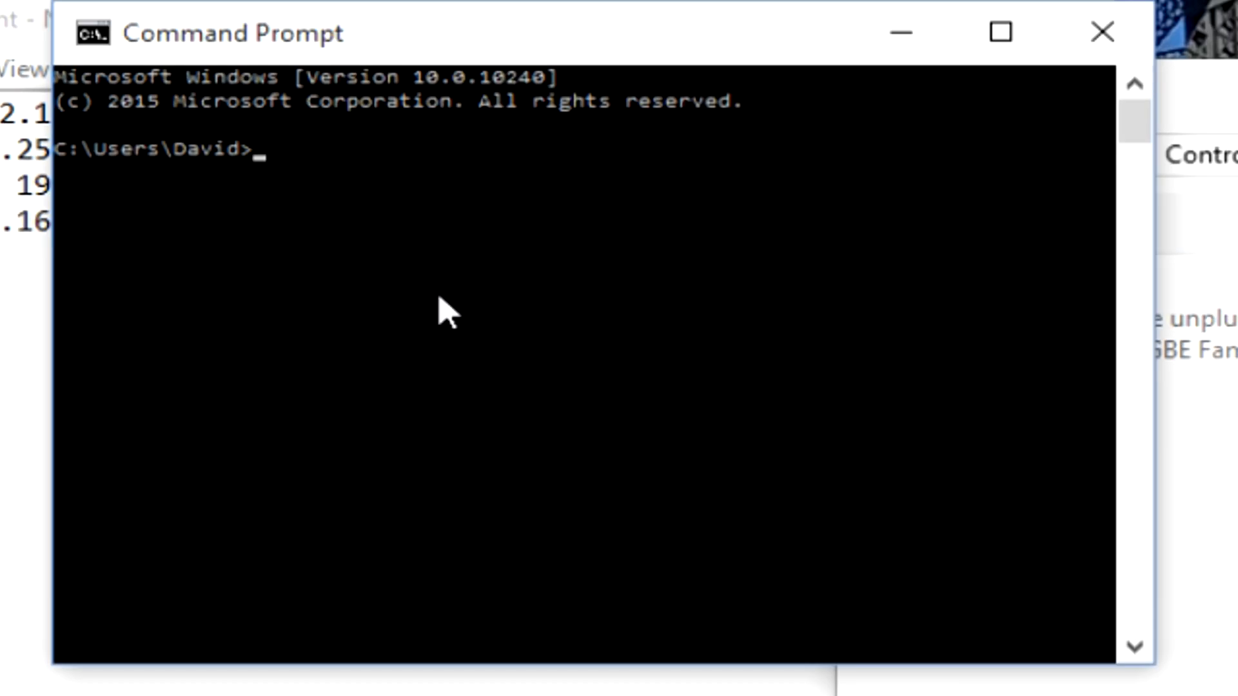
Run ipconfig and check the WiFi adapter shows 192.168.2.234, mask 255.255.255.0, gateway 192.168.2.1
{"action": "type", "text": "ipconf"}
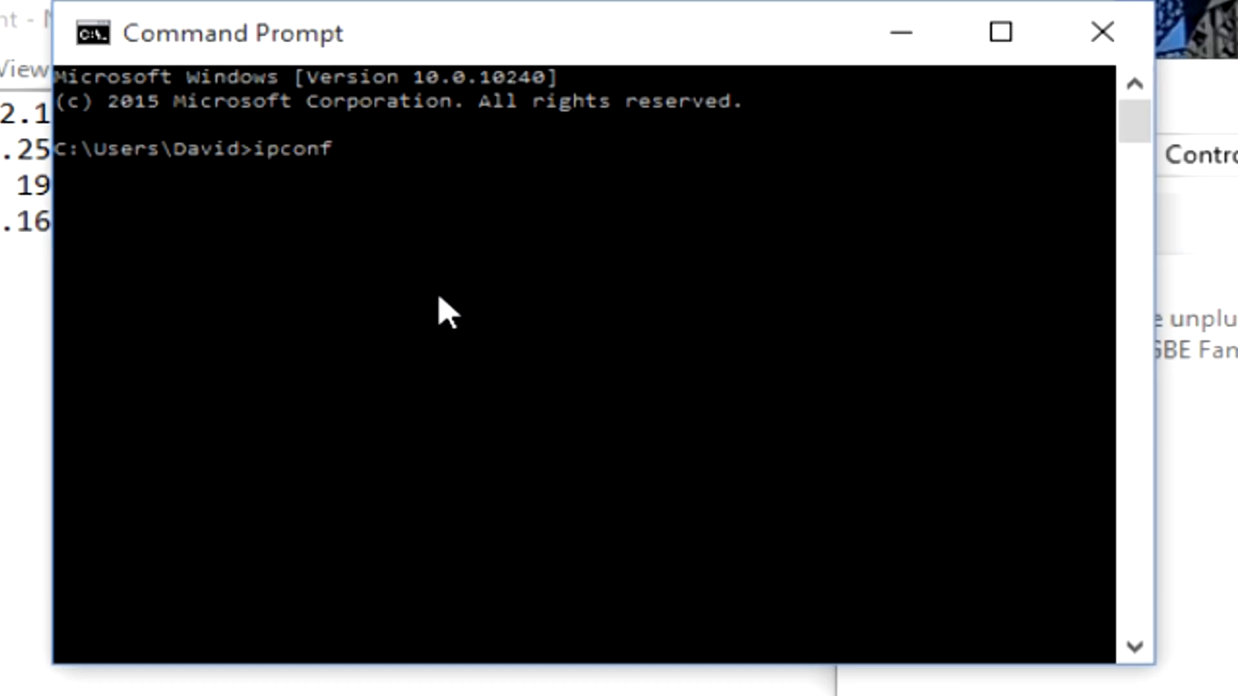
{"action": "type", "text": "ig."}
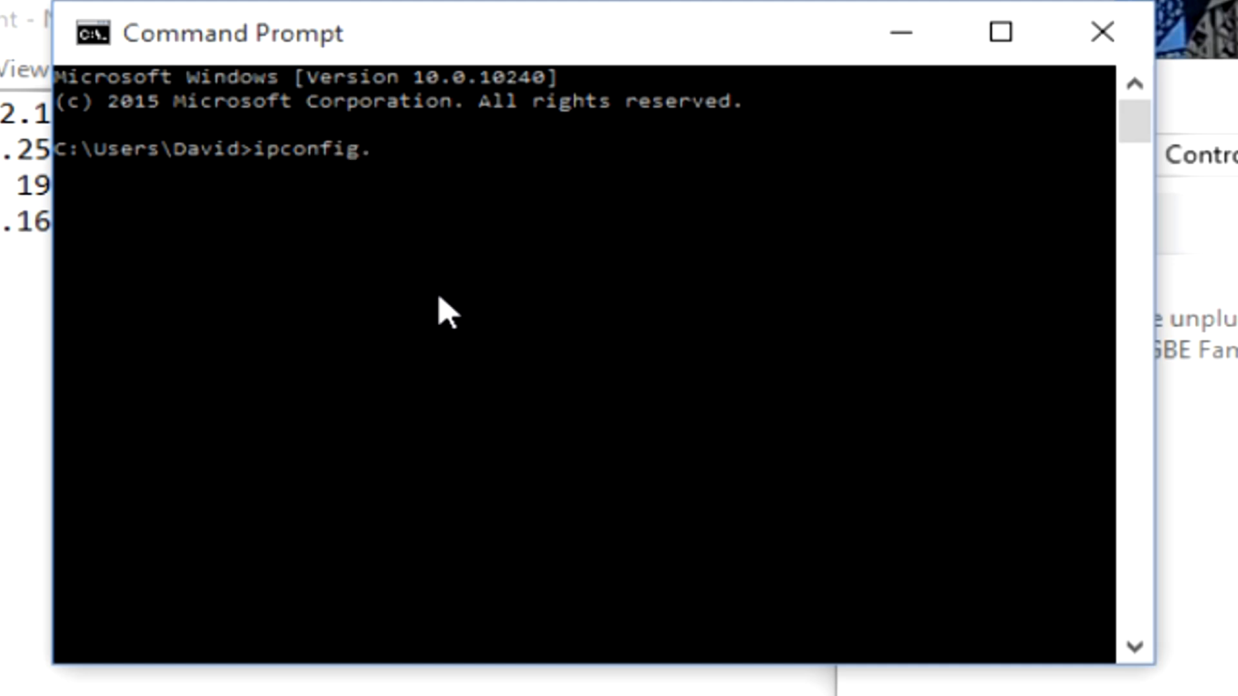
{"action": "key", "text": "Return"}
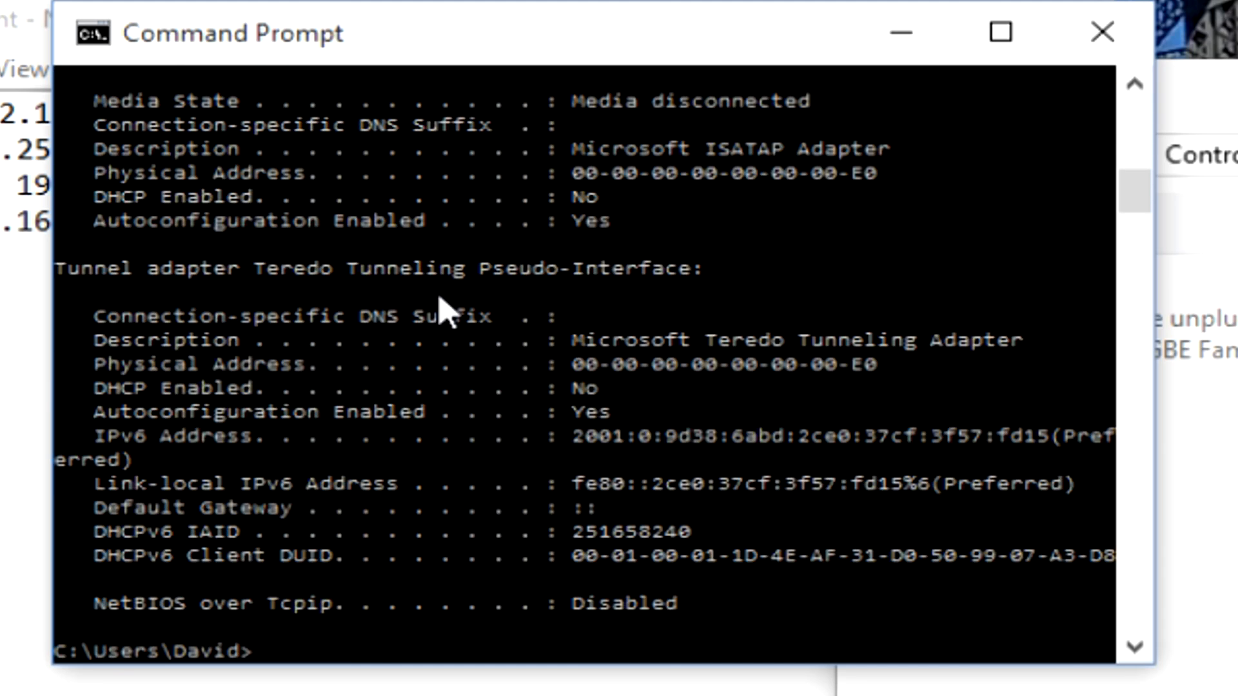
{"action": "scroll", "scroll_direction": "up", "scroll_amount": 3}
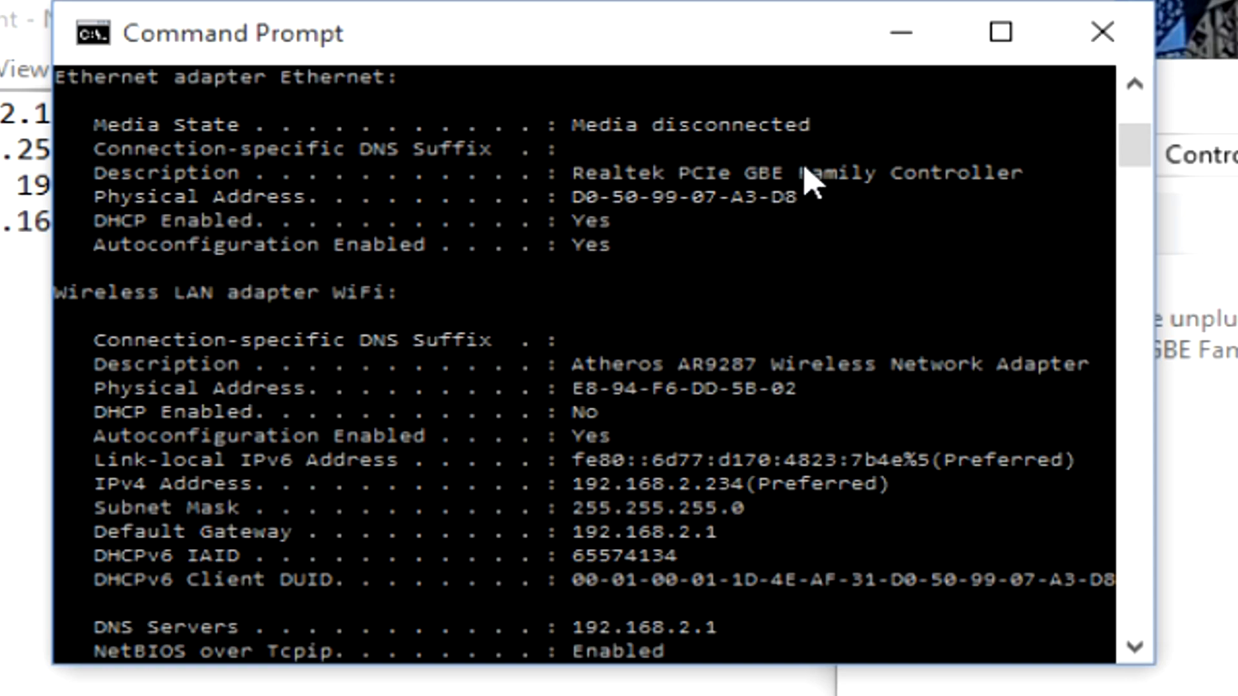
{"action": "scroll", "scroll_direction": "down", "scroll_amount": 3}
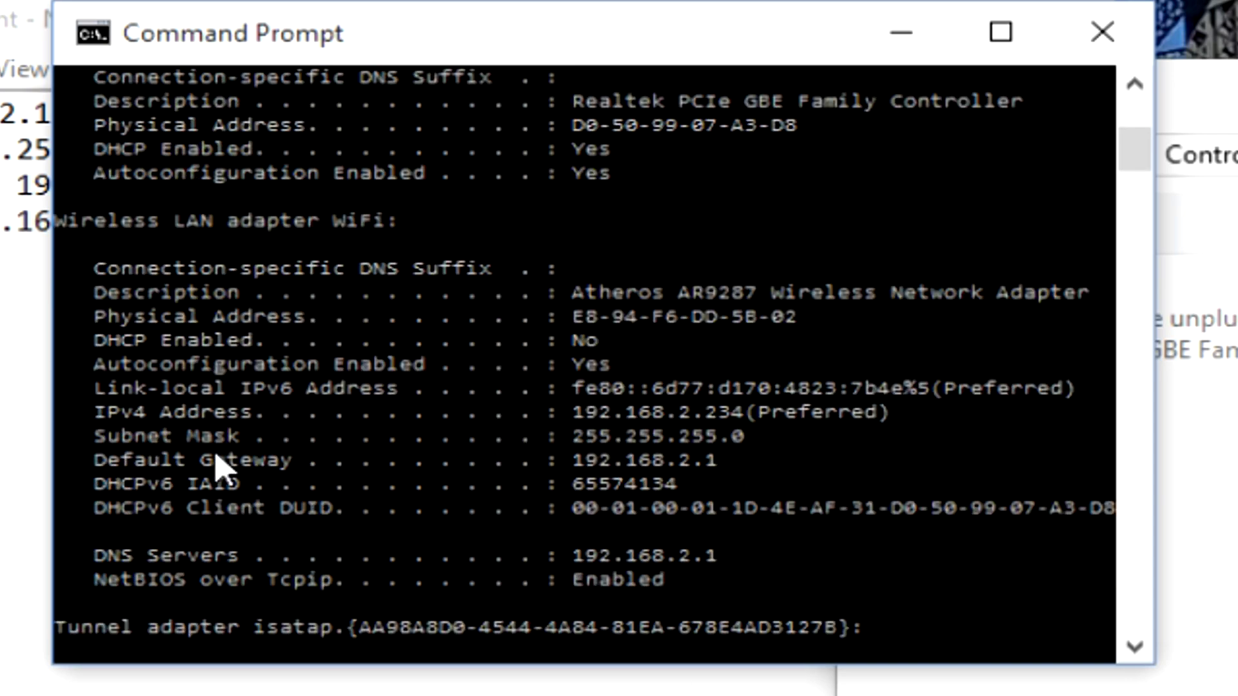
{"action": "mouse_move", "coordinate": [651, 446]}
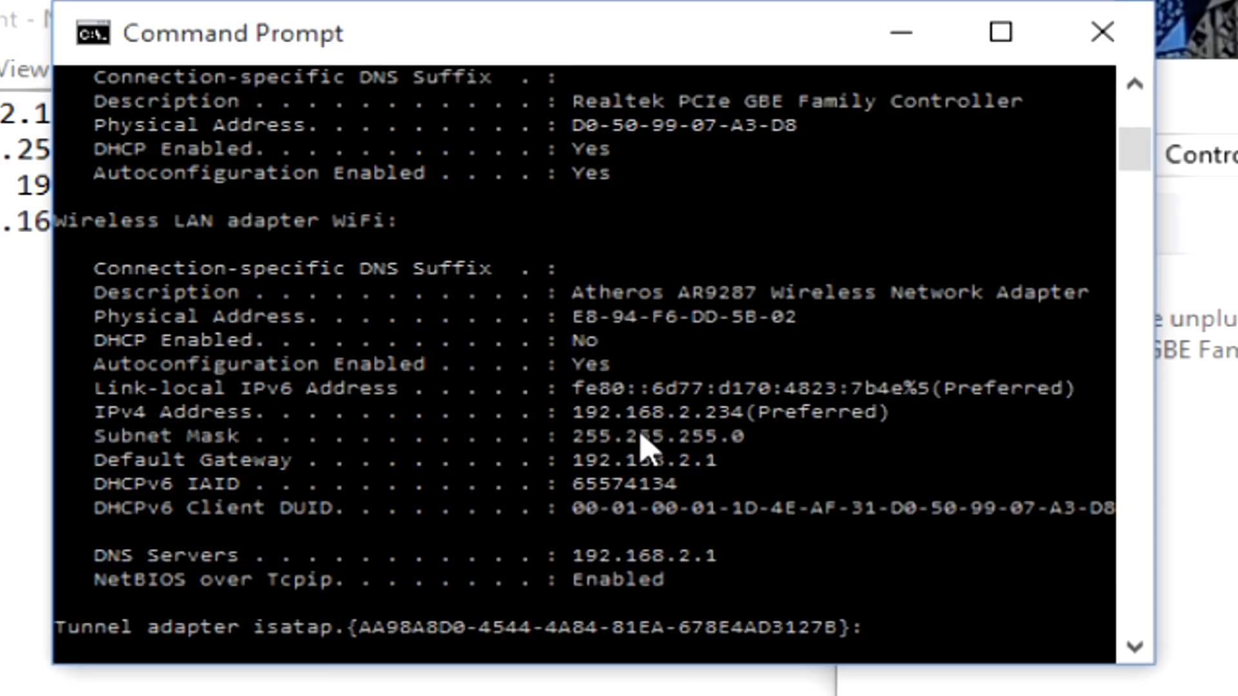
{"action": "mouse_move", "coordinate": [694, 439]}
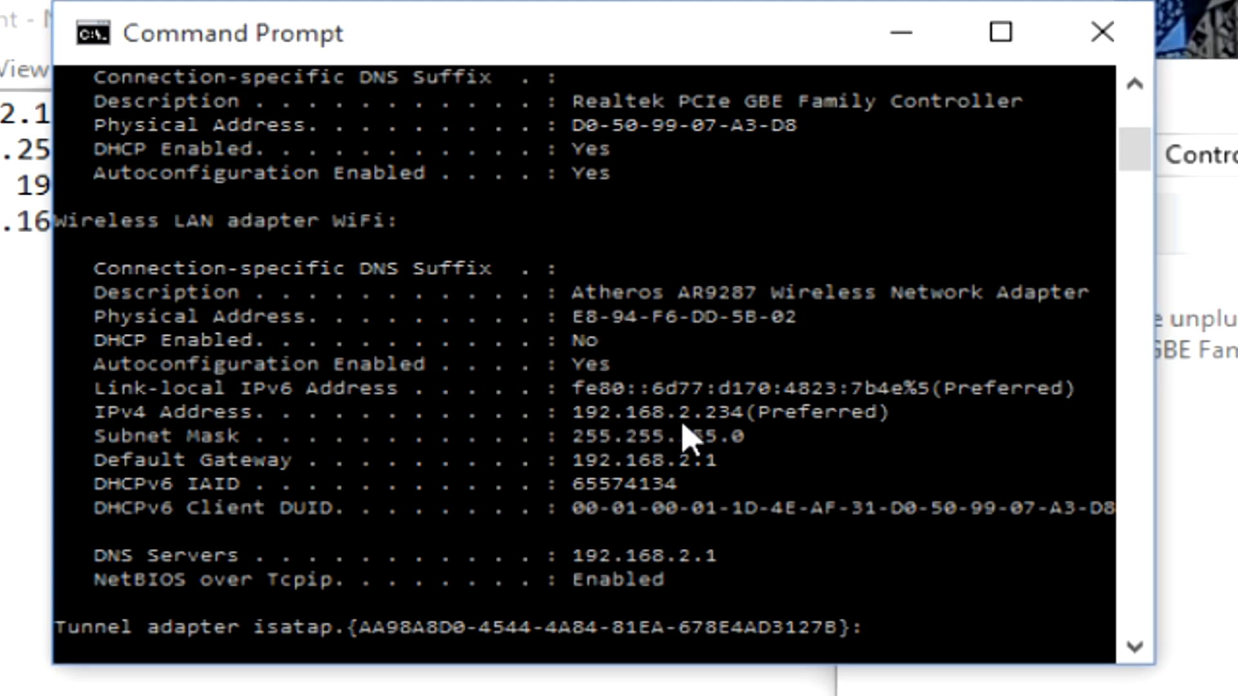
{"action": "mouse_move", "coordinate": [746, 440]}
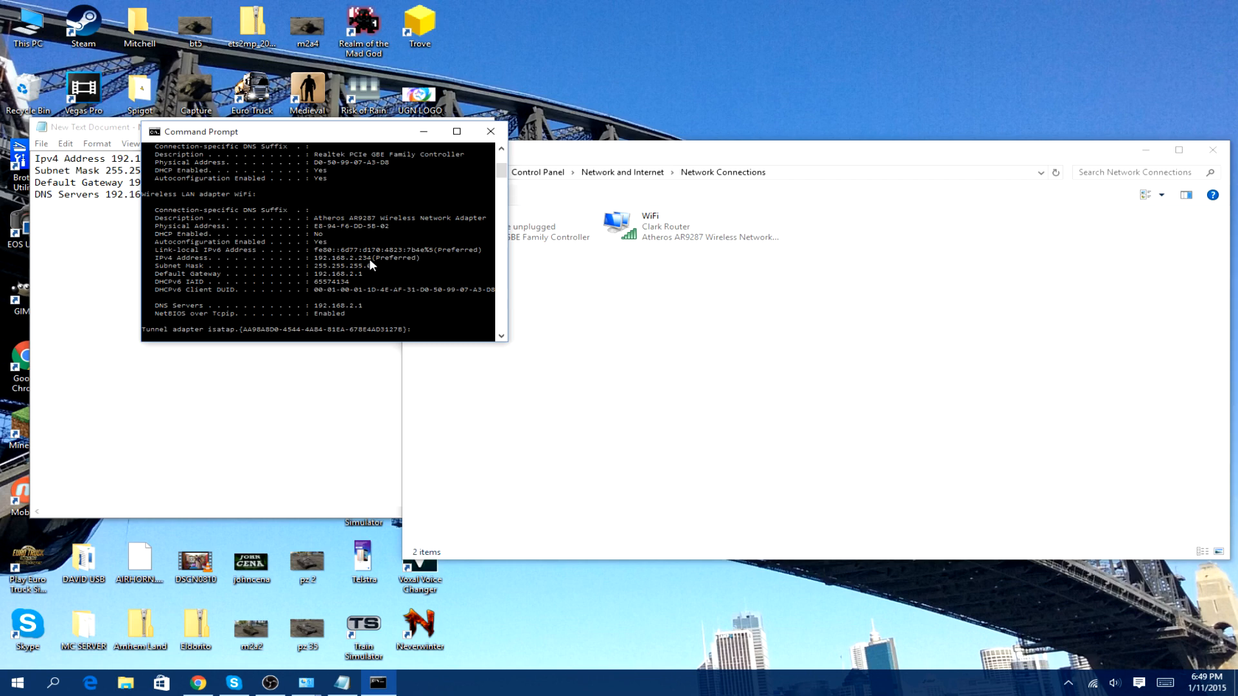
{"action": "mouse_move", "coordinate": [458, 293]}
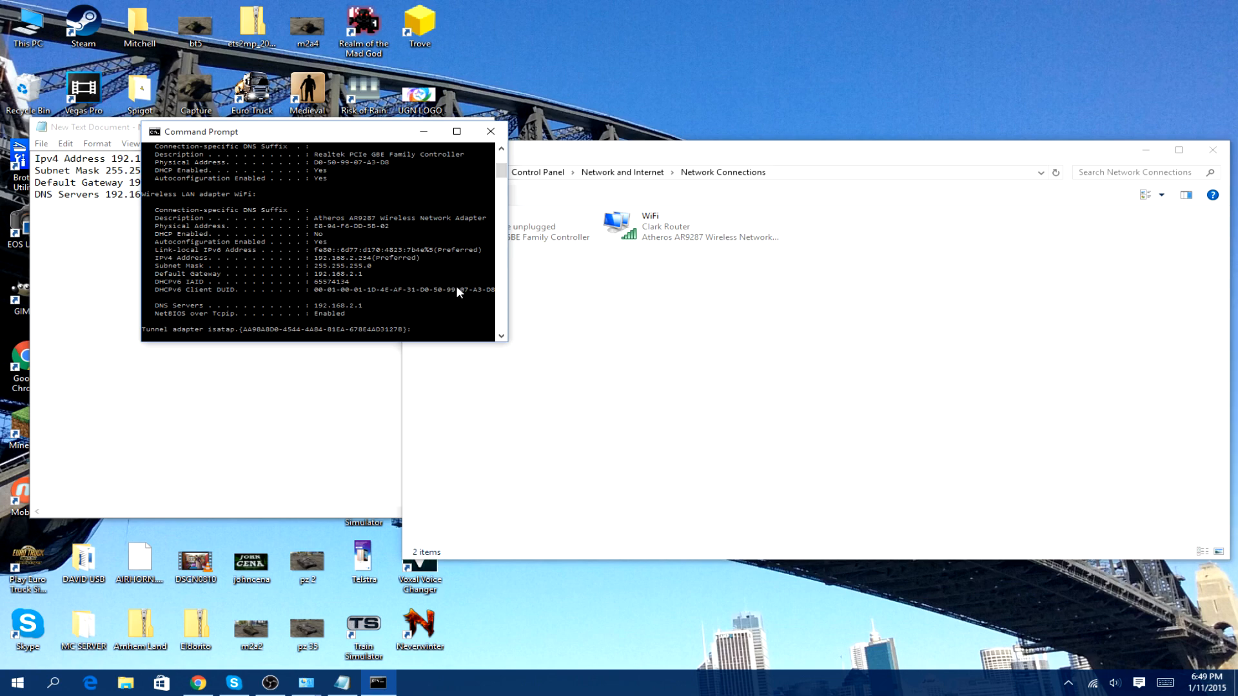
{"action": "mouse_move", "coordinate": [422, 263]}
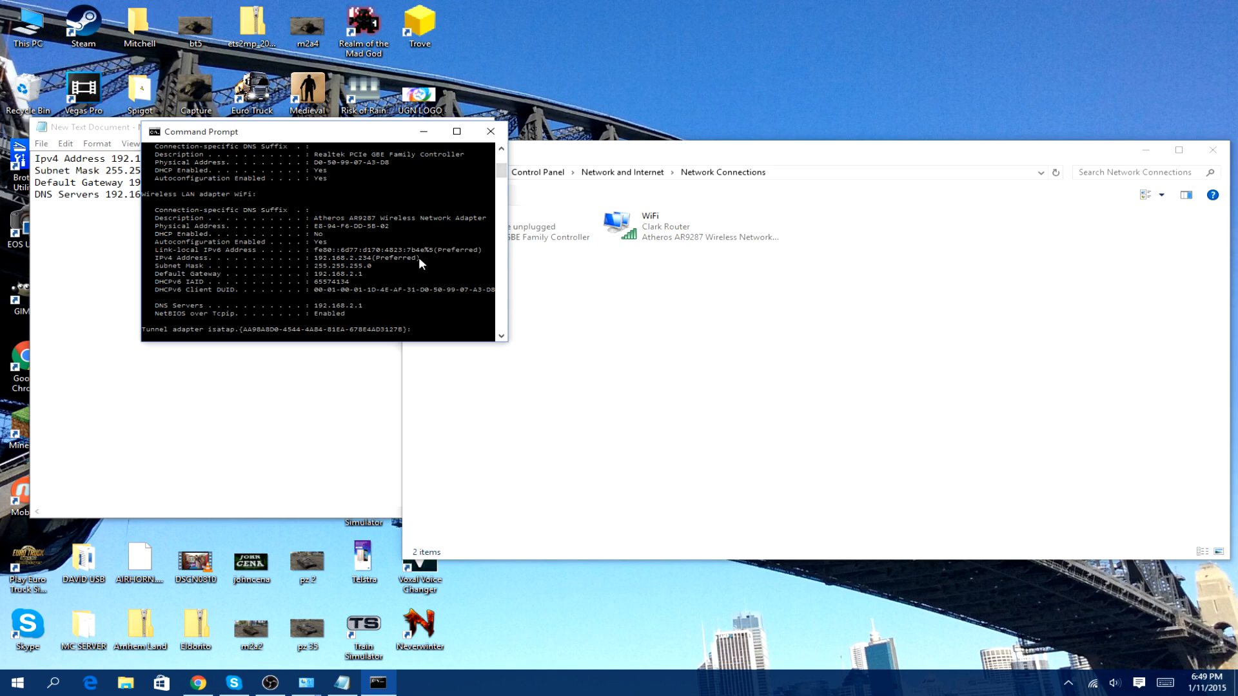